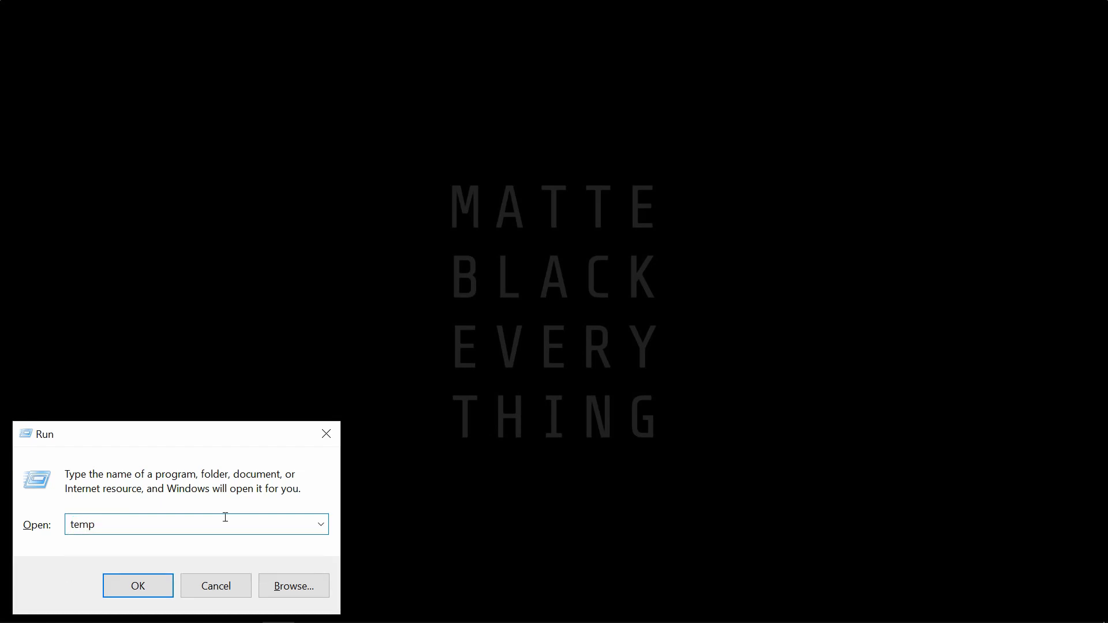
Select everything in C:\Windows\Temp and delete it, skipping the two files still in use.
left_click(138, 586)
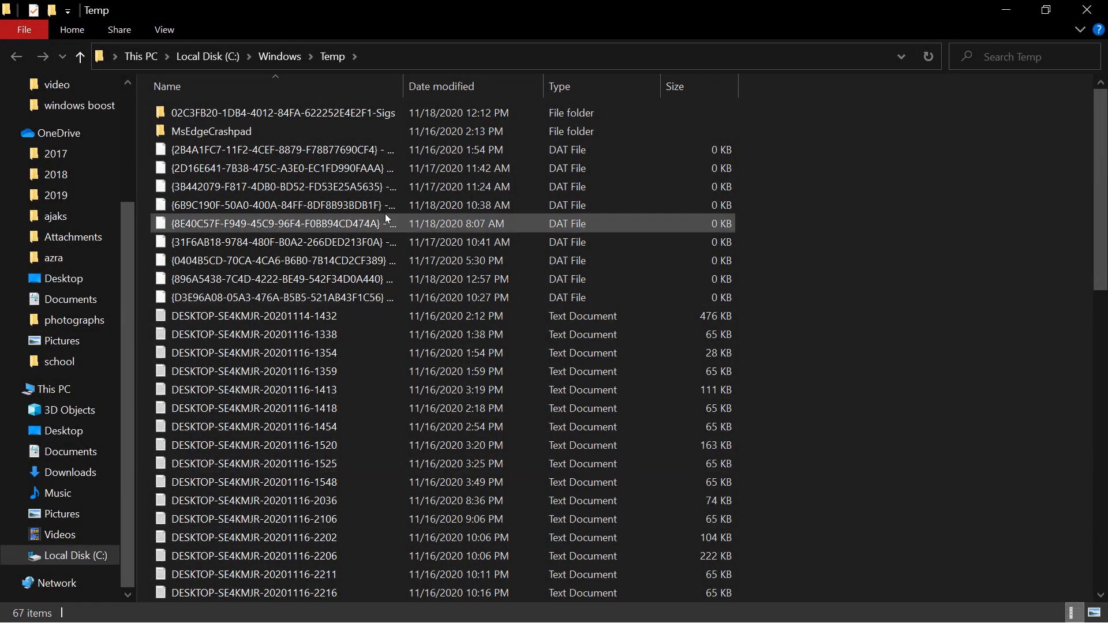
scroll("down", 3)
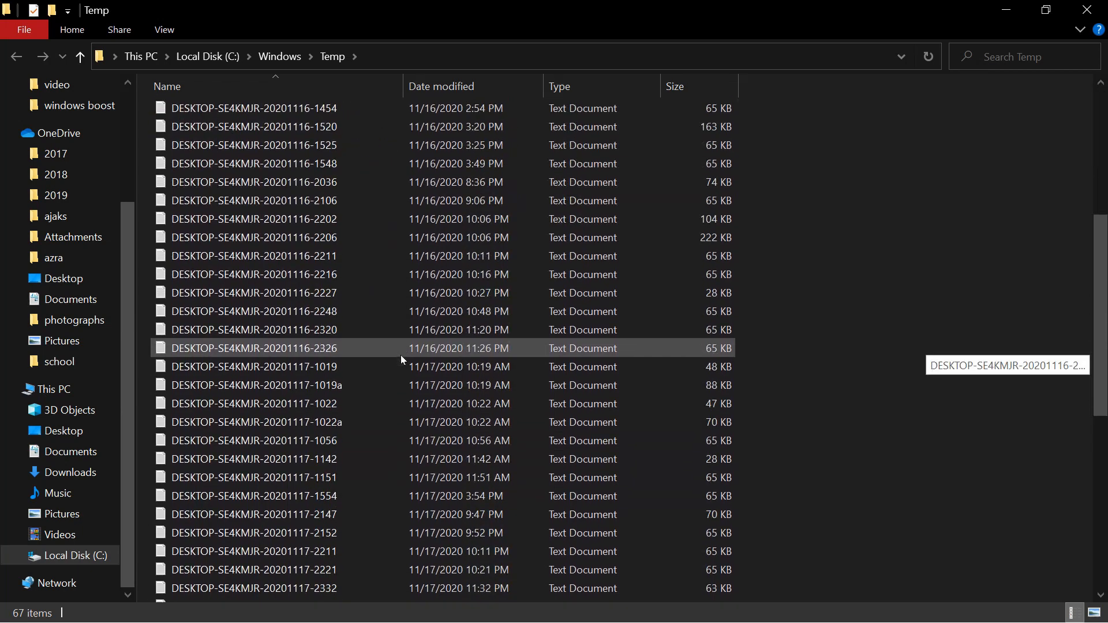
scroll("down", 3)
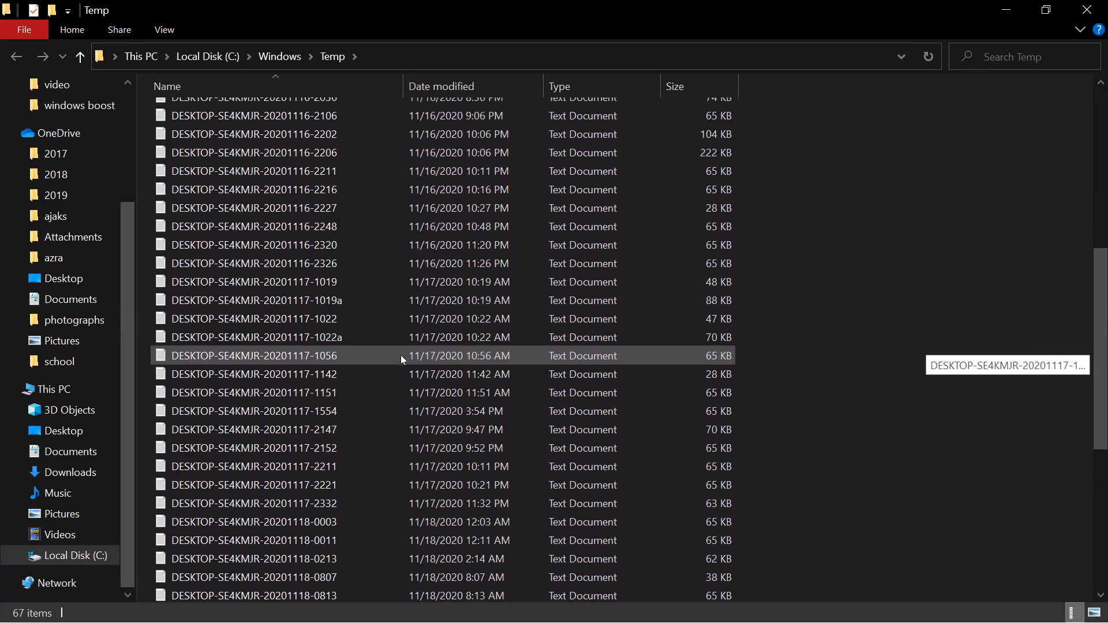
scroll("up", 3)
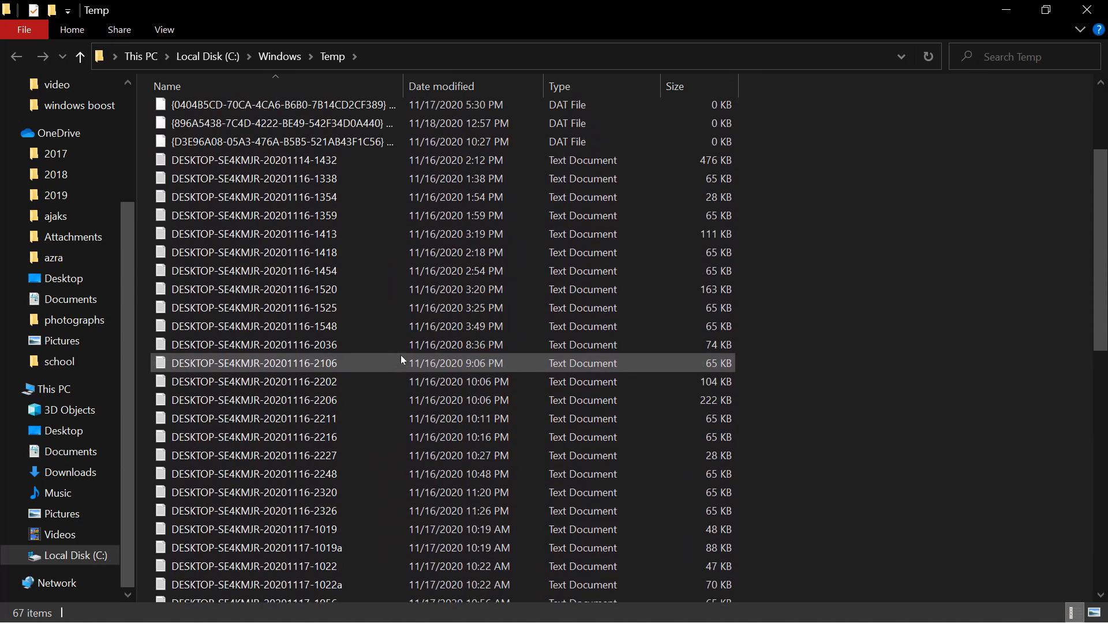
key("ctrl+a")
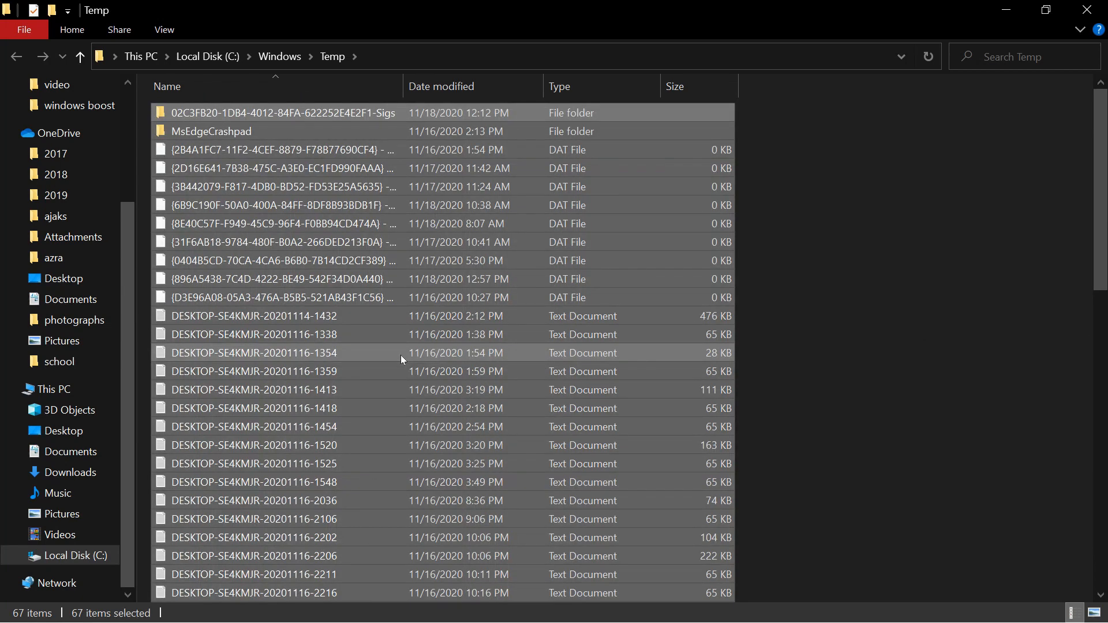
right_click(401, 359)
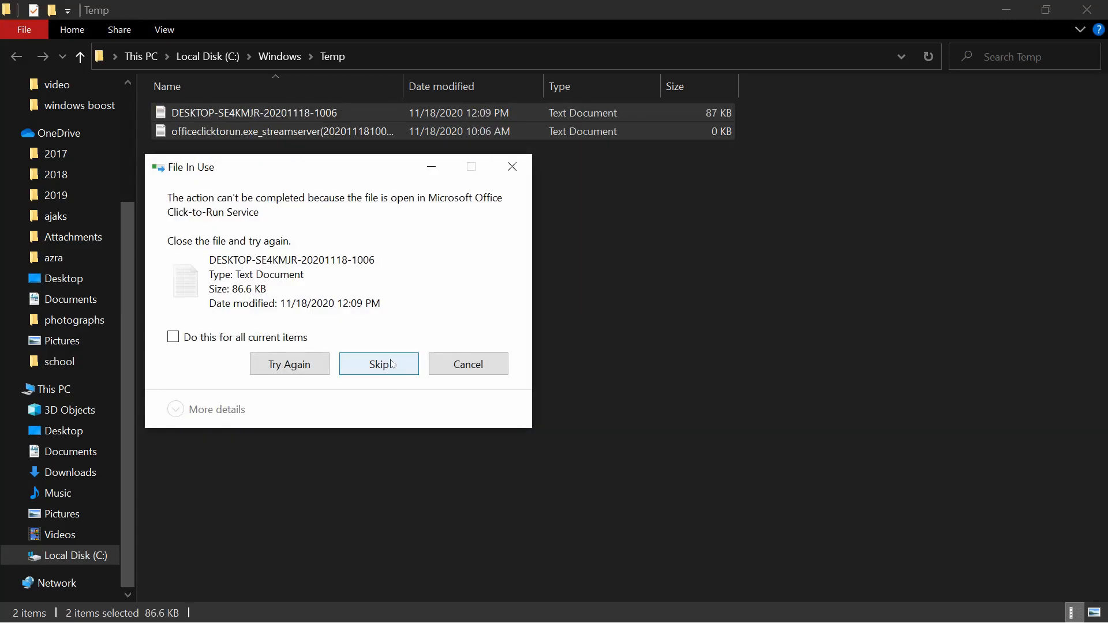
left_click(379, 363)
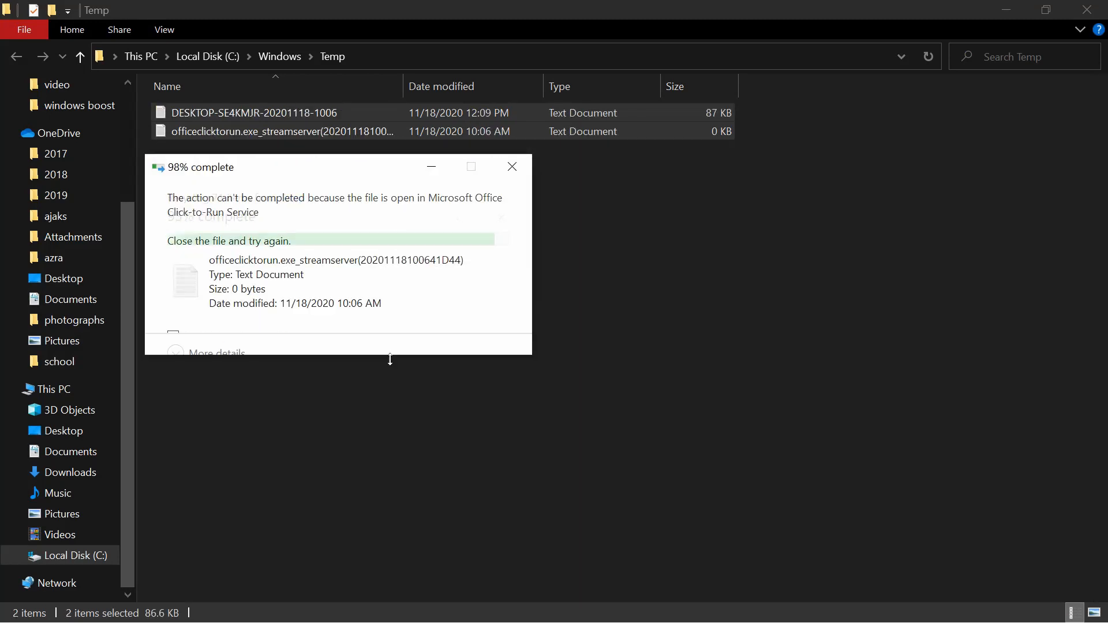
left_click(511, 166)
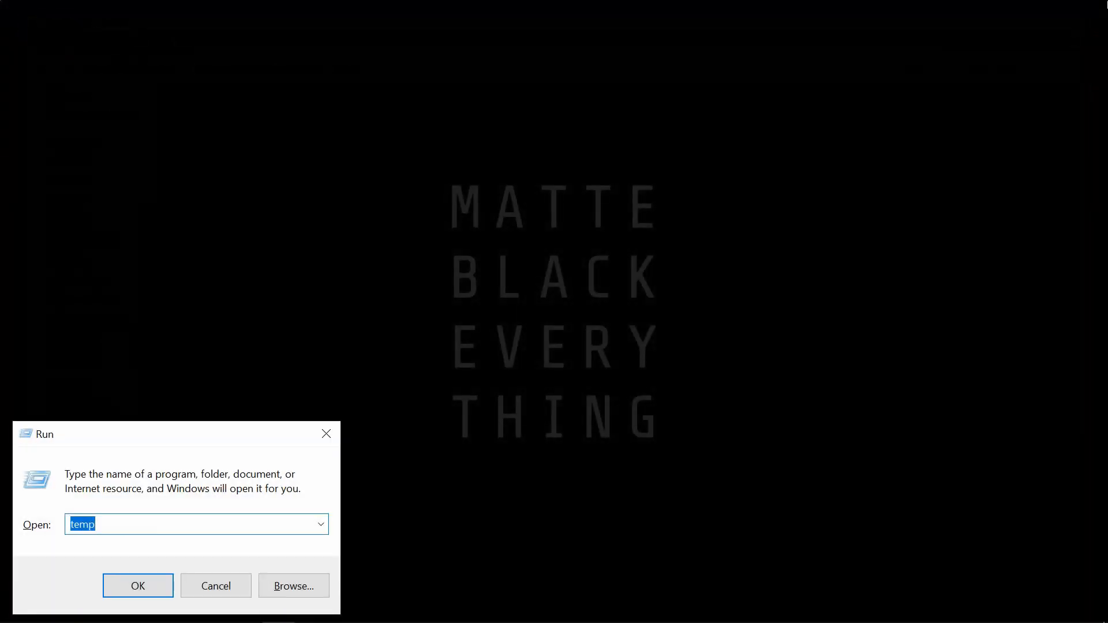
Select all 74 items in the user's %temp% folder and delete them.
type("%")
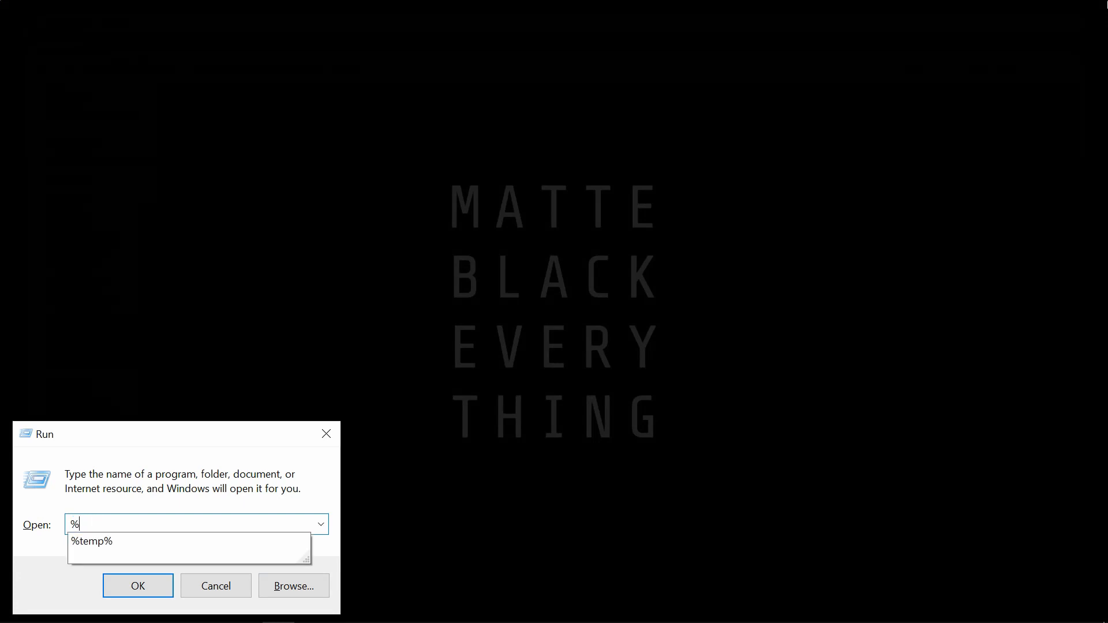
left_click(137, 586)
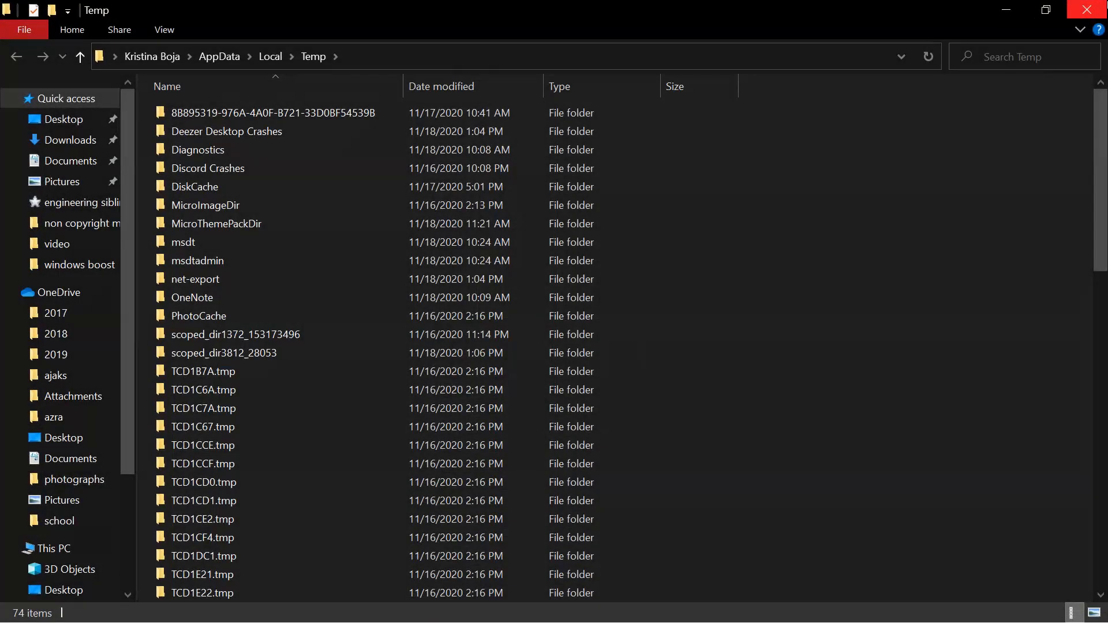
key("ctrl+a")
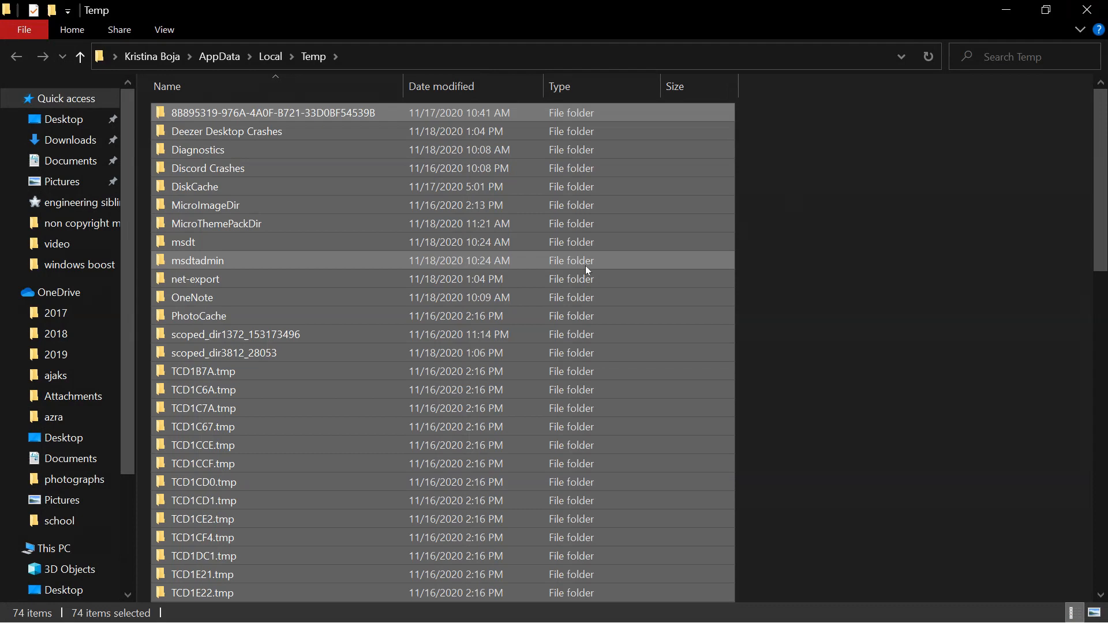
right_click(587, 270)
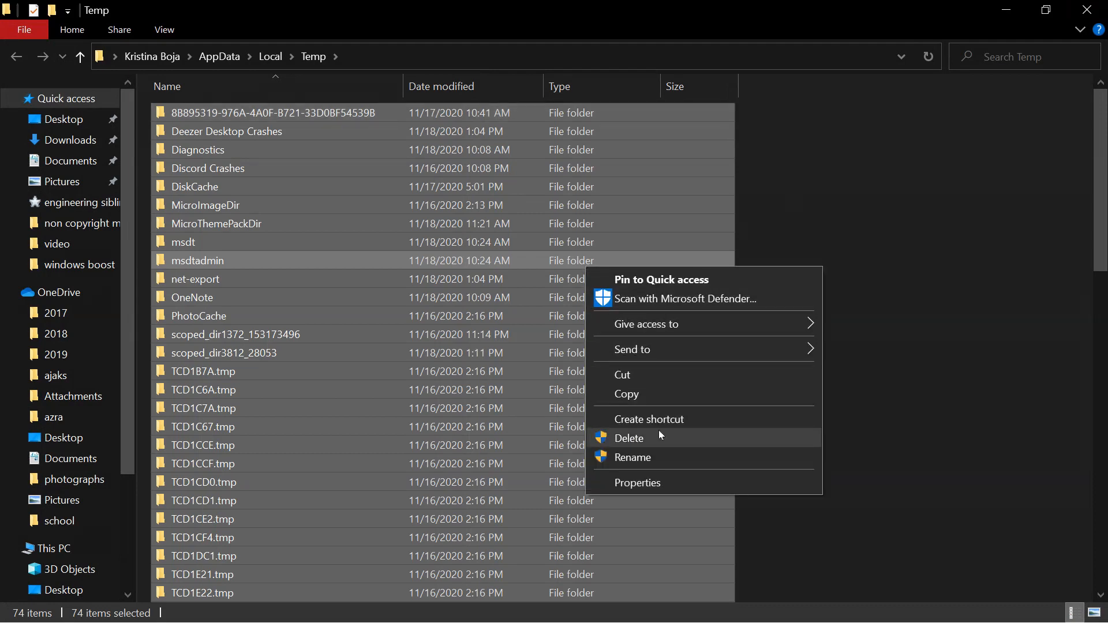
left_click(628, 439)
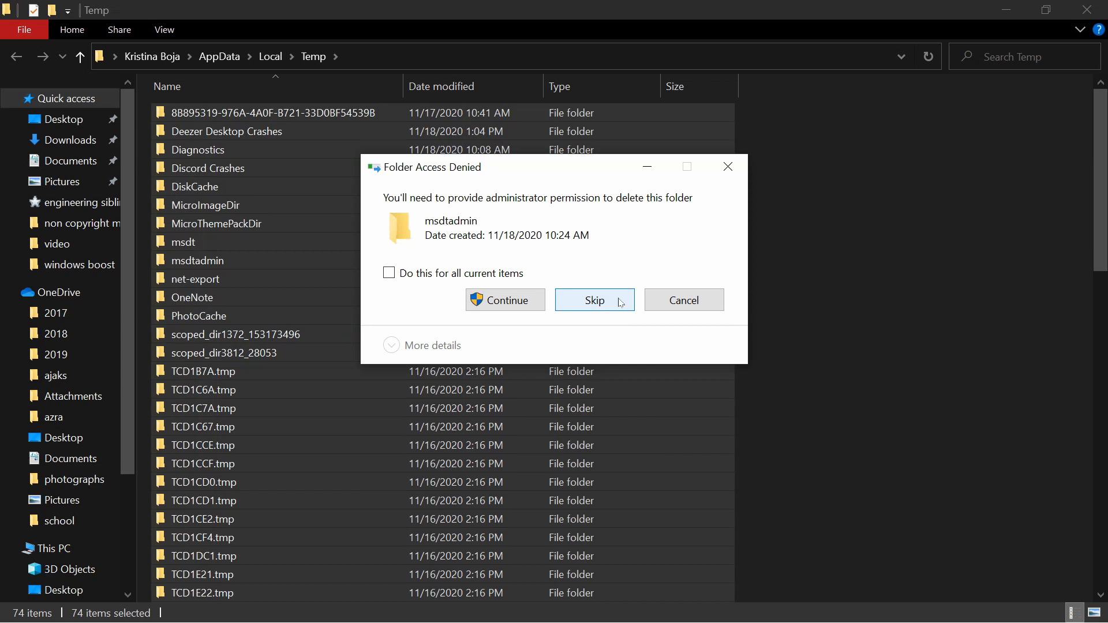
mouse_move(504, 300)
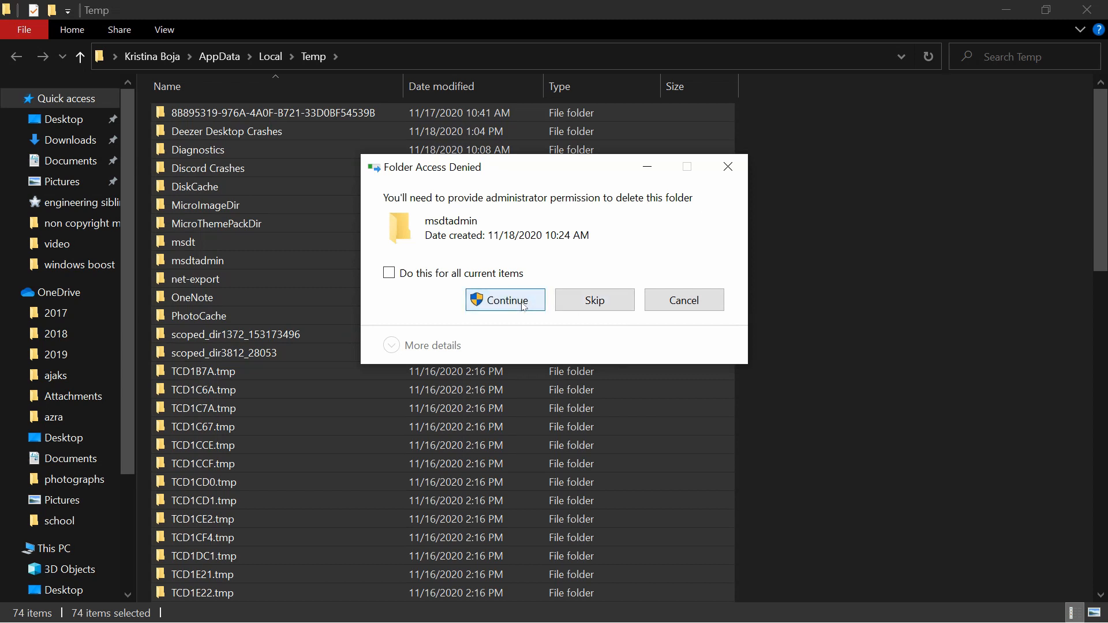
Grant the admin prompt and skip the OneDrive-locked file and protected folder during deletion.
left_click(505, 301)
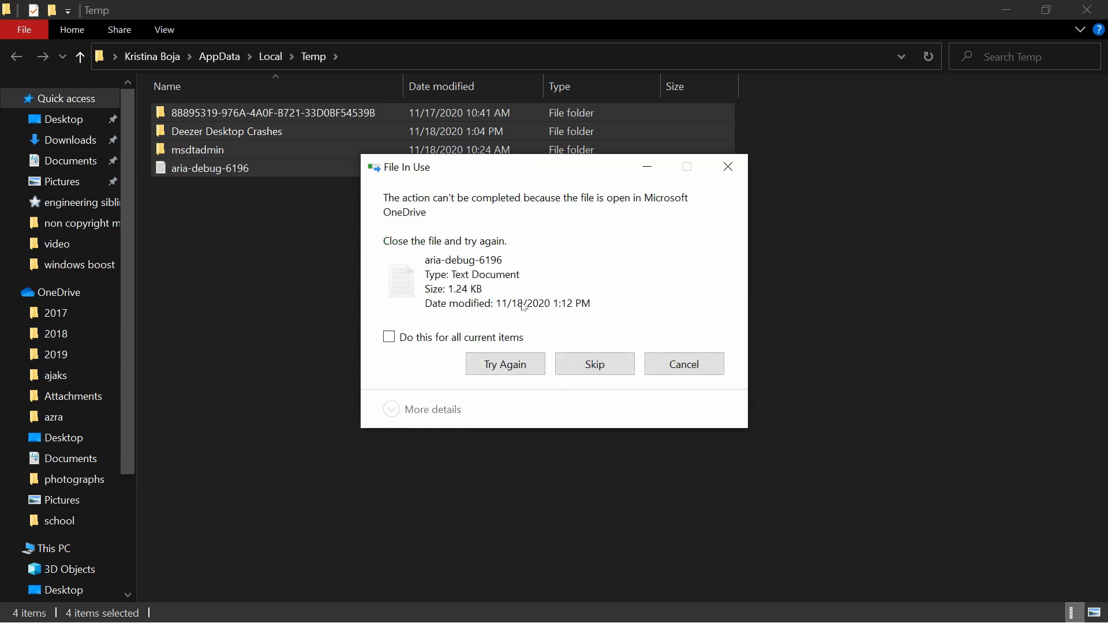
left_click(594, 364)
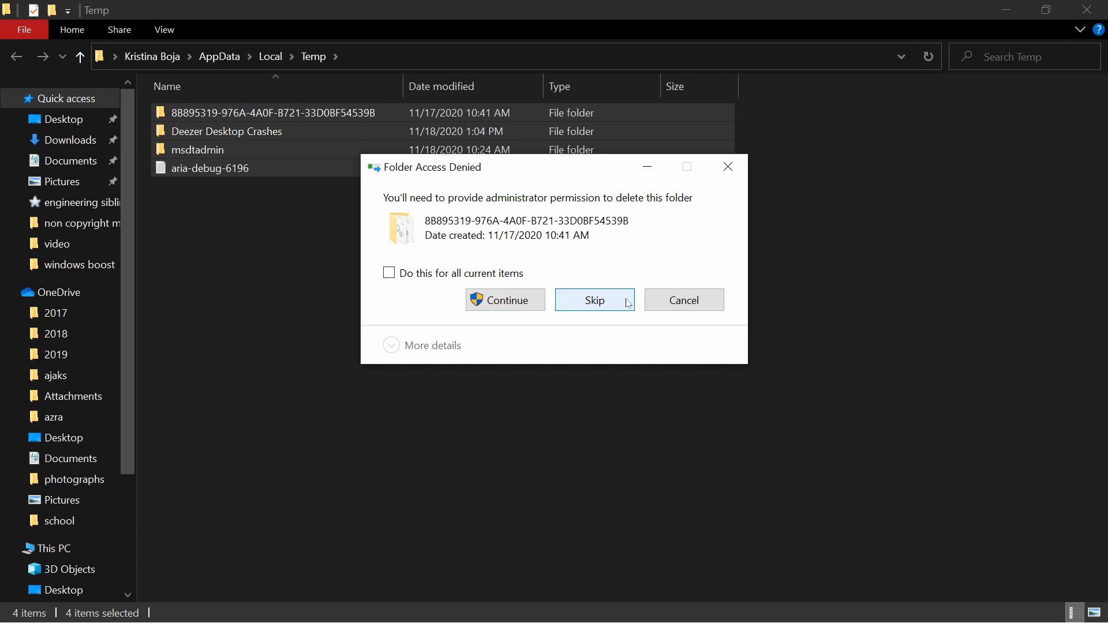
left_click(594, 300)
type("msco")
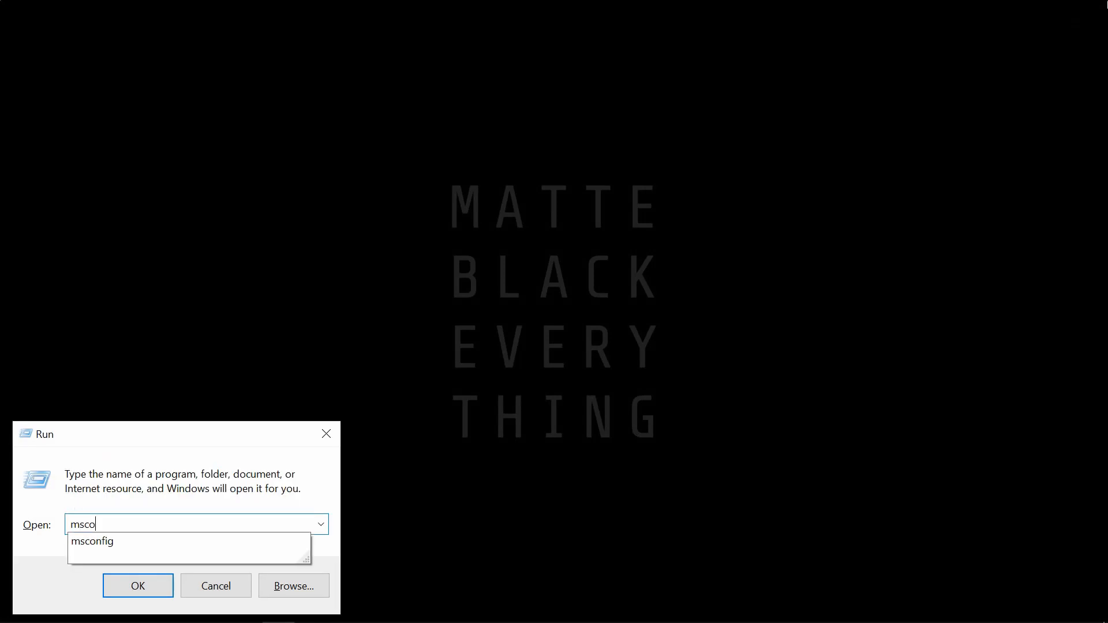
Launch msconfig and show the Services list with all Microsoft services hidden.
left_click(137, 585)
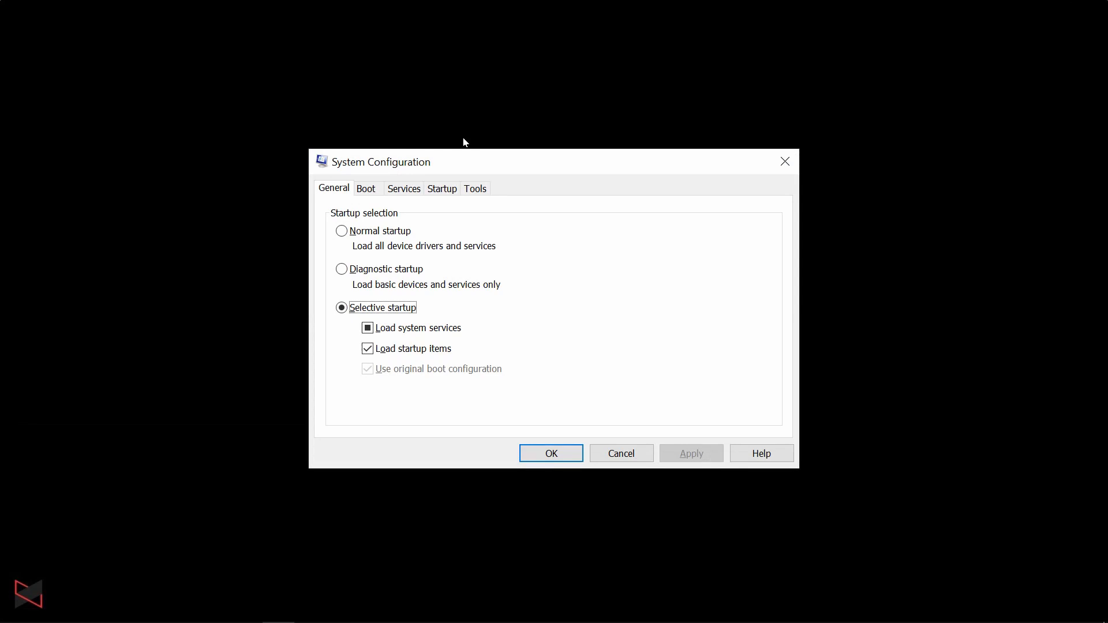
left_click(404, 188)
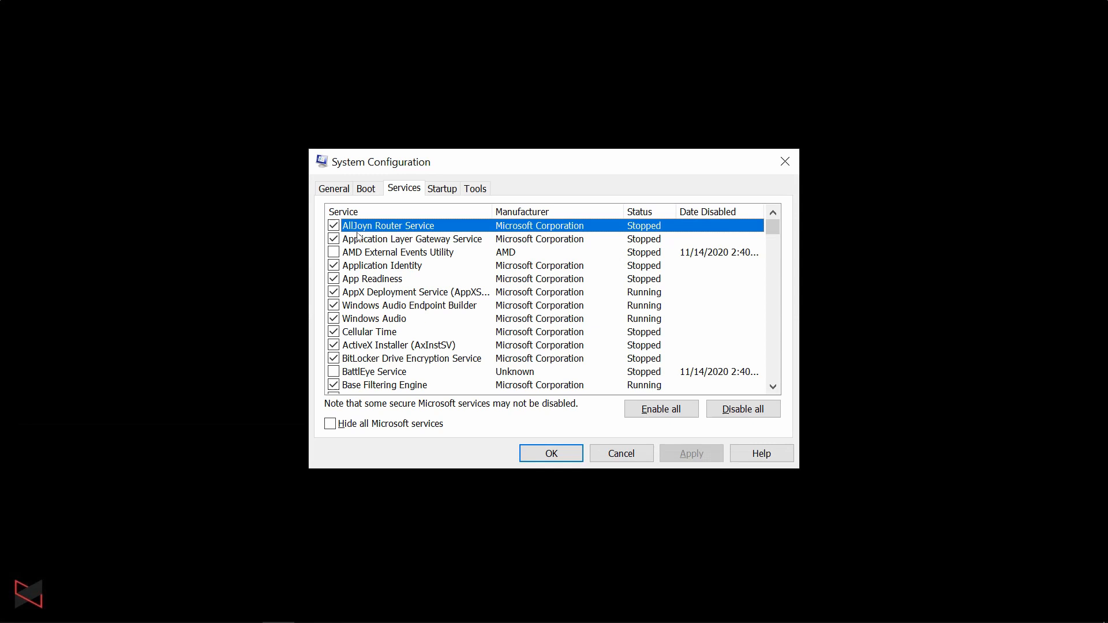
left_click(331, 424)
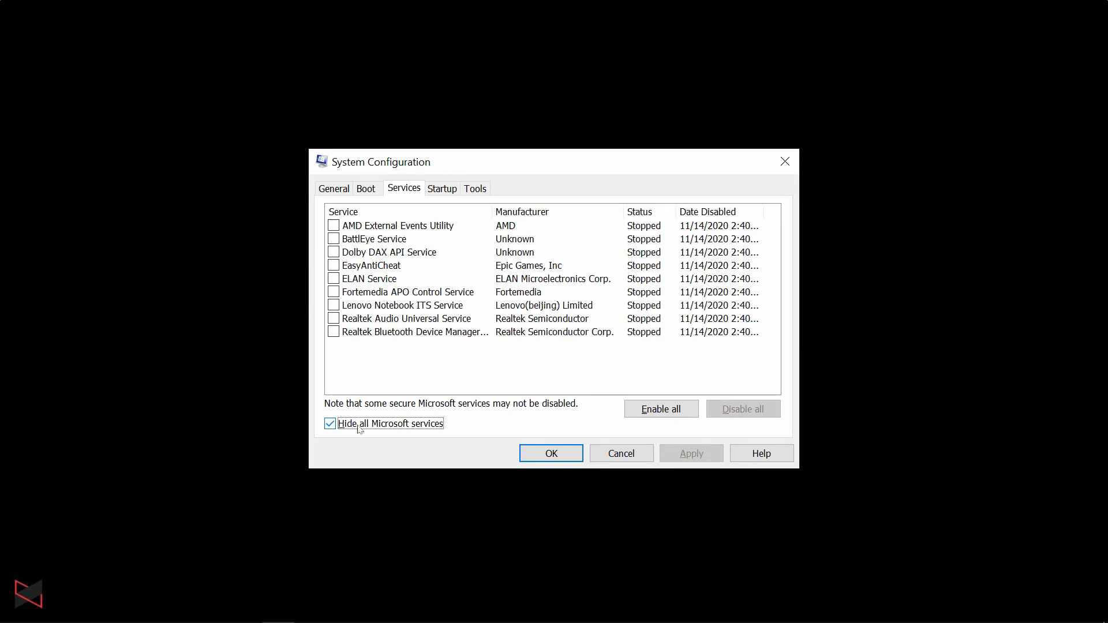
mouse_move(659, 396)
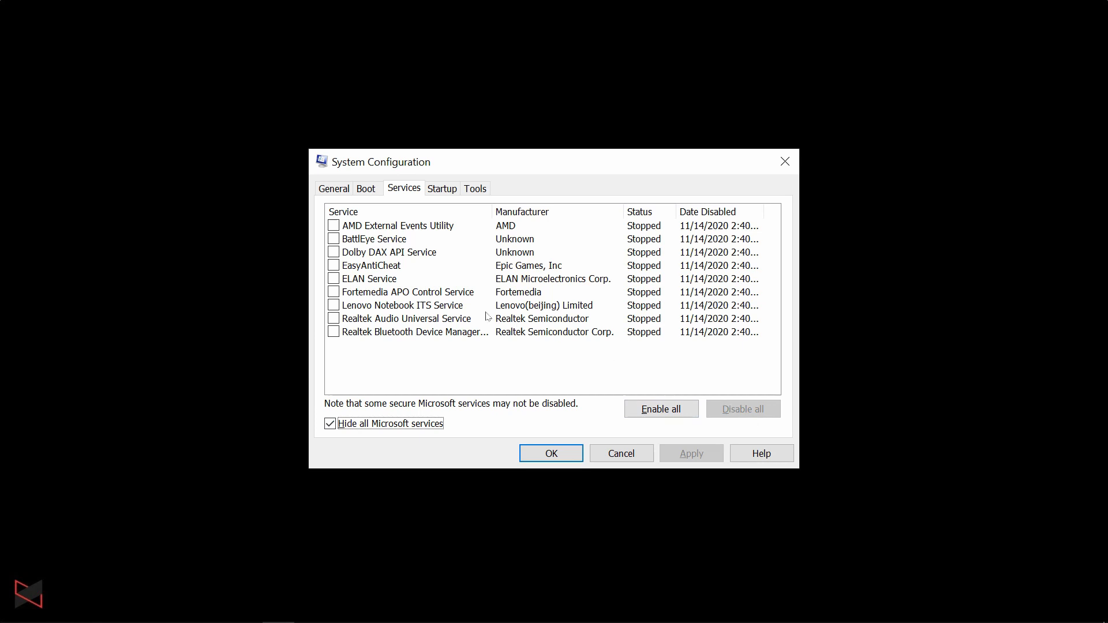
mouse_move(424, 313)
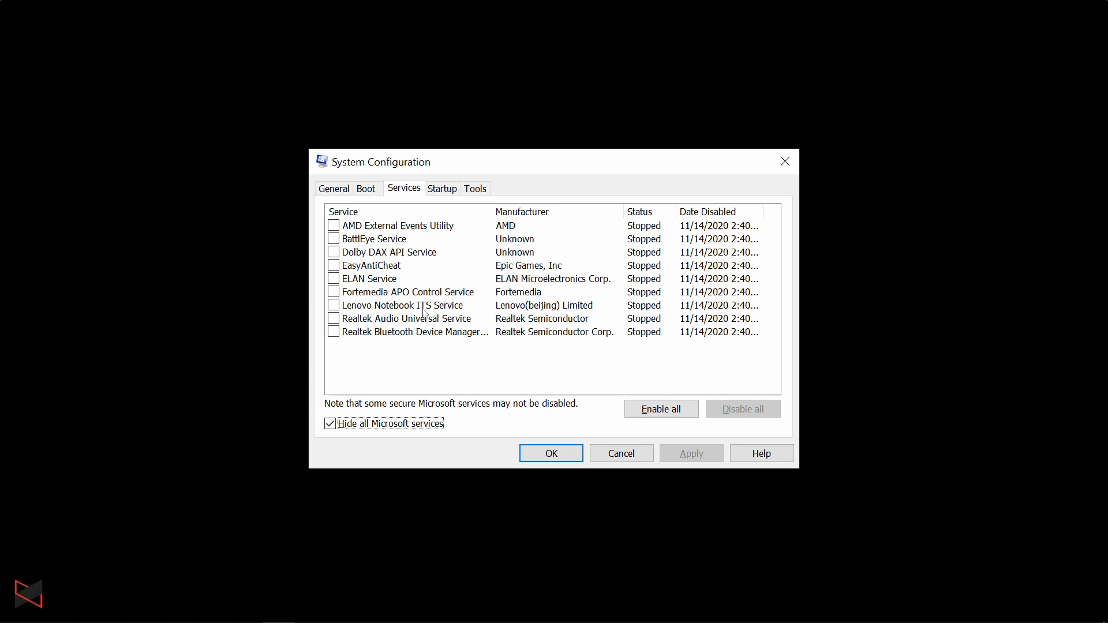
mouse_move(430, 273)
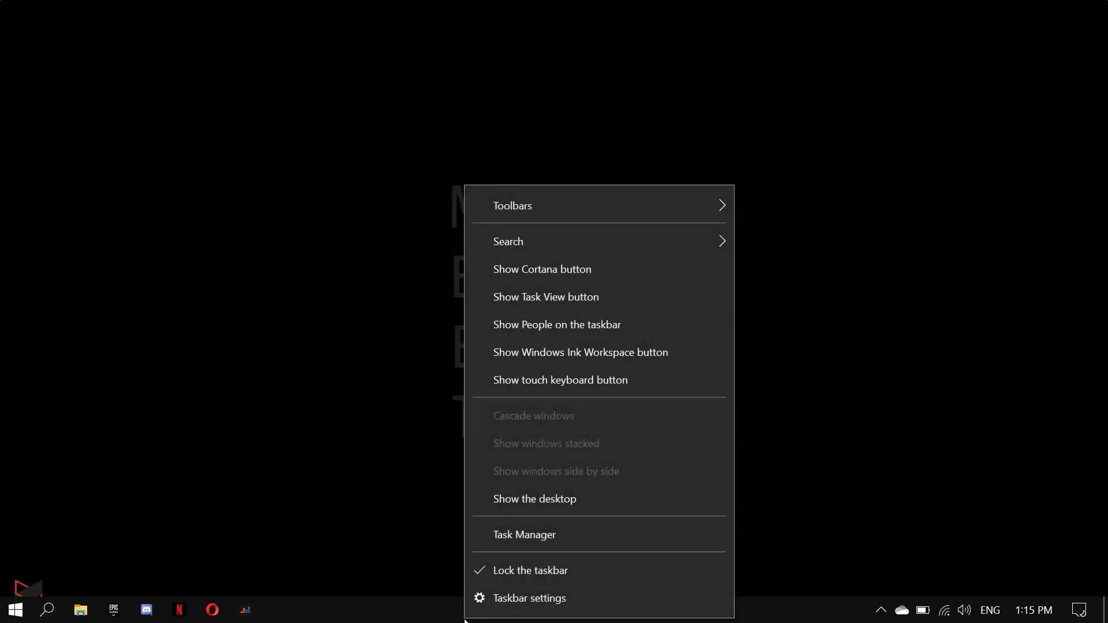
mouse_move(524, 535)
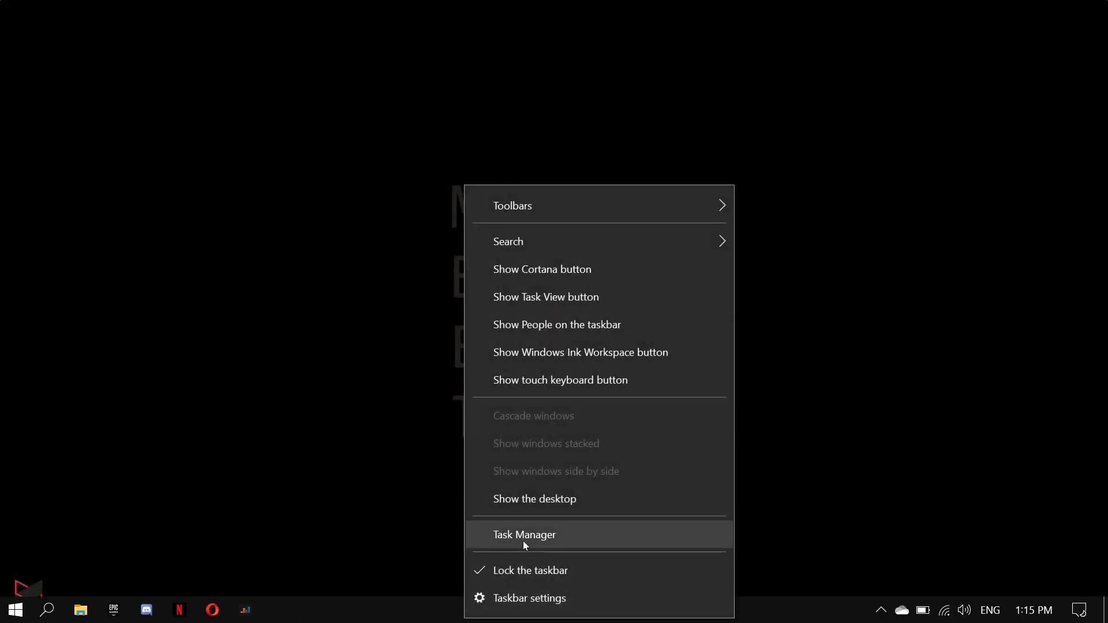
Review Task Manager's Startup list, confirming Opera Browser Assistant is Disabled, then close it.
left_click(524, 535)
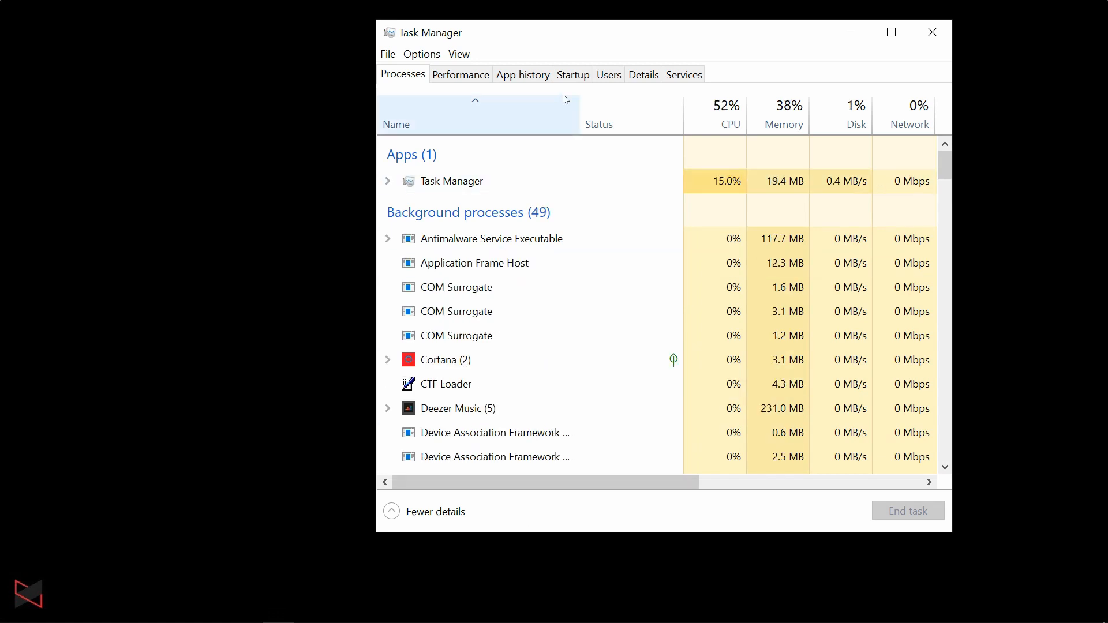
left_click(572, 75)
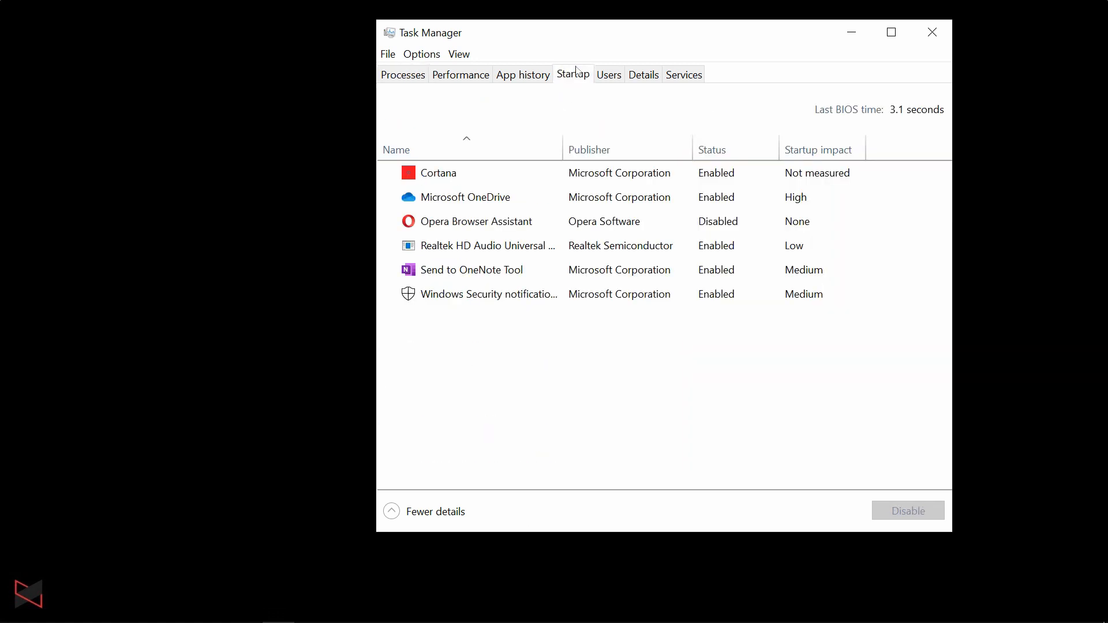
mouse_move(713, 148)
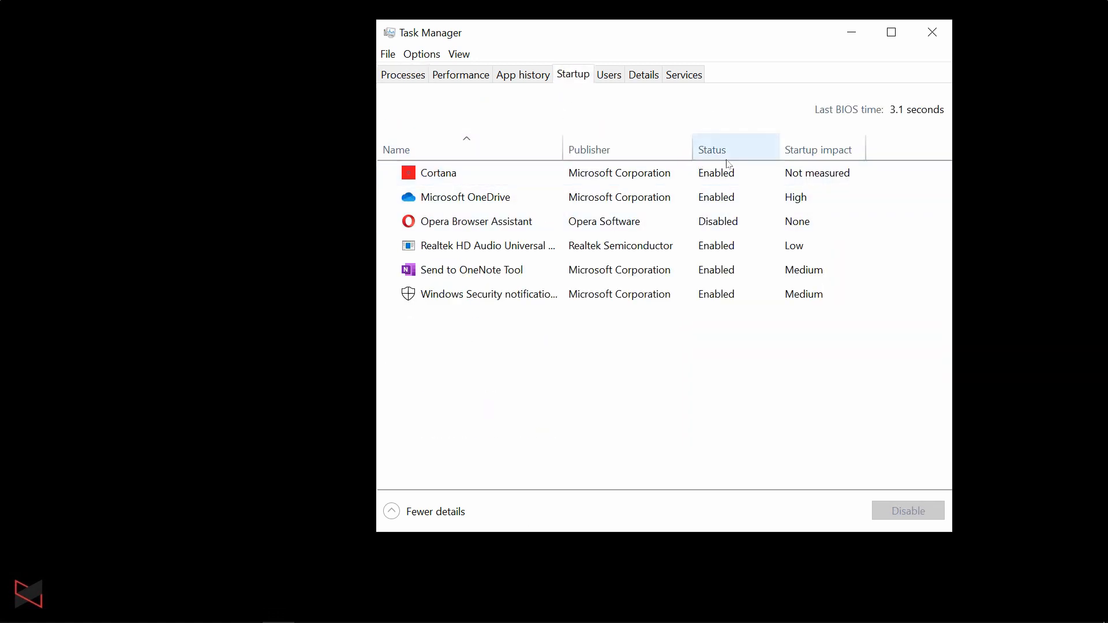
left_click(495, 197)
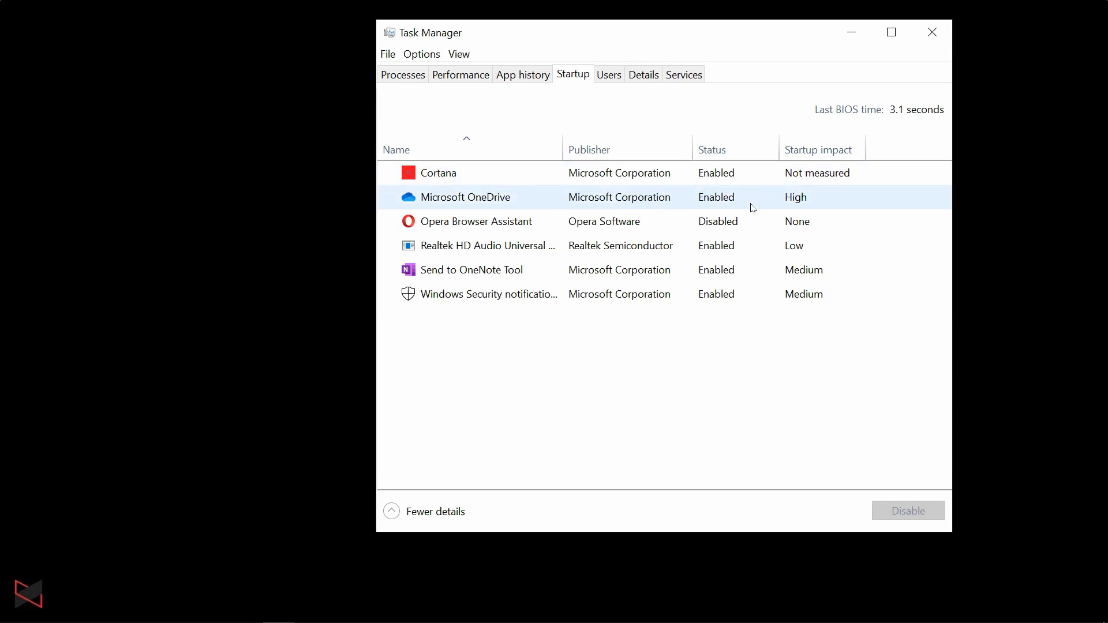
left_click(477, 222)
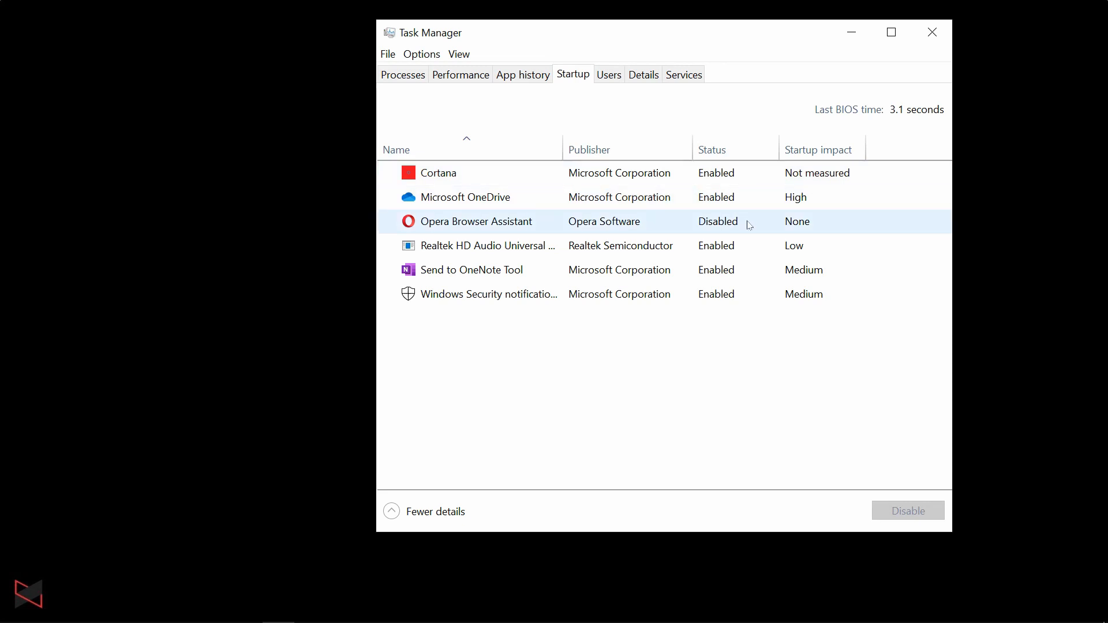
mouse_move(669, 225)
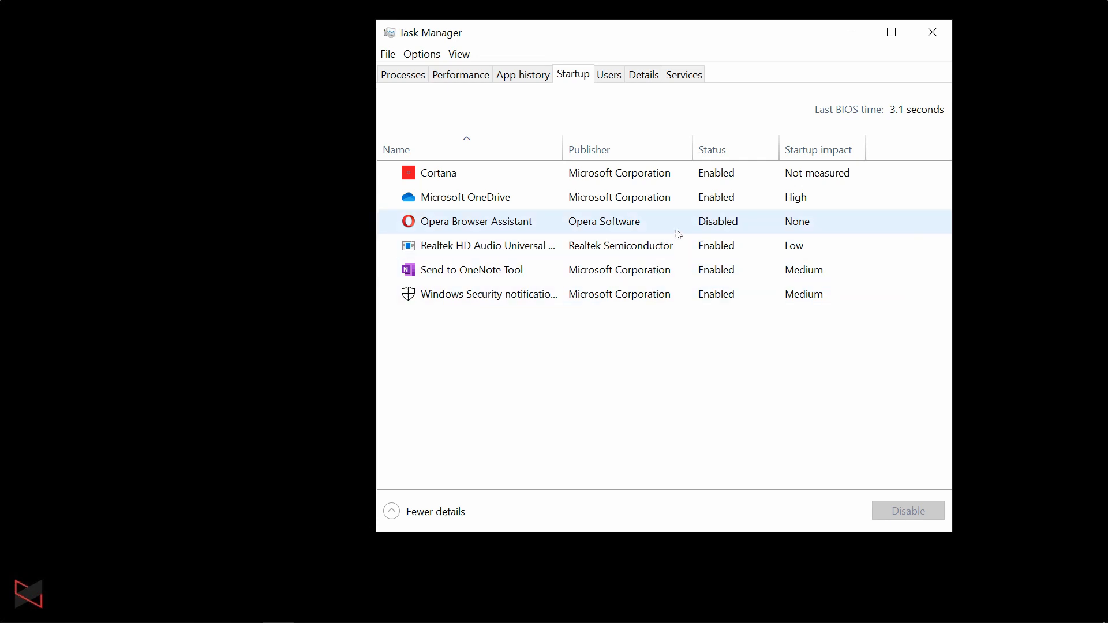
left_click(932, 32)
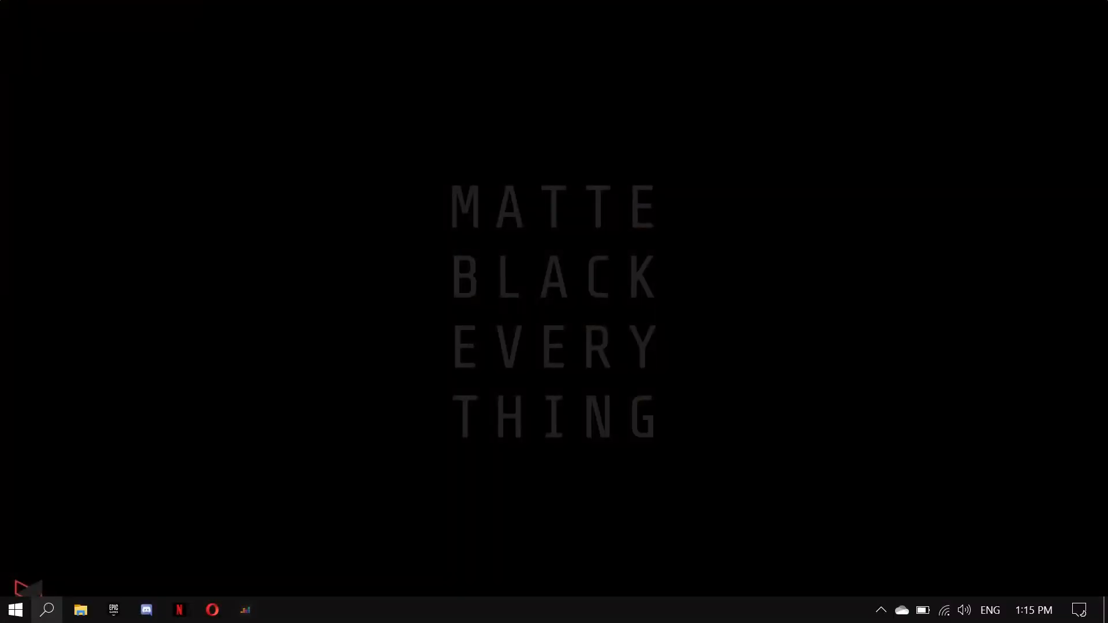
Search for 'update' and run Check for updates on the Windows Update page.
type("update")
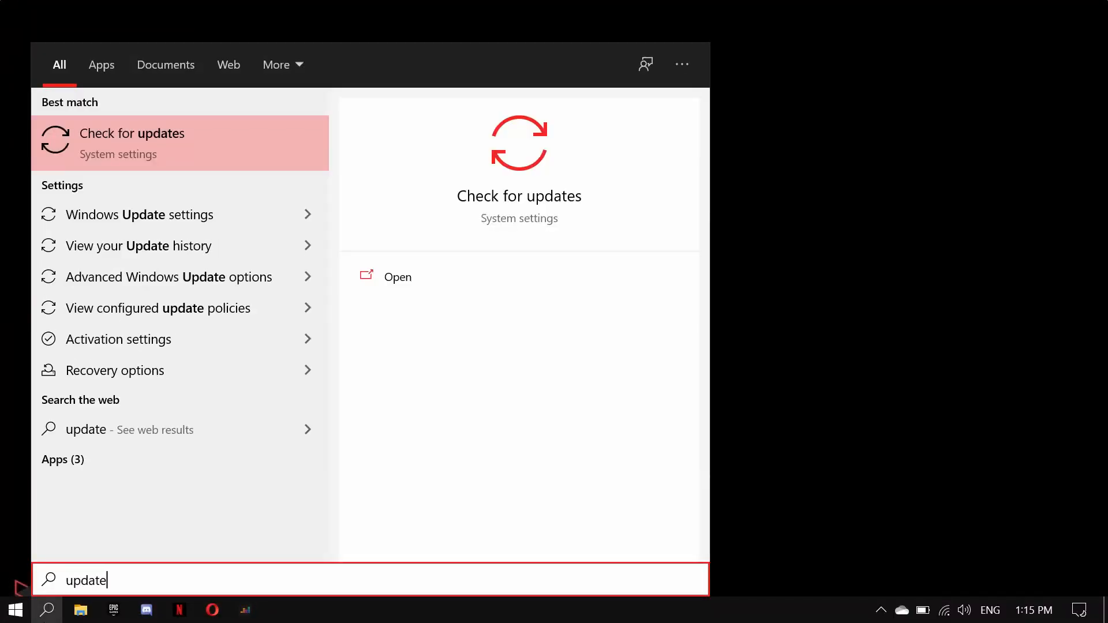
mouse_move(104, 129)
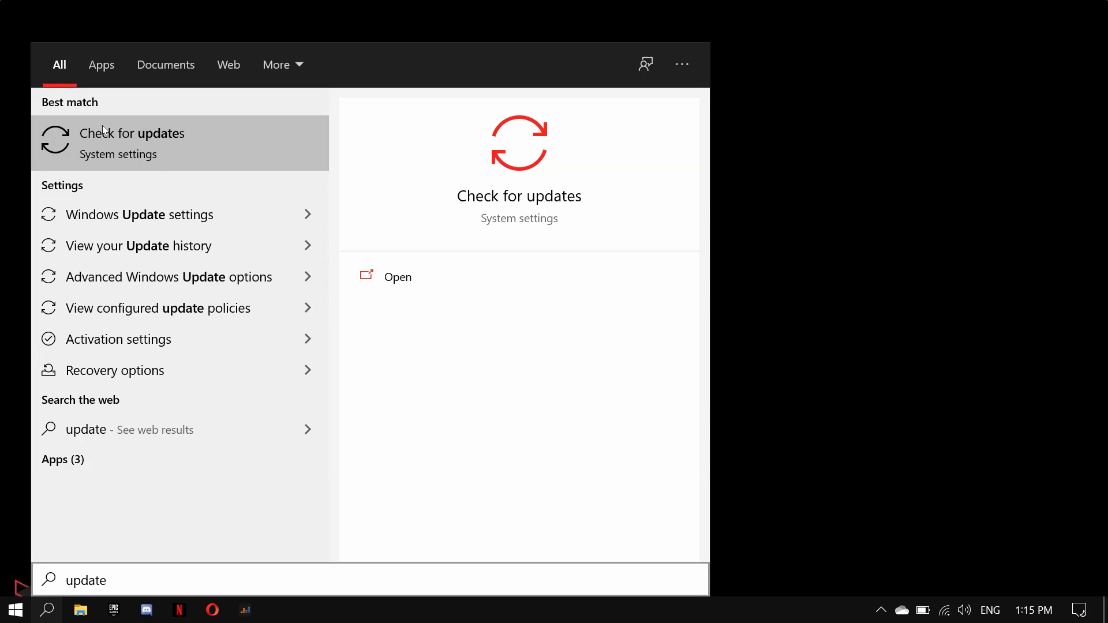
left_click(397, 276)
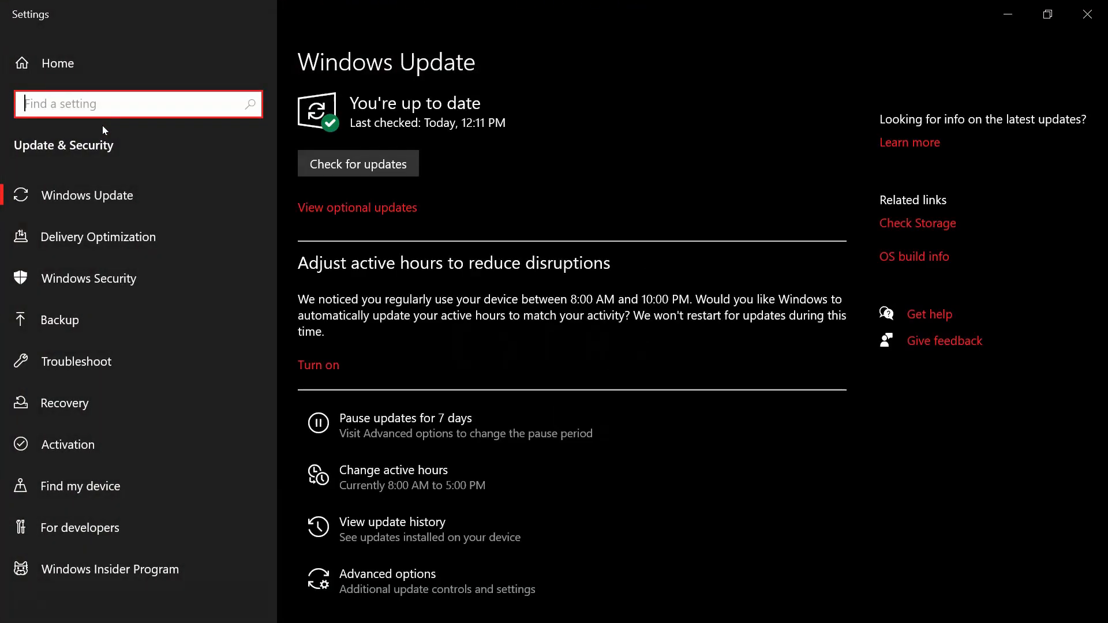
mouse_move(358, 163)
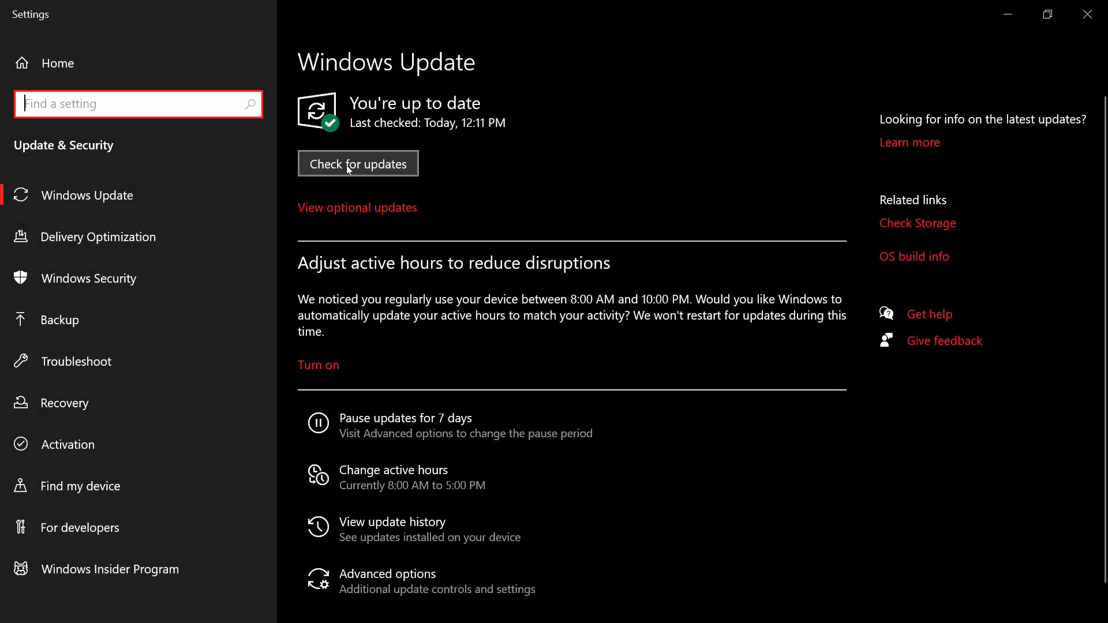
left_click(358, 162)
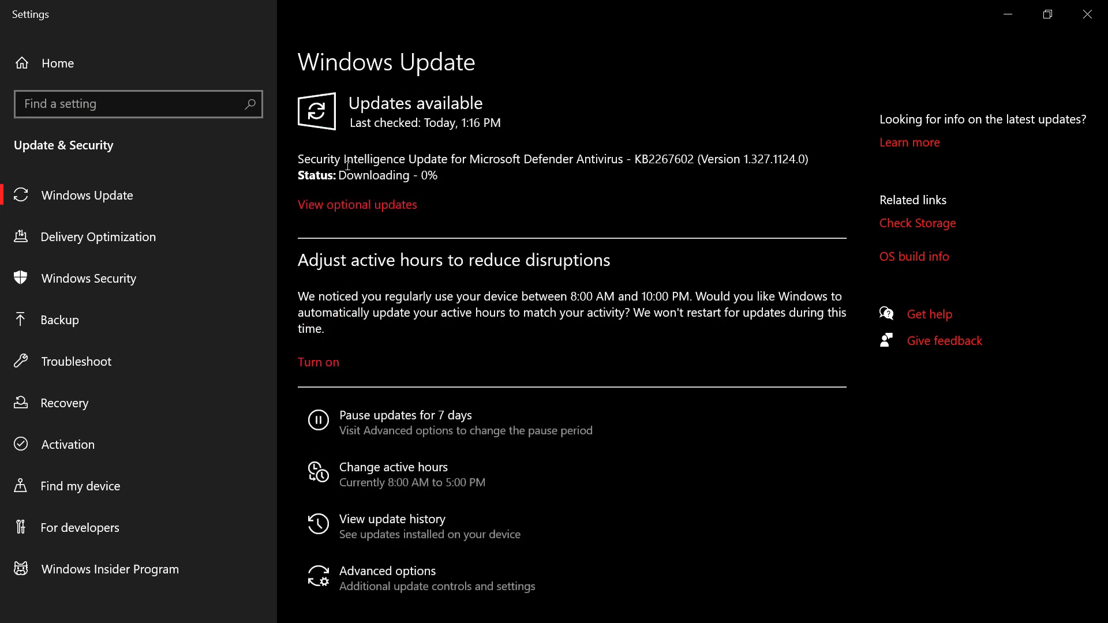
mouse_move(331, 209)
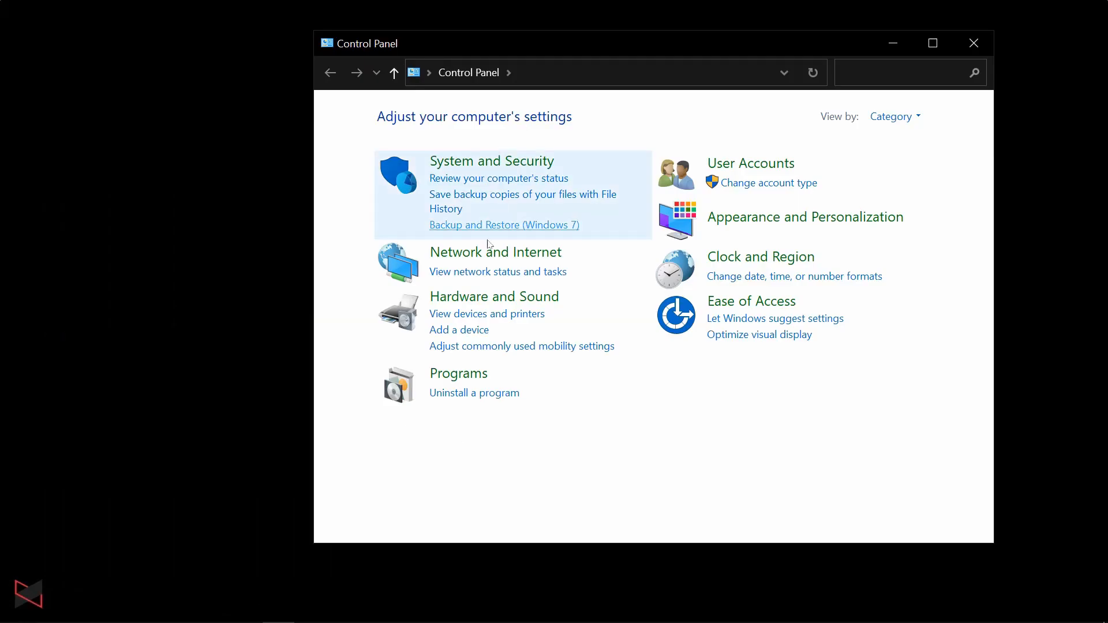
Review the 16 installed programs in Programs and Features, then close Control Panel.
left_click(459, 373)
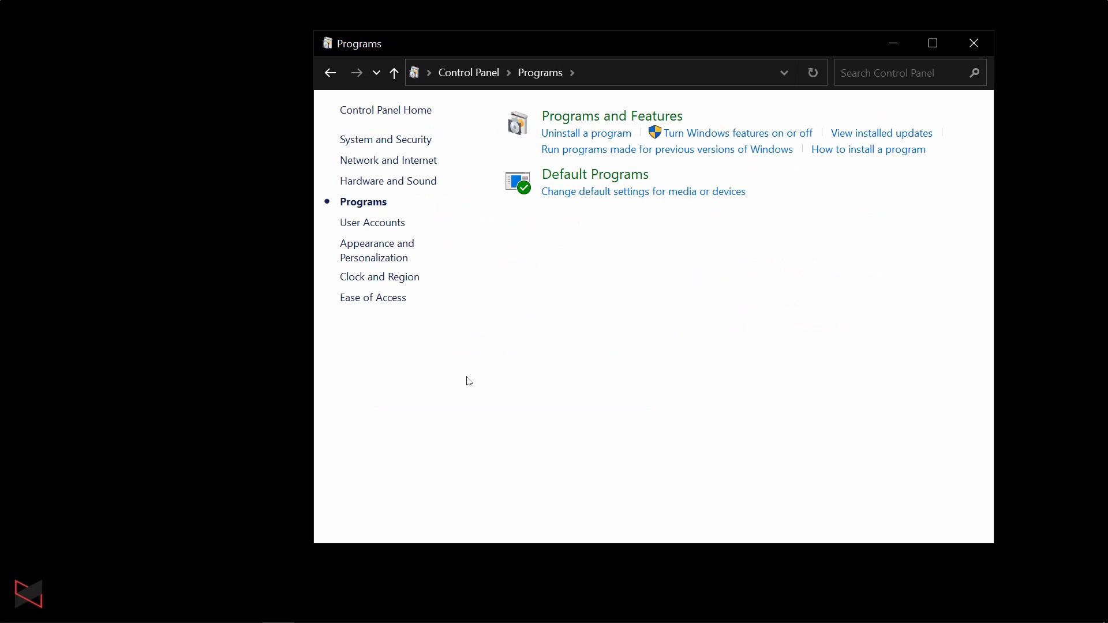
mouse_move(612, 115)
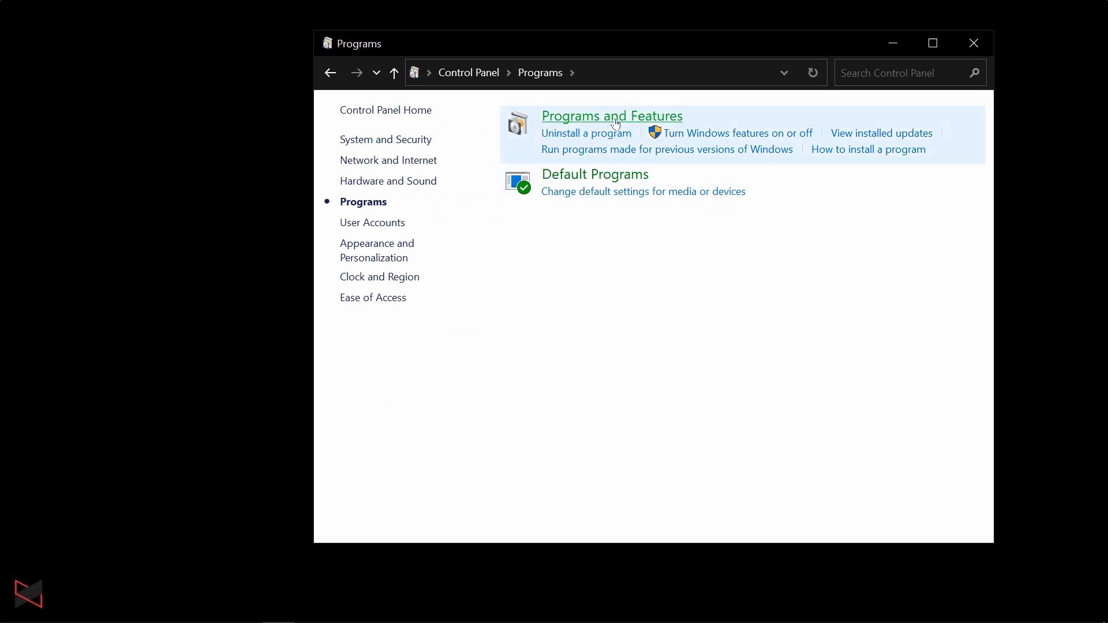
left_click(612, 116)
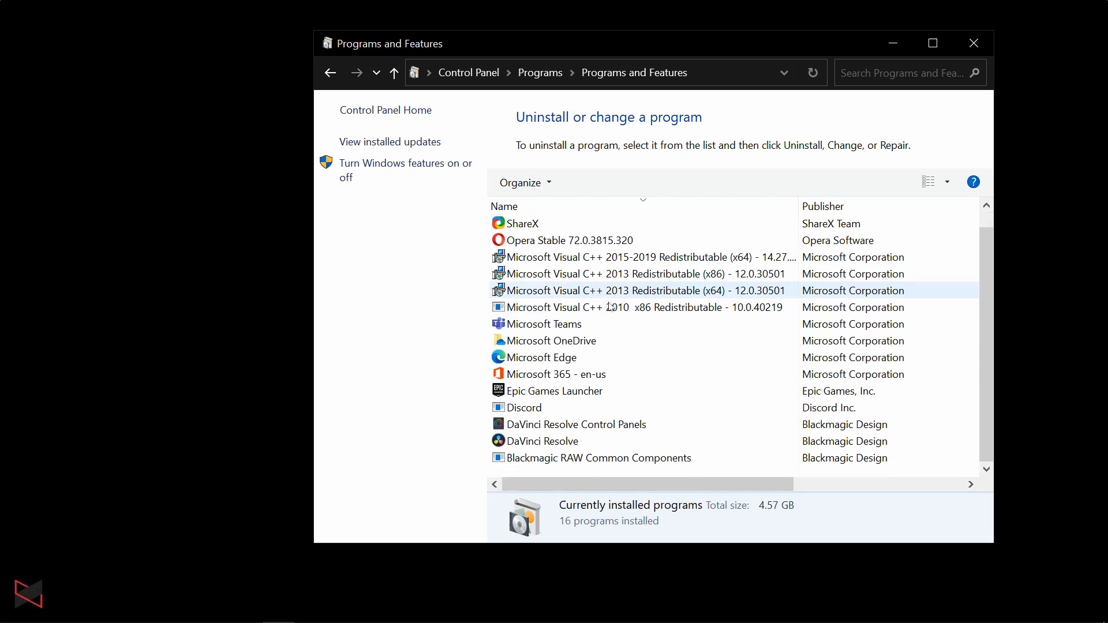
left_click(557, 374)
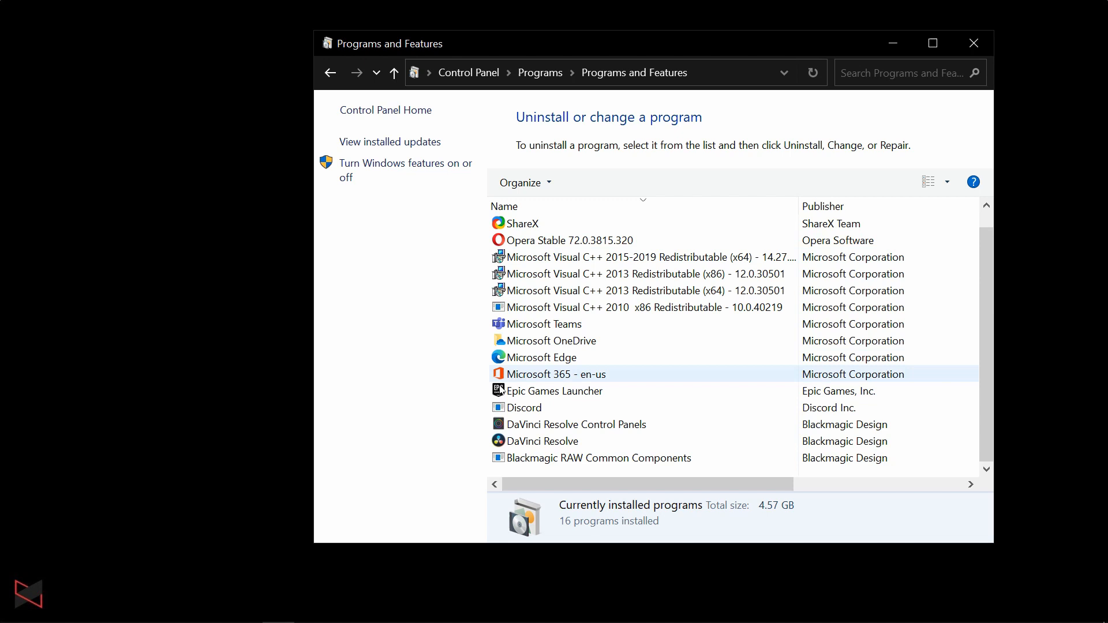
scroll("up", 3)
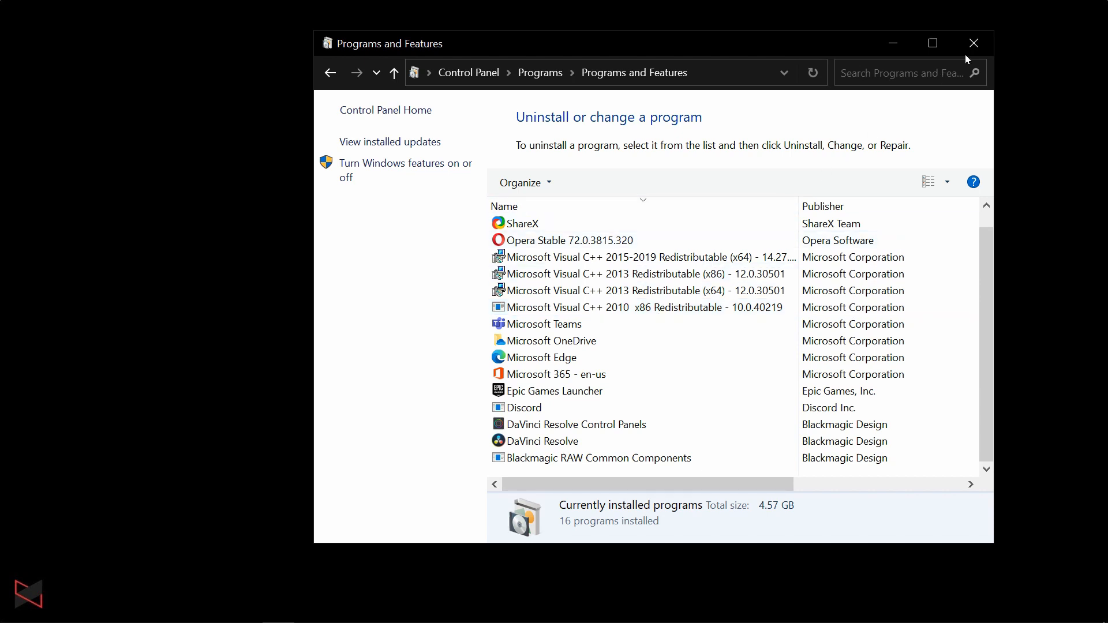
left_click(975, 43)
type("stor")
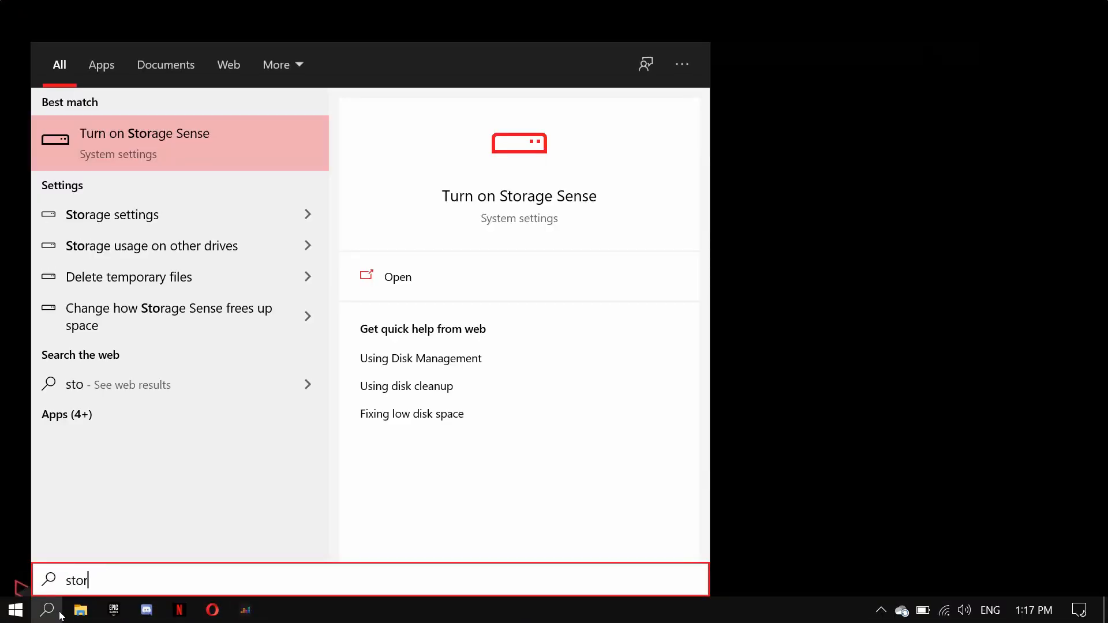
Set Storage Sense to run Every month in its configuration options.
left_click(397, 276)
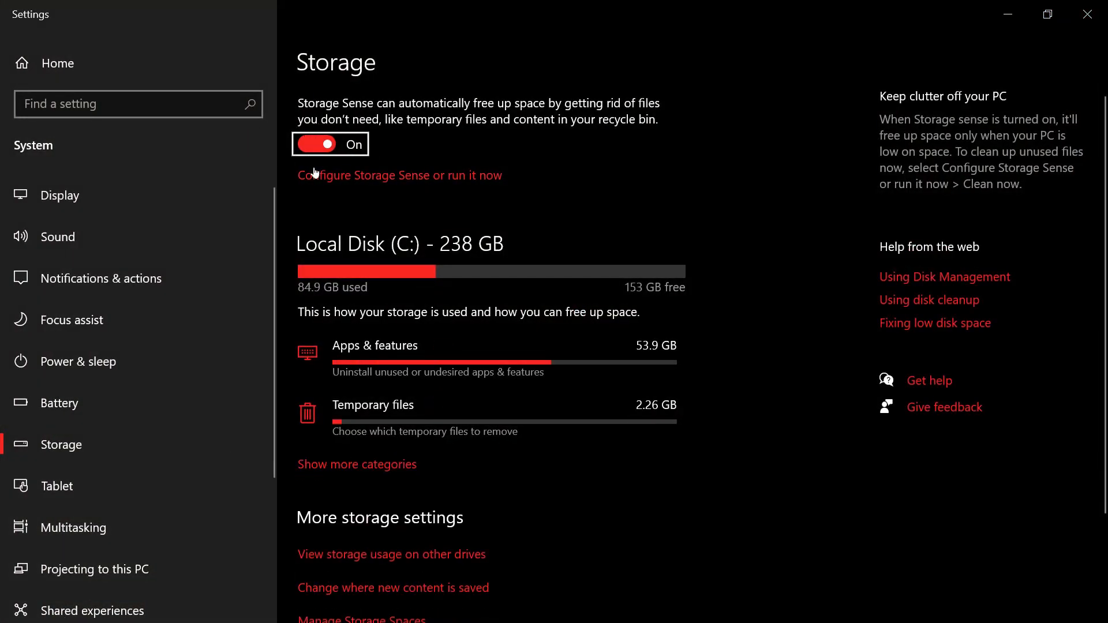
left_click(399, 175)
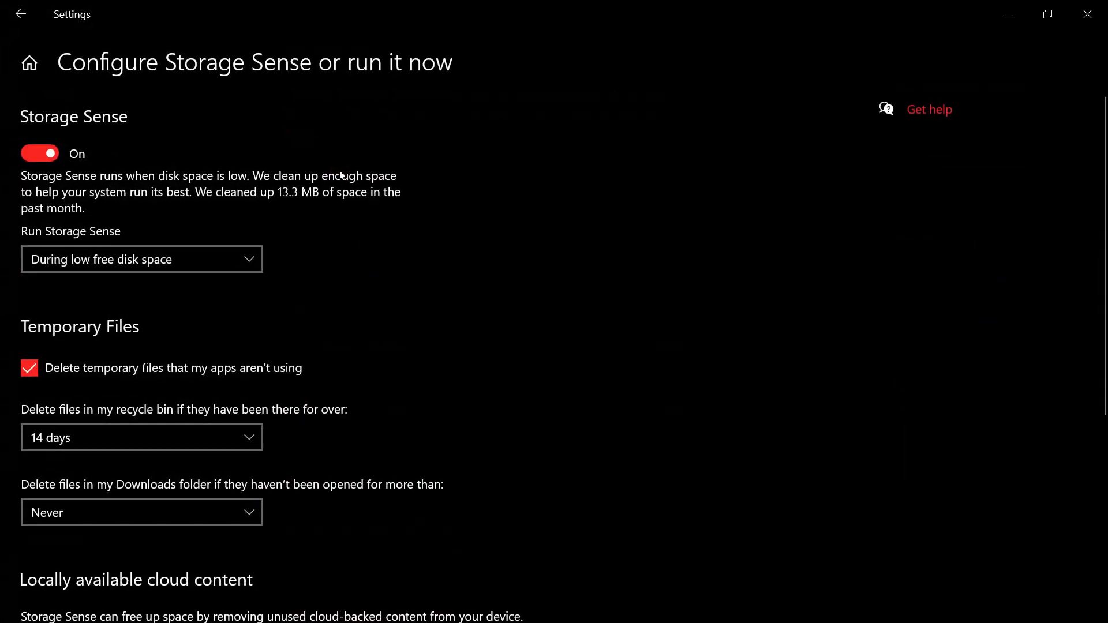
scroll("down", 3)
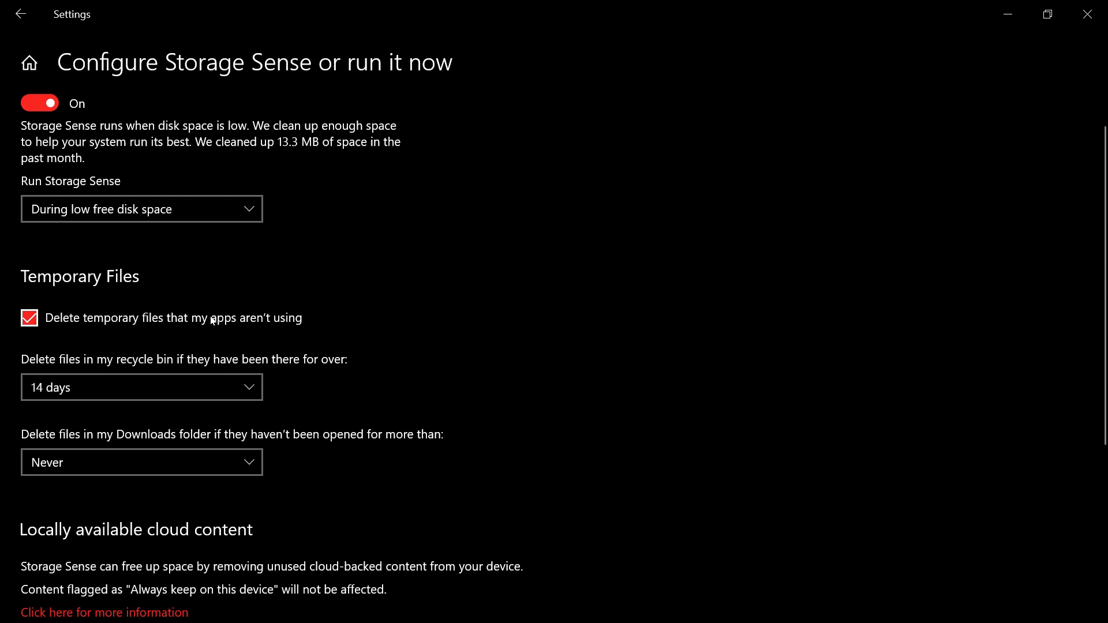
mouse_move(288, 326)
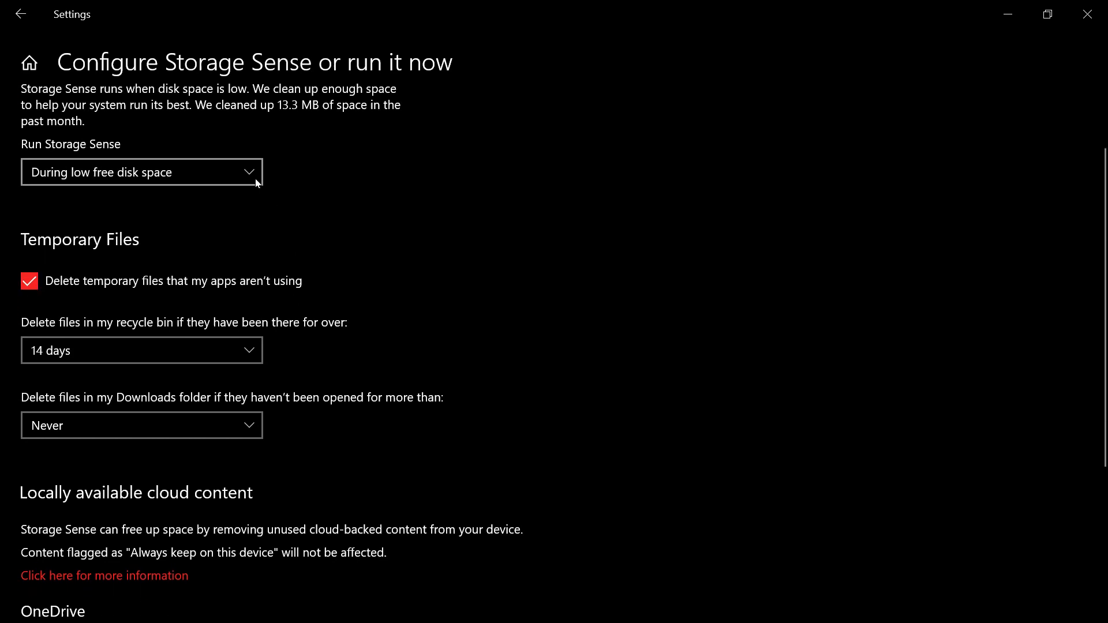
left_click(141, 172)
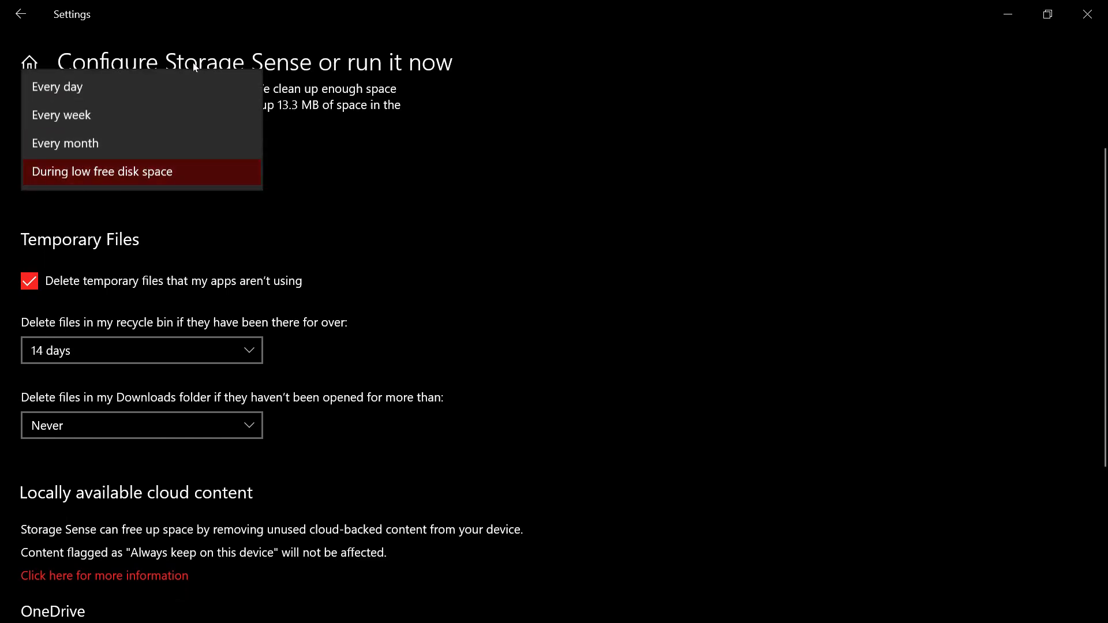
mouse_move(210, 136)
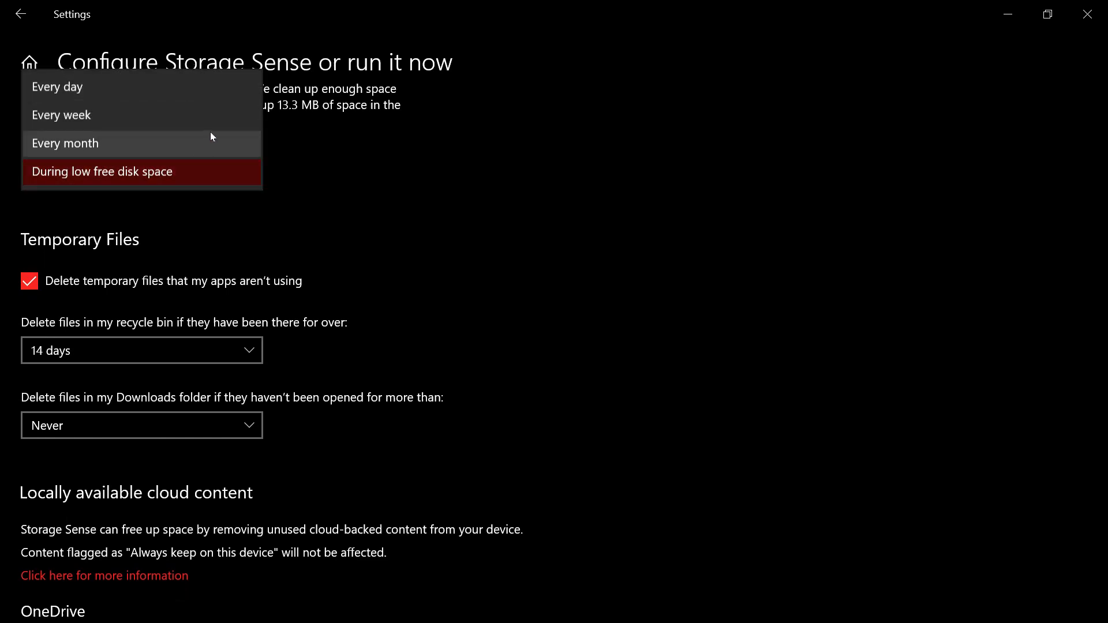
left_click(65, 143)
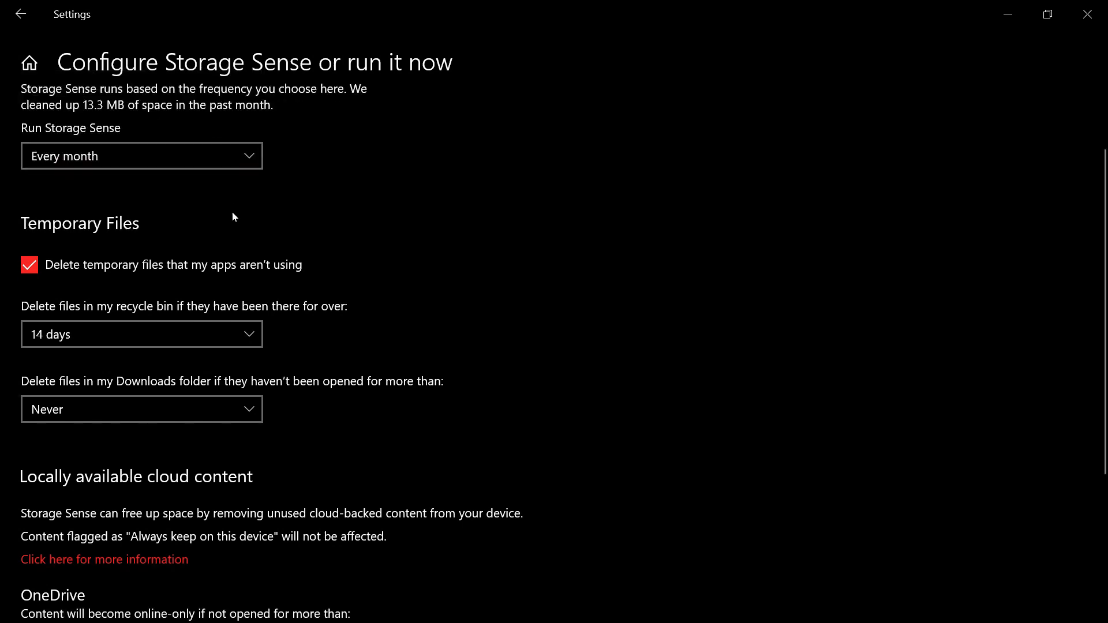
Start an immediate Storage Sense clean-up with Clean now.
scroll("down", 3)
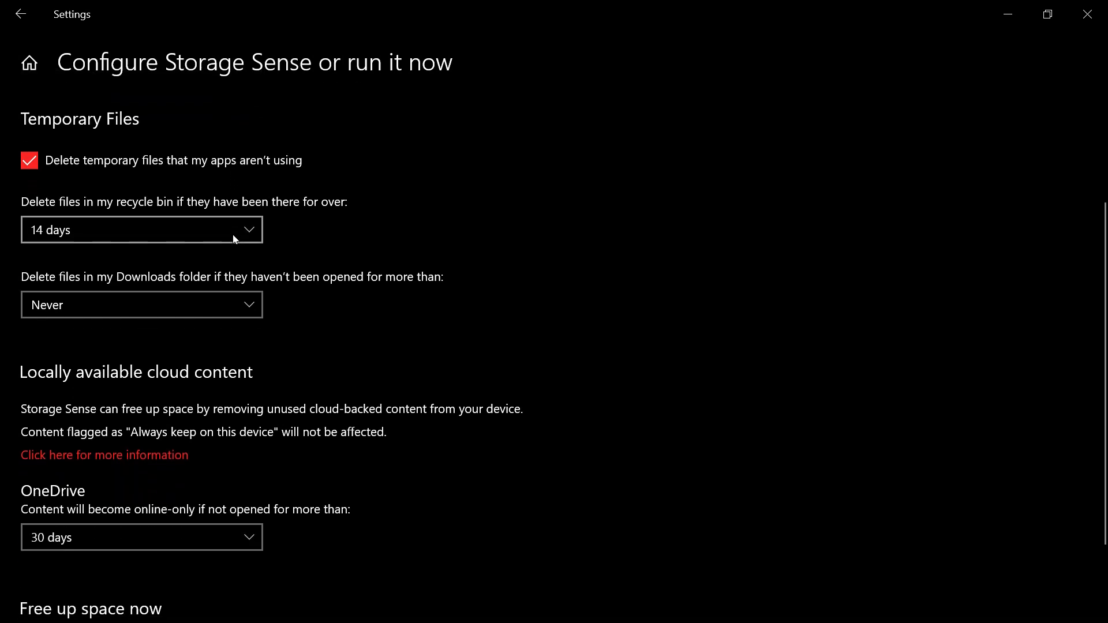
scroll("down", 3)
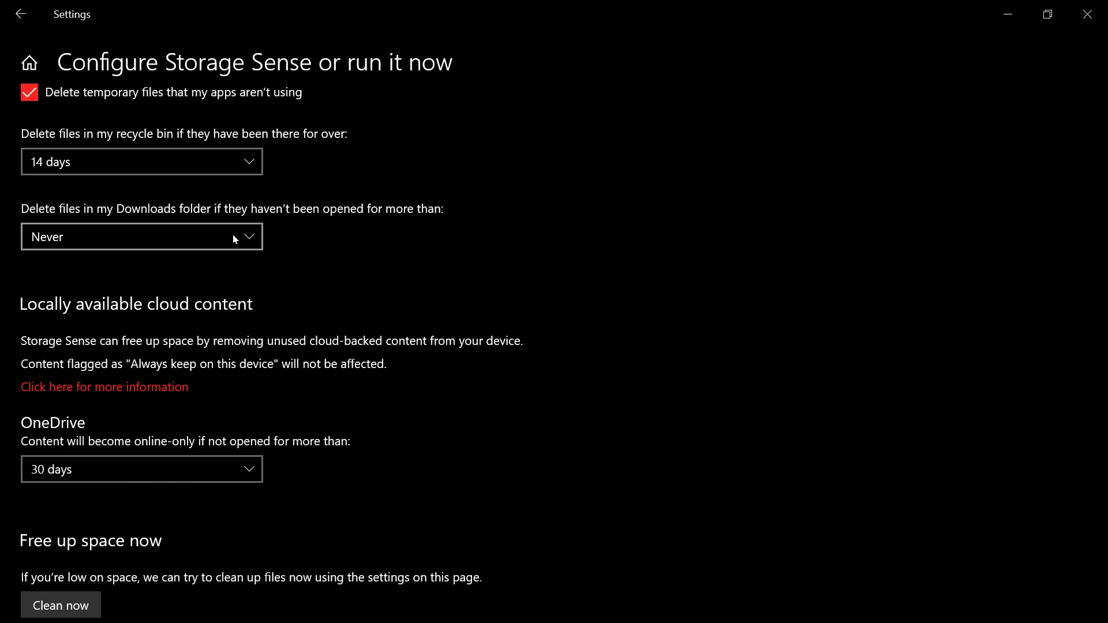
scroll("down", 3)
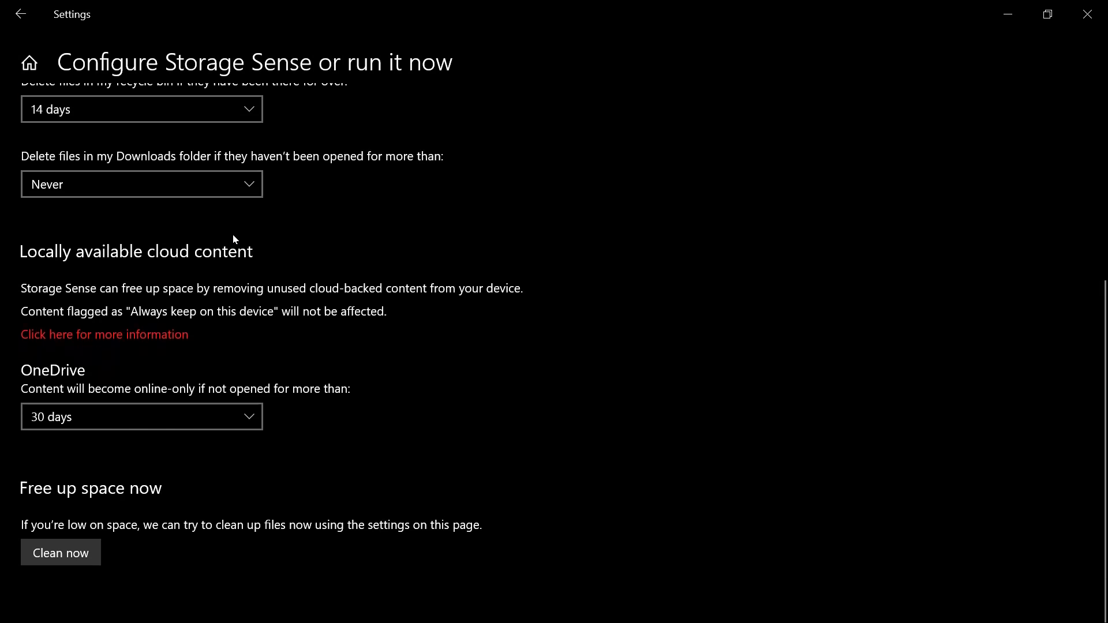
mouse_move(61, 552)
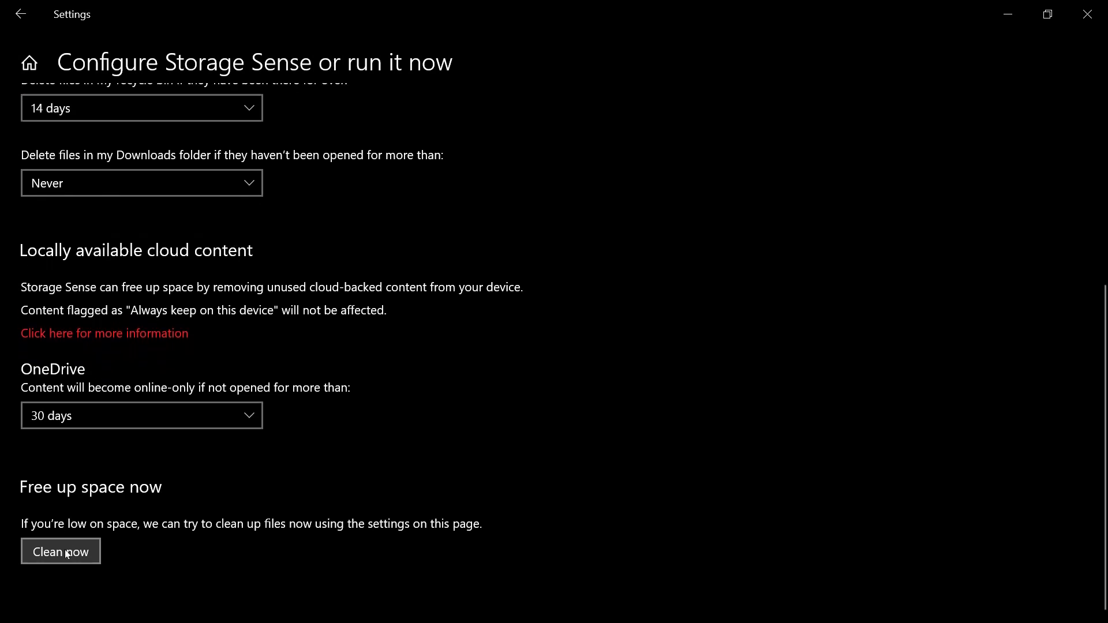
left_click(60, 552)
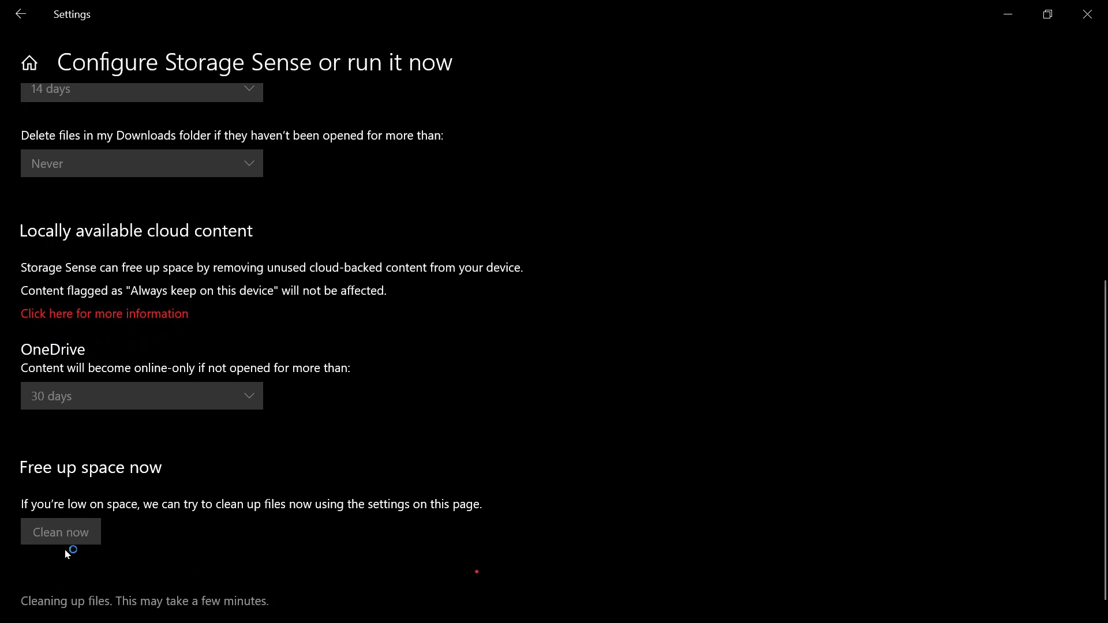
left_click(47, 610)
type("disk")
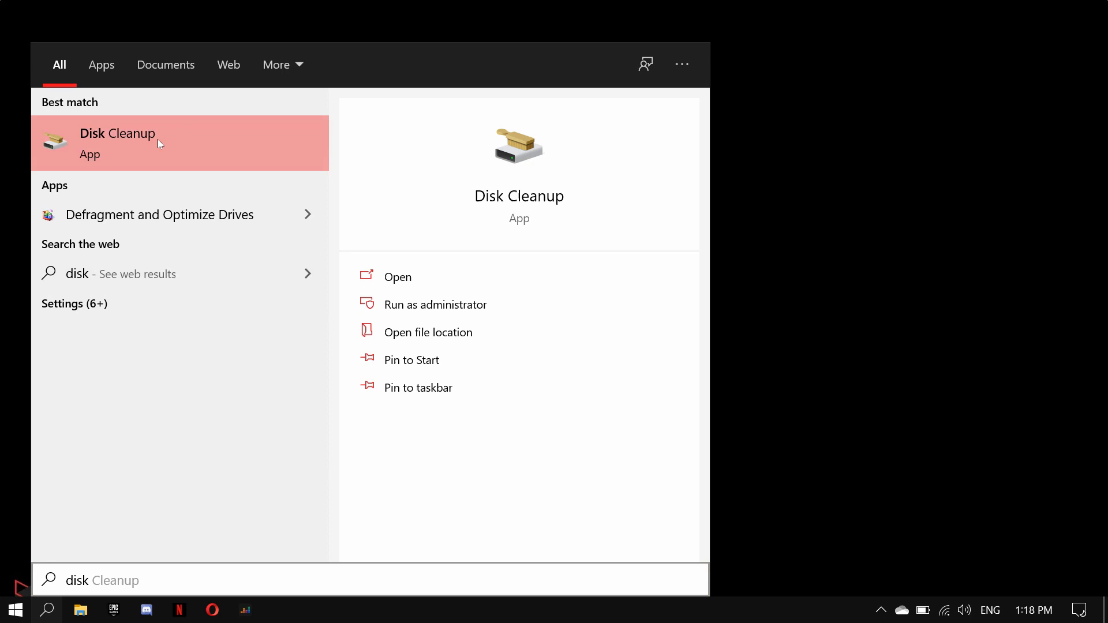
Add Recycle Bin to Disk Cleanup's selection, include system files, and delete the checked files on drive C.
left_click(396, 276)
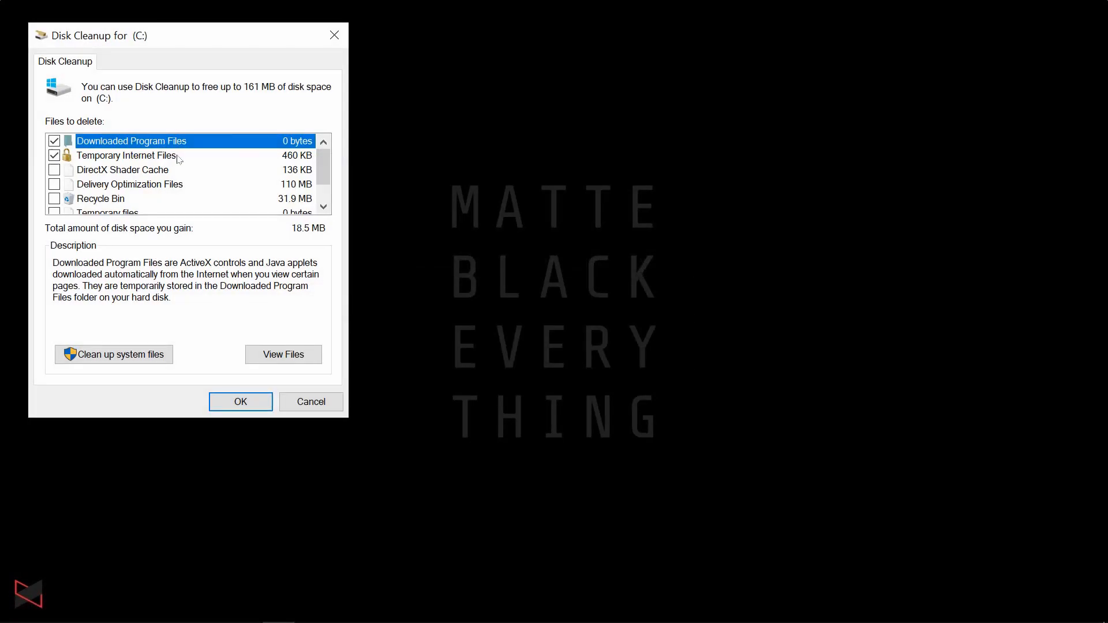
left_click(100, 199)
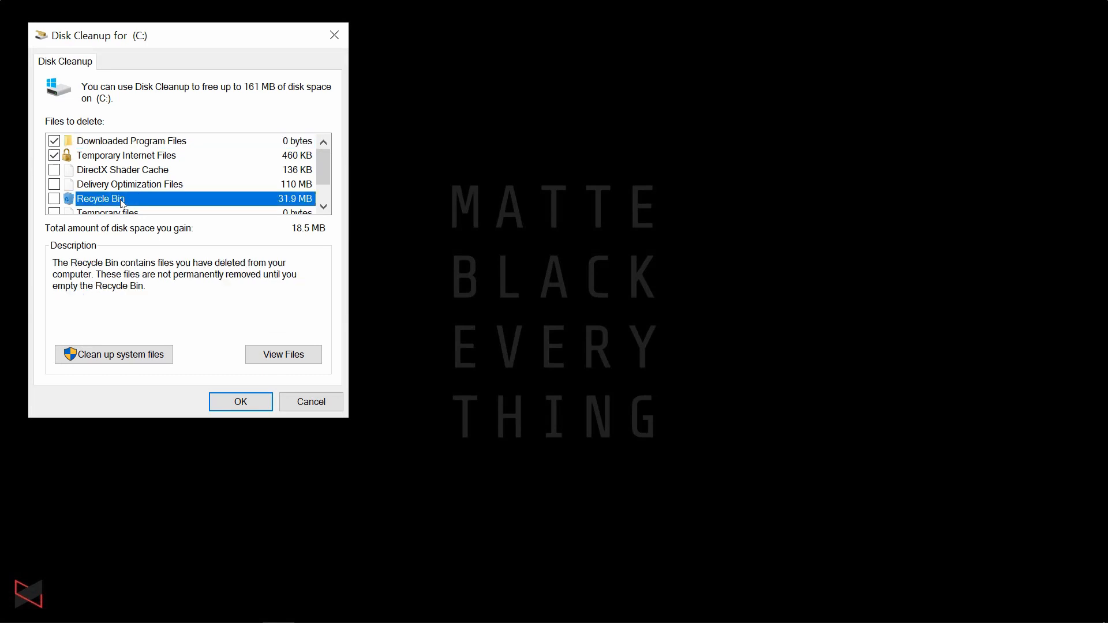
left_click(54, 199)
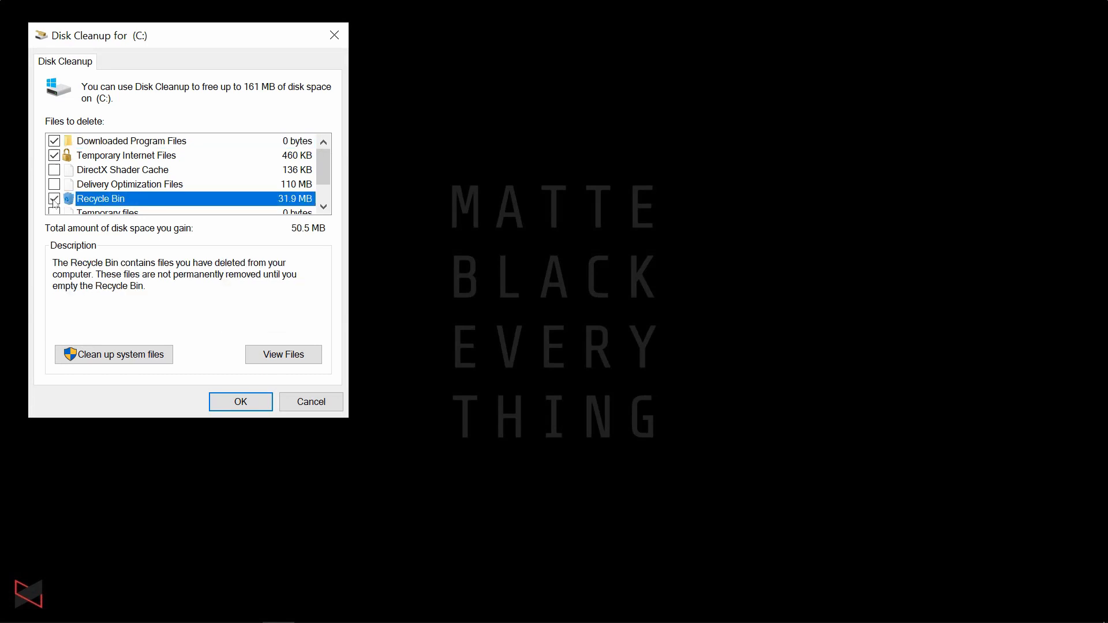
scroll("down", 3)
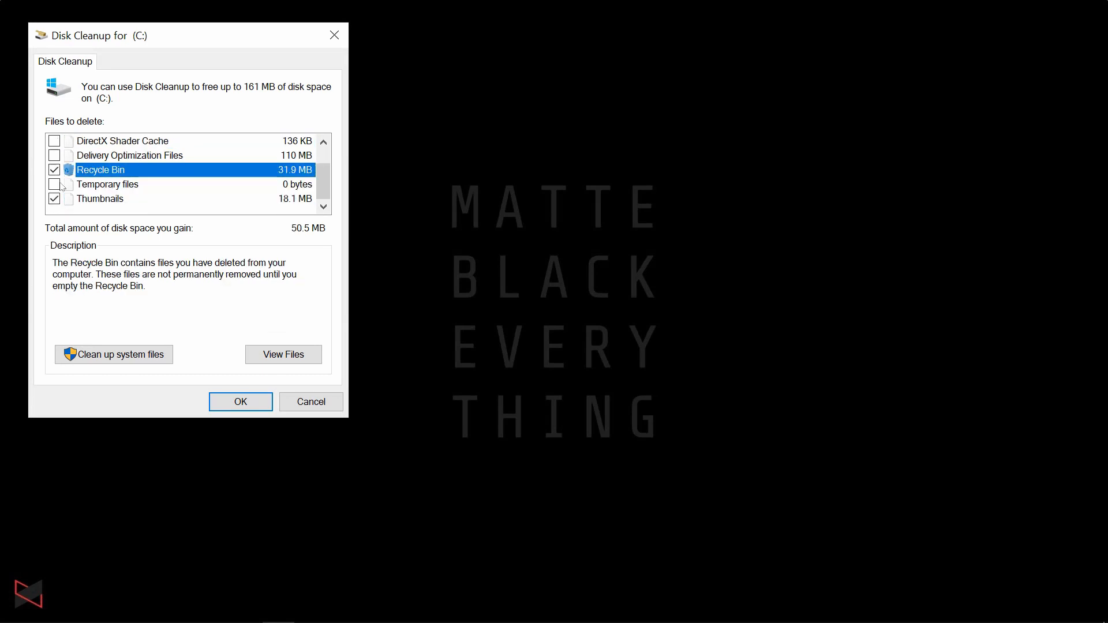
left_click(55, 184)
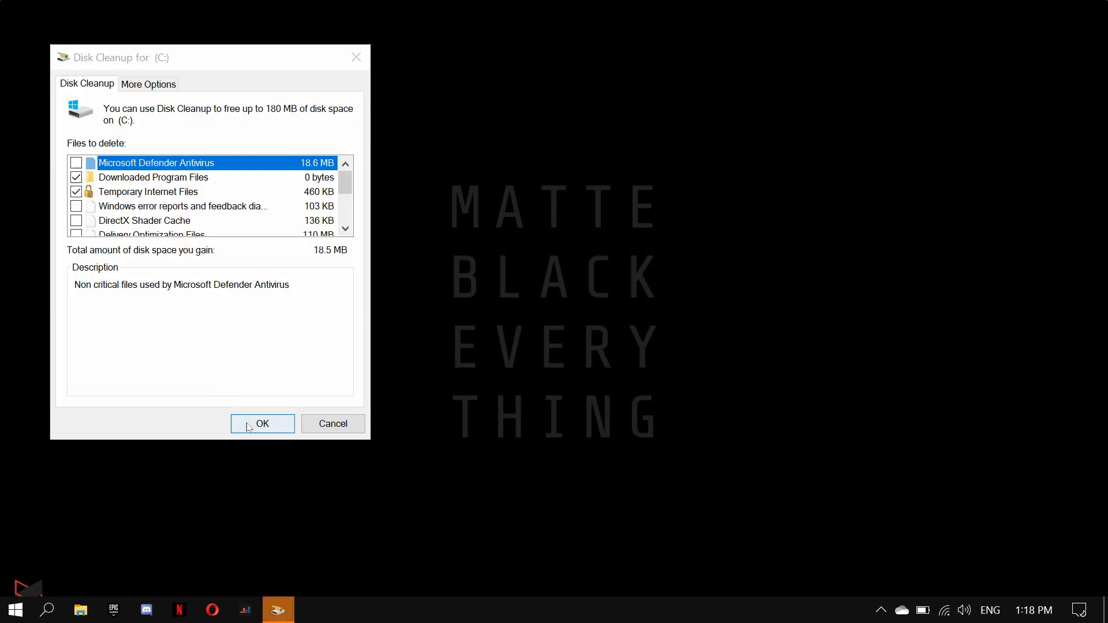
left_click(263, 424)
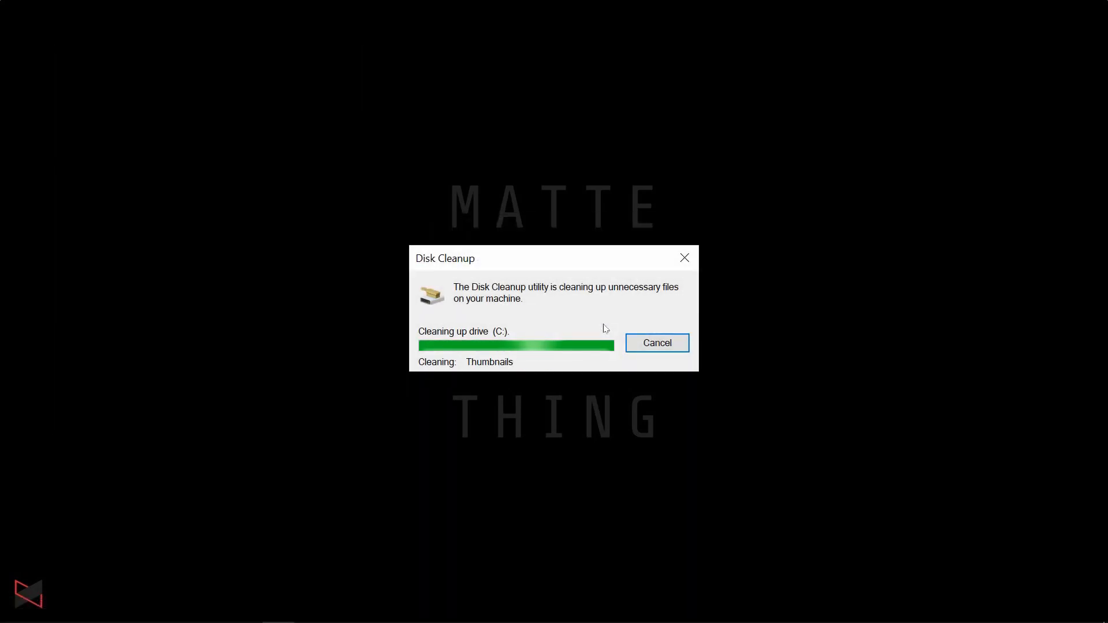
type("defra")
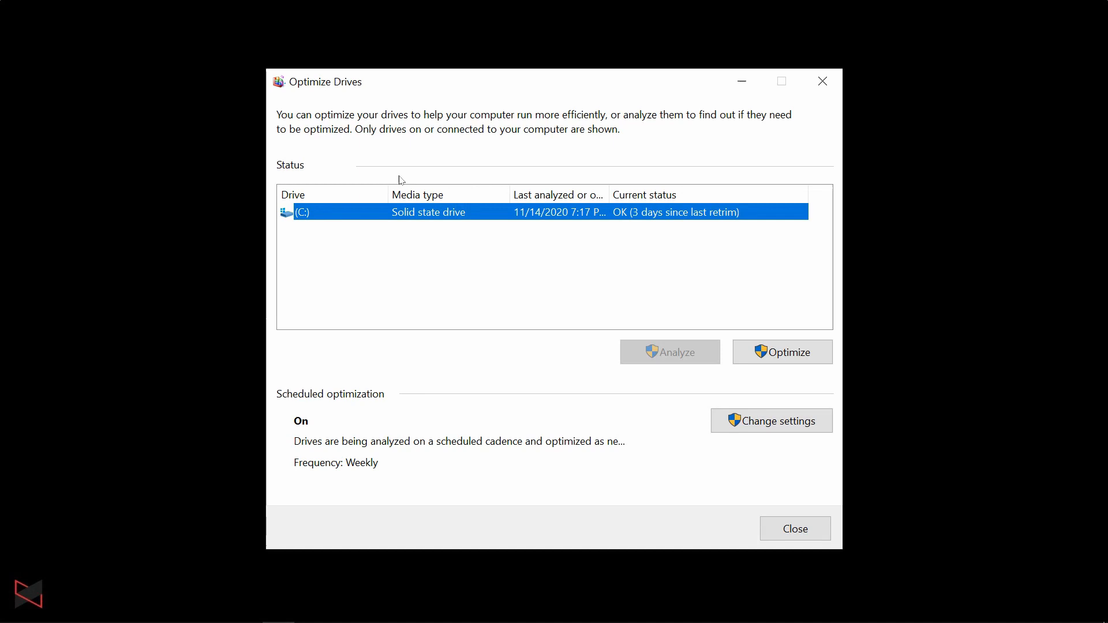
mouse_move(404, 182)
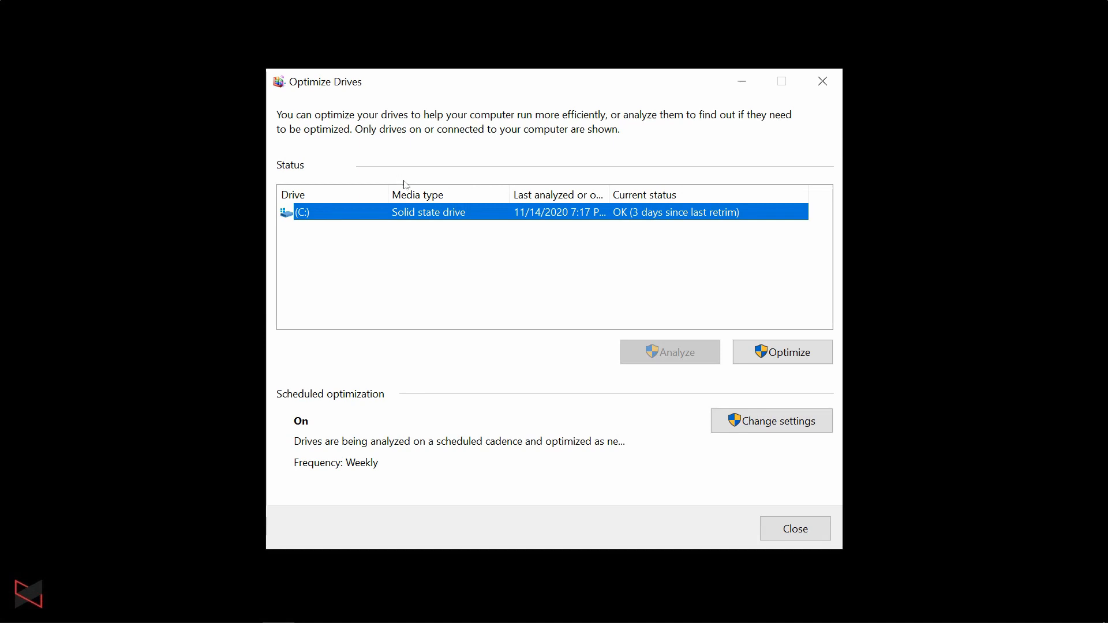
mouse_move(477, 225)
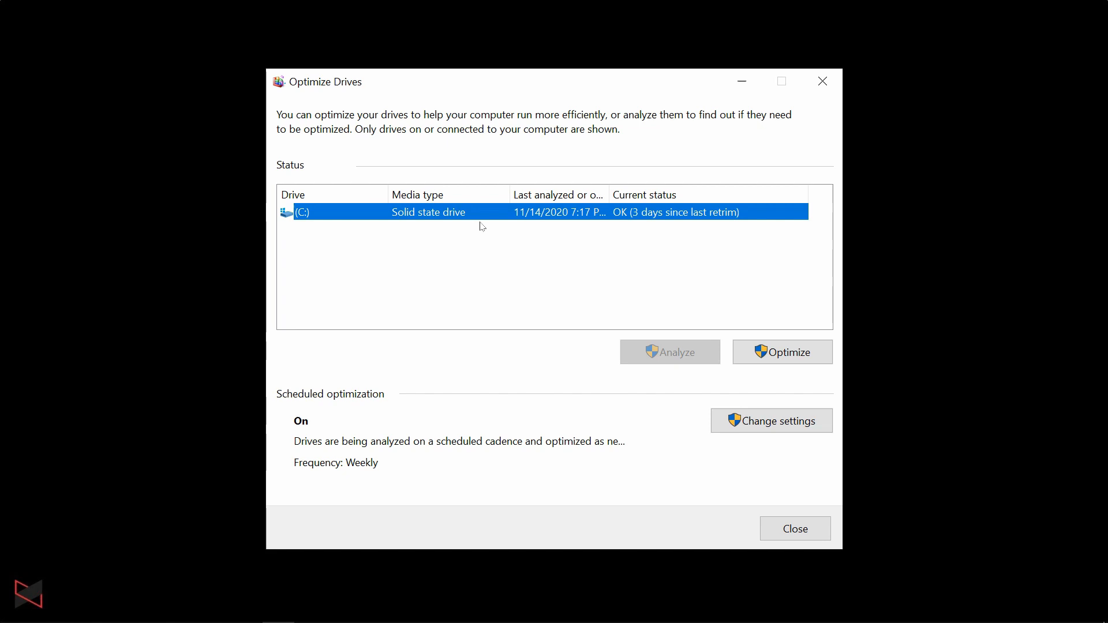
mouse_move(675, 362)
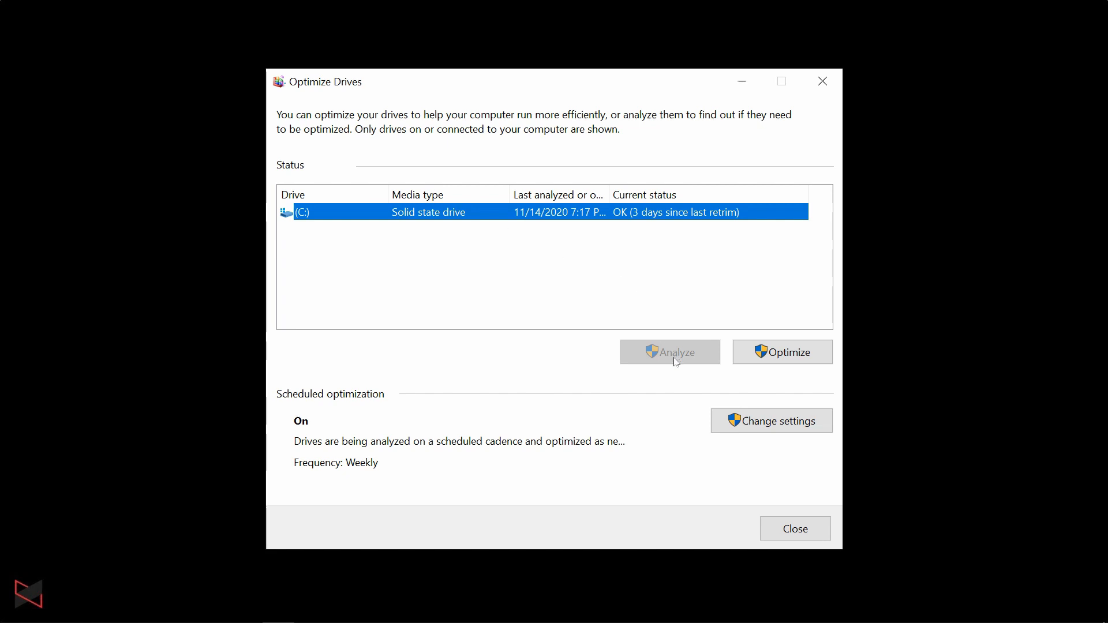
mouse_move(636, 332)
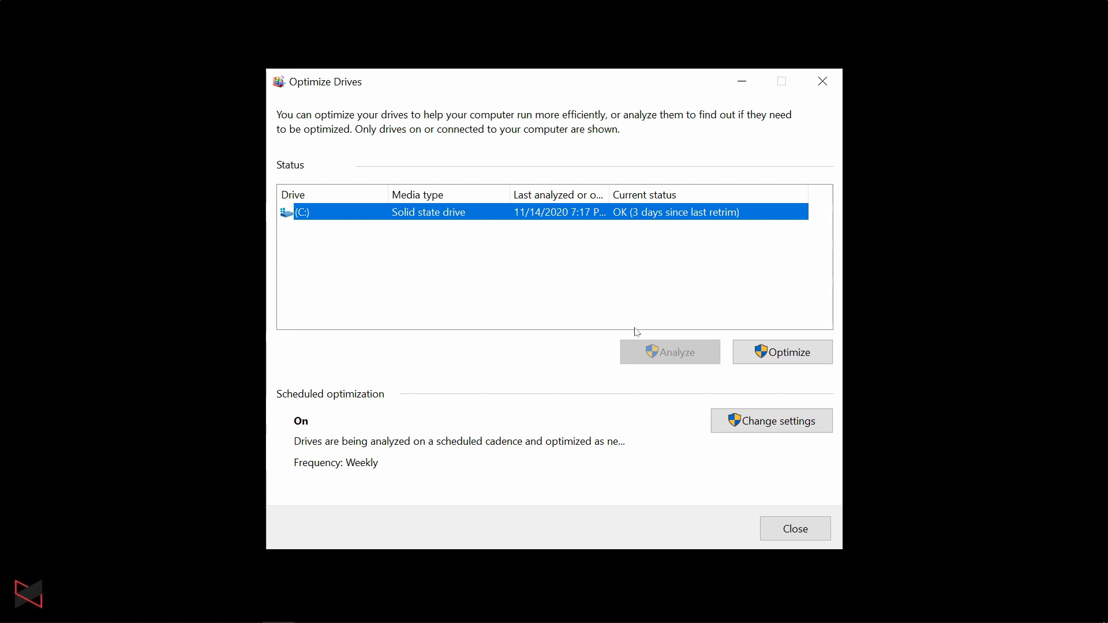
mouse_move(672, 344)
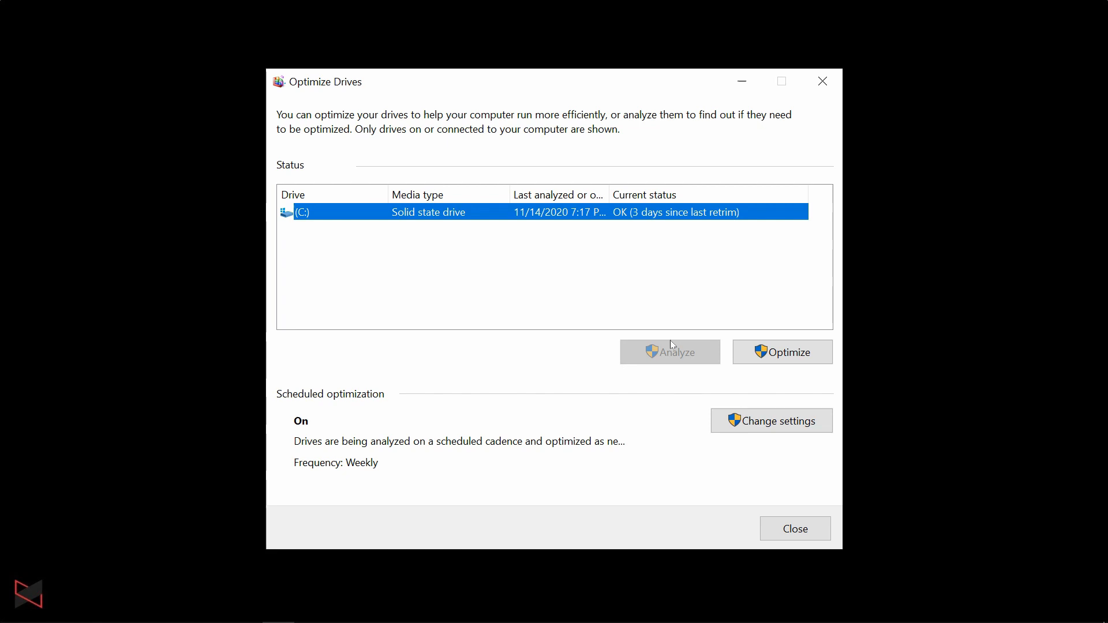
mouse_move(781, 352)
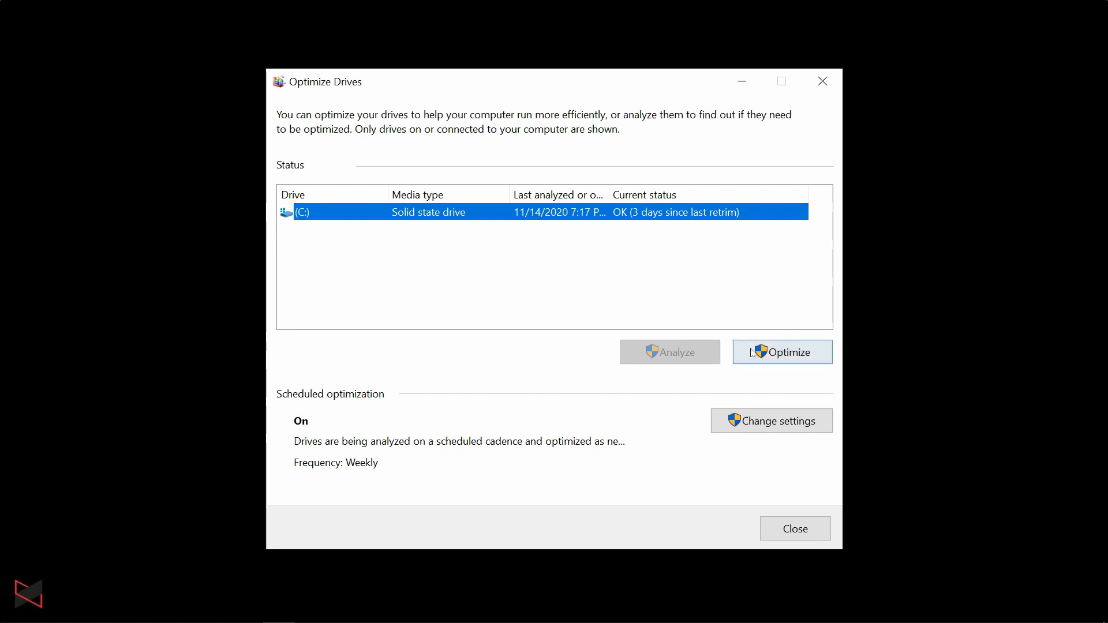
mouse_move(783, 364)
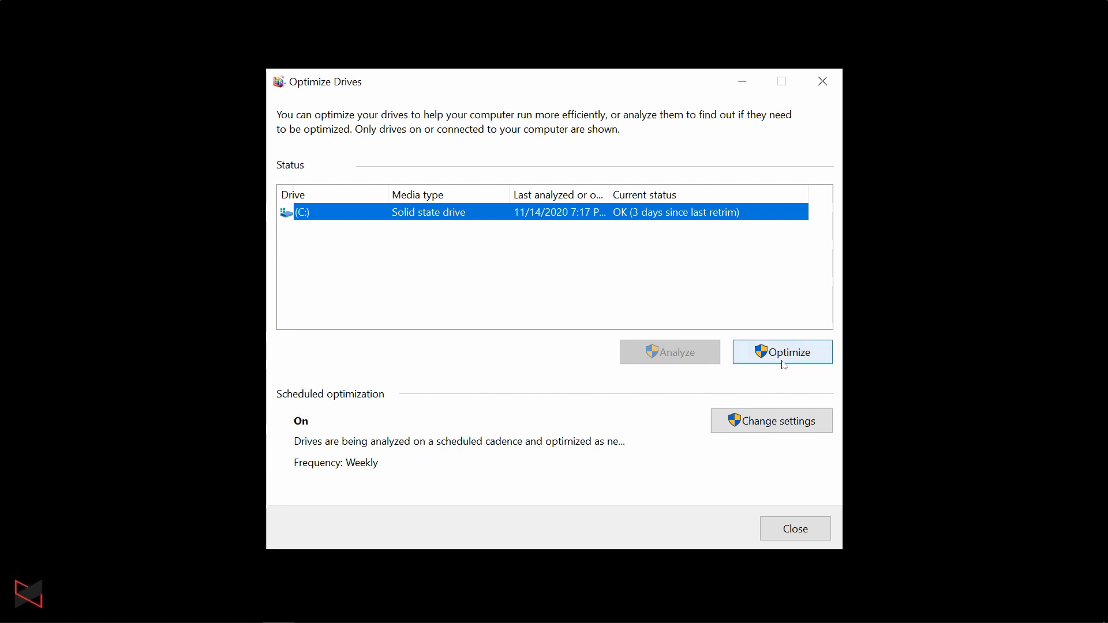
Review the Optimize Drives schedule frequency and chosen drives, leaving it weekly with drive C included.
left_click(771, 420)
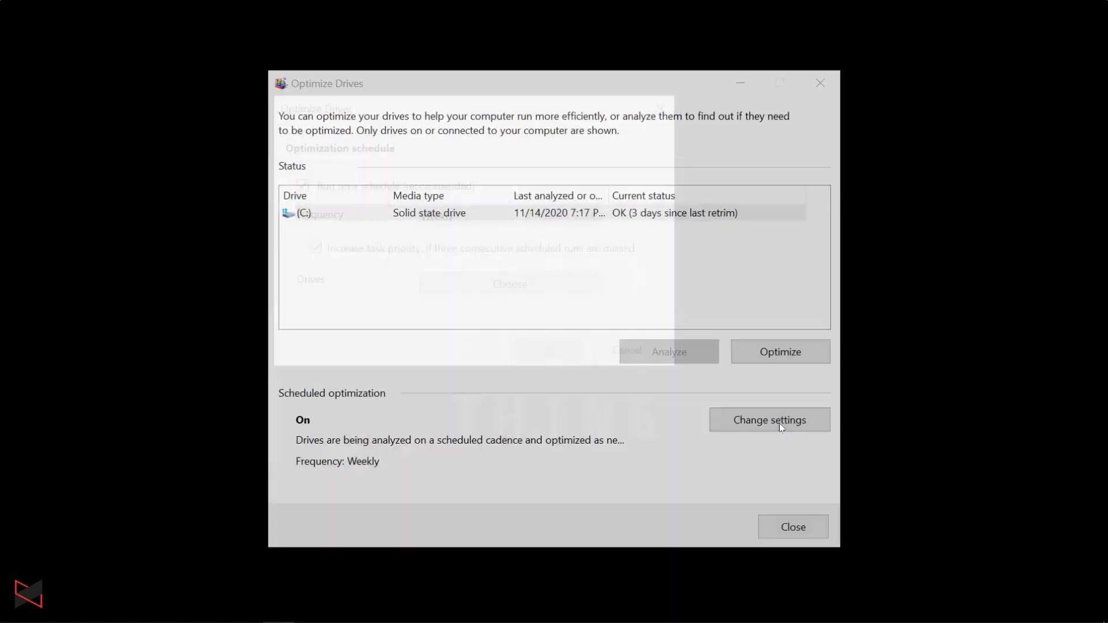
left_click(769, 420)
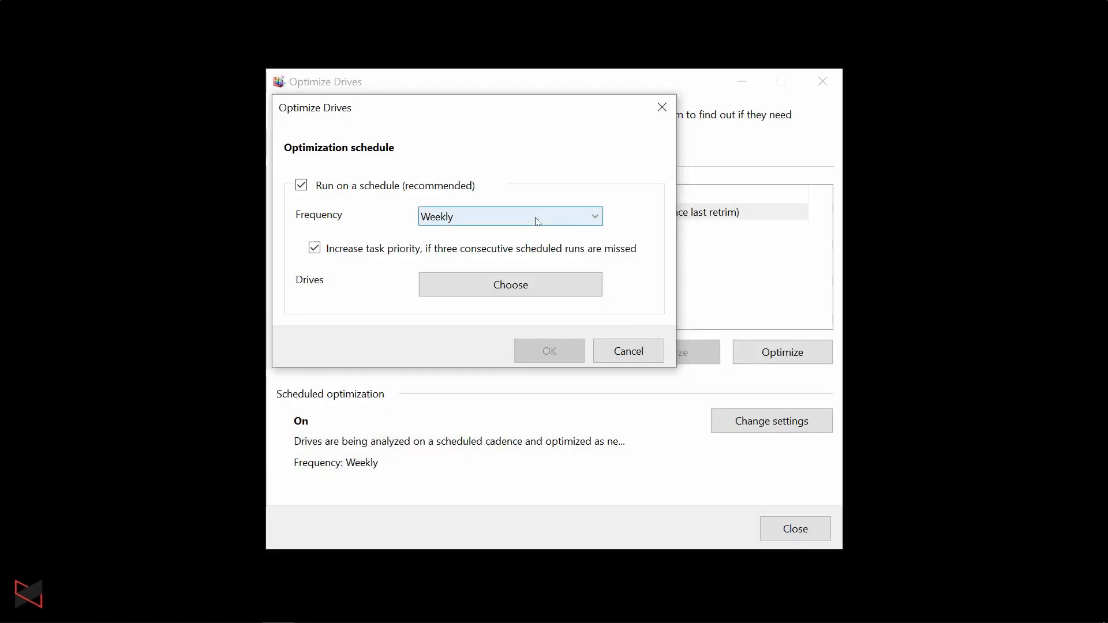
mouse_move(483, 265)
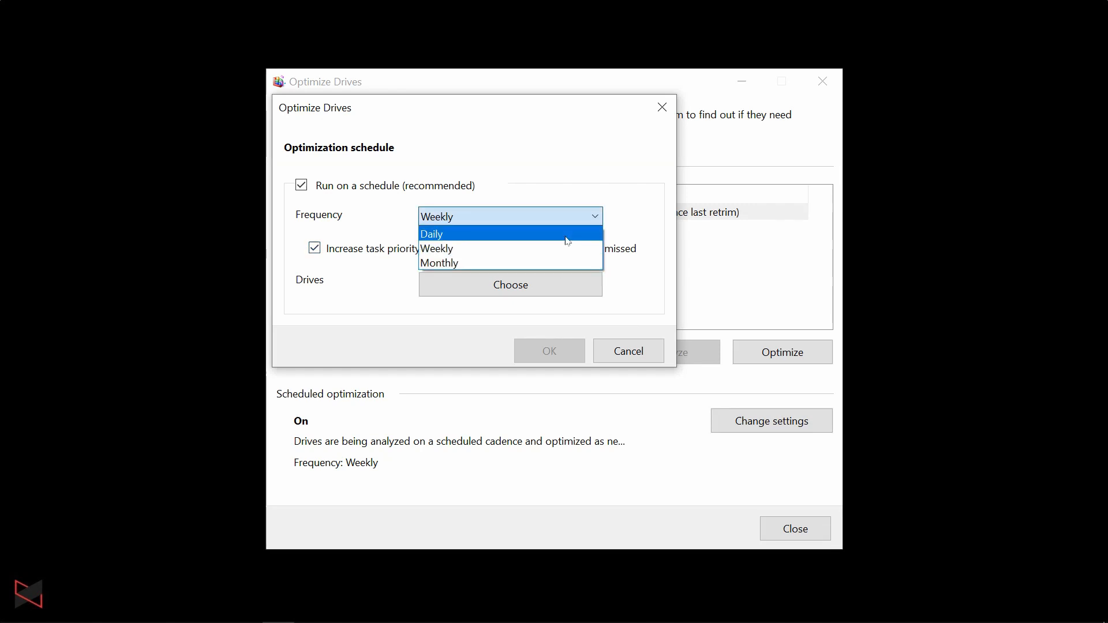
left_click(510, 284)
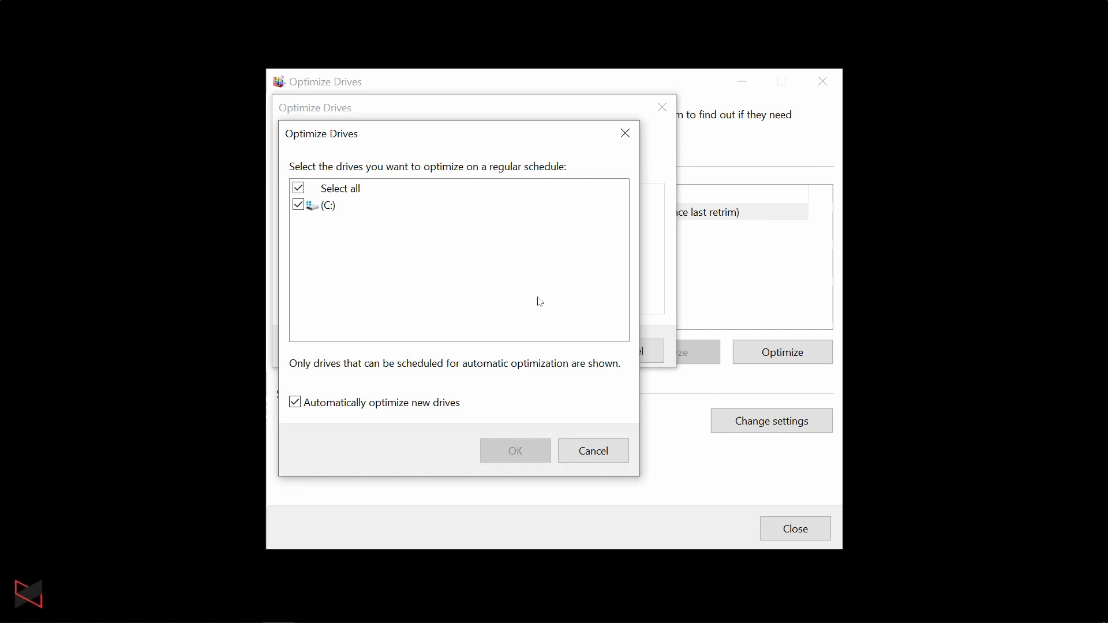
mouse_move(508, 373)
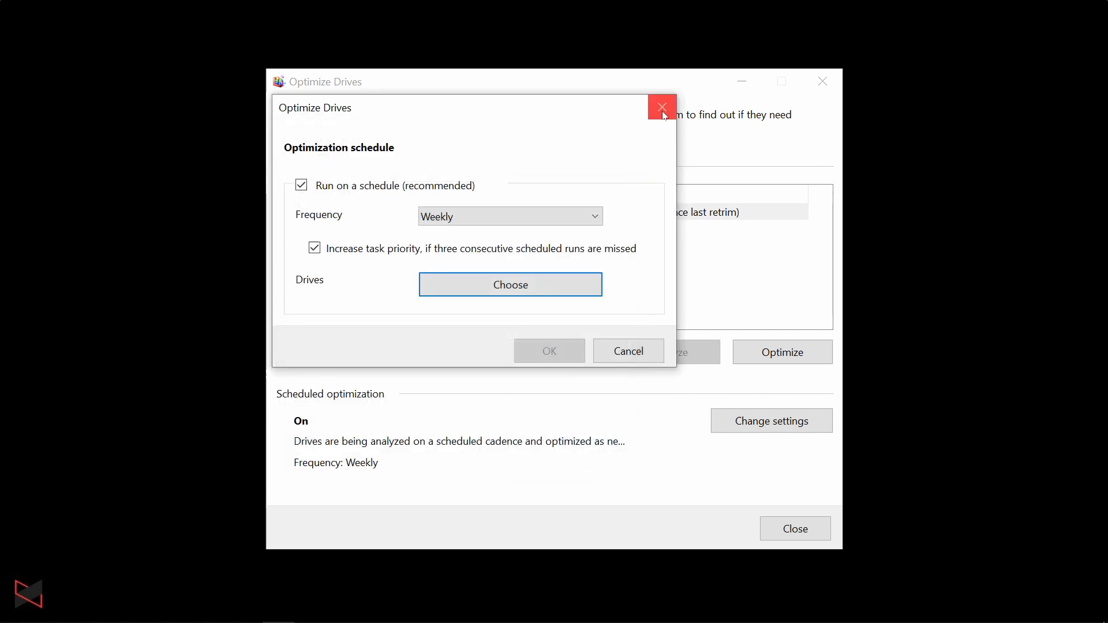
left_click(661, 107)
type("notif")
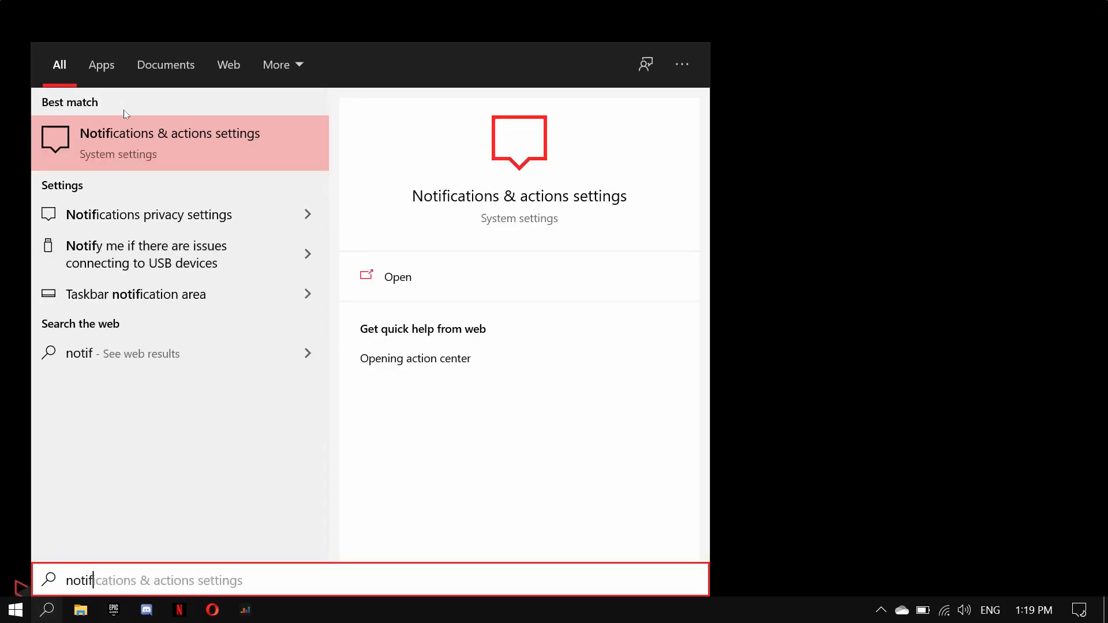
Scroll through the Notifications & actions senders list, noting Mail and Photos notifications are off.
left_click(397, 276)
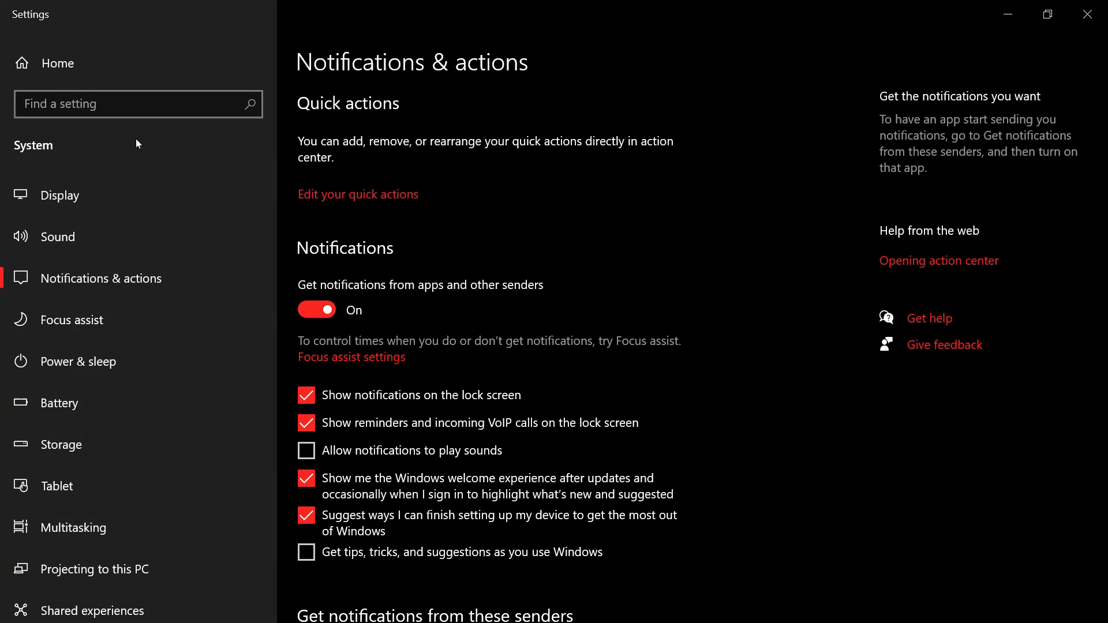
mouse_move(417, 253)
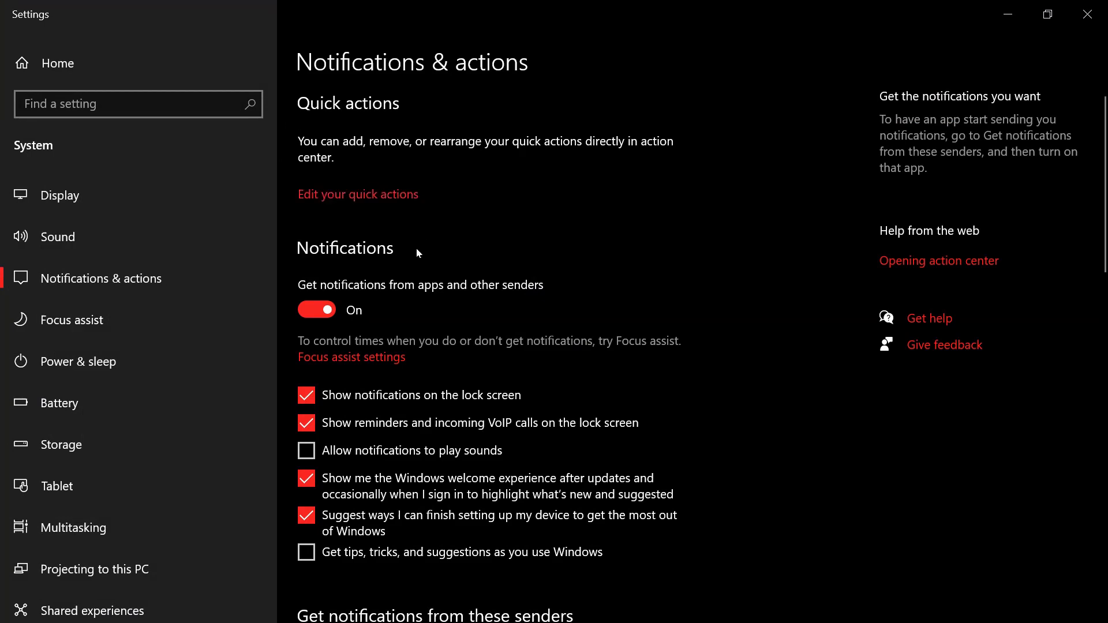
scroll("down", 3)
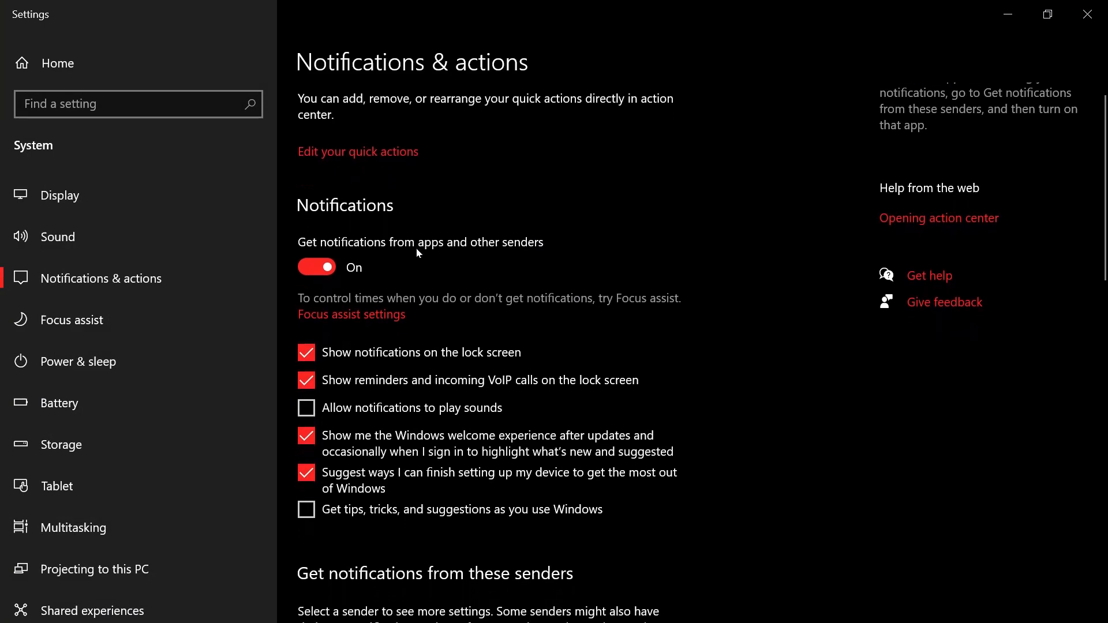
scroll("down", 3)
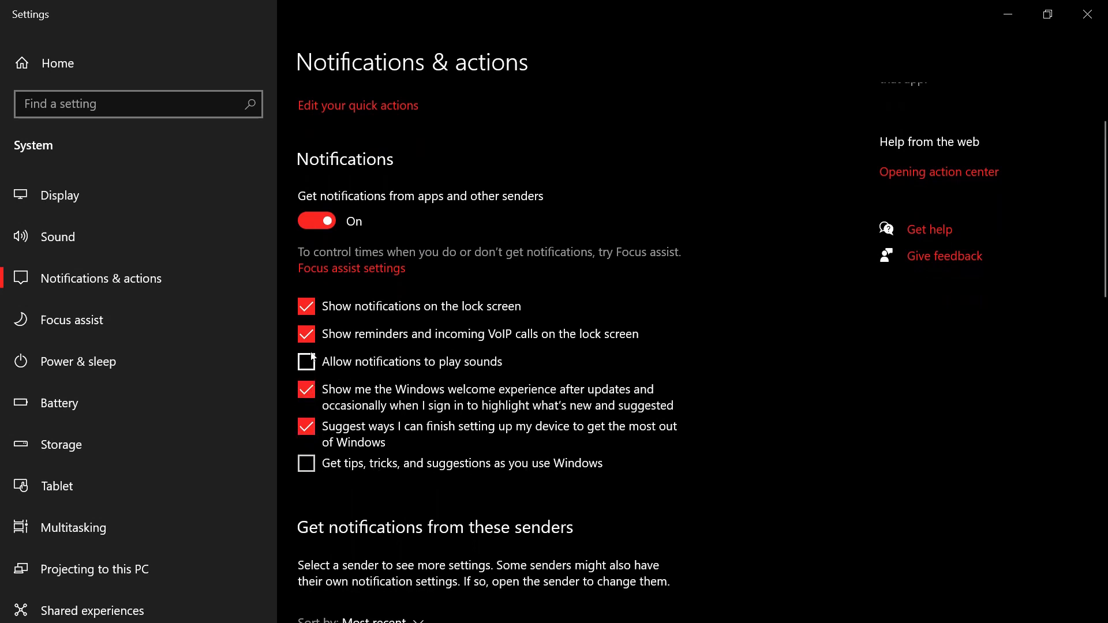
scroll("down", 3)
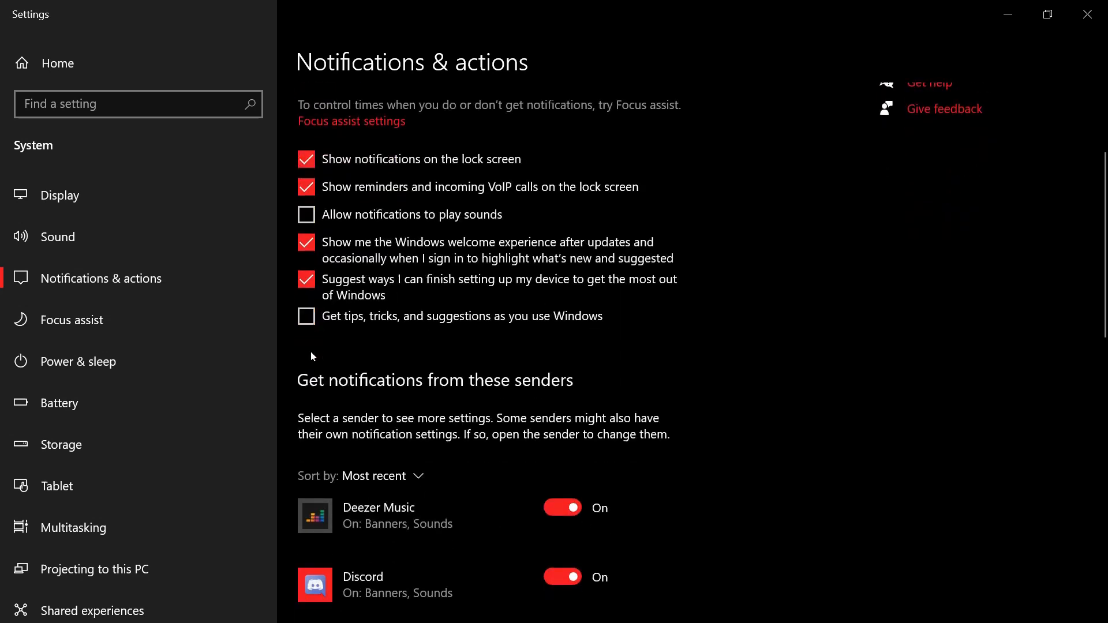
scroll("down", 3)
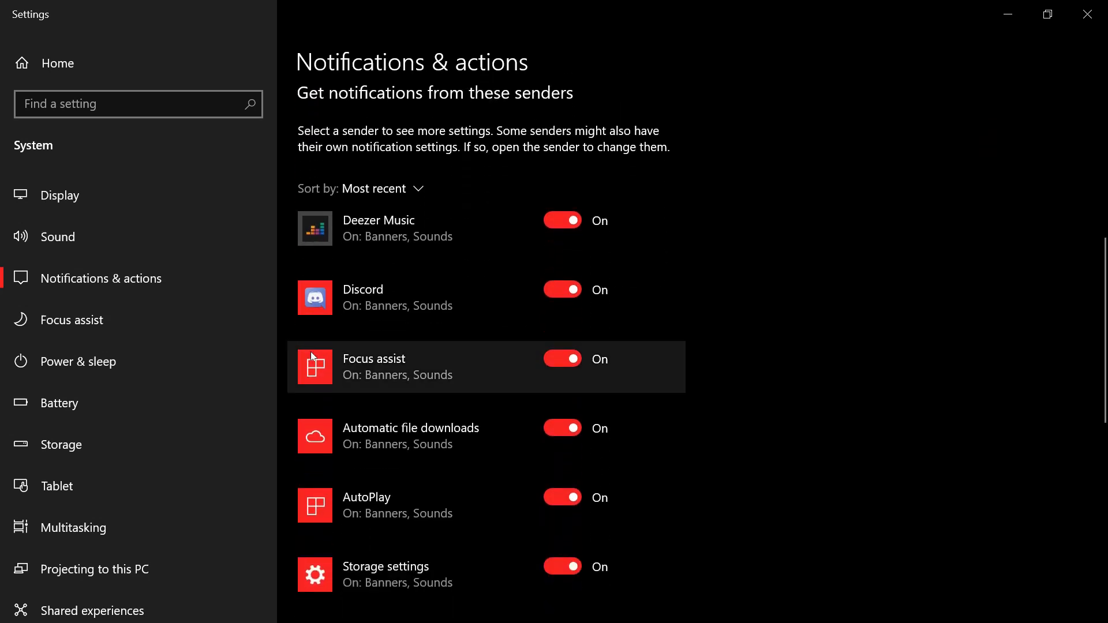
scroll("down", 3)
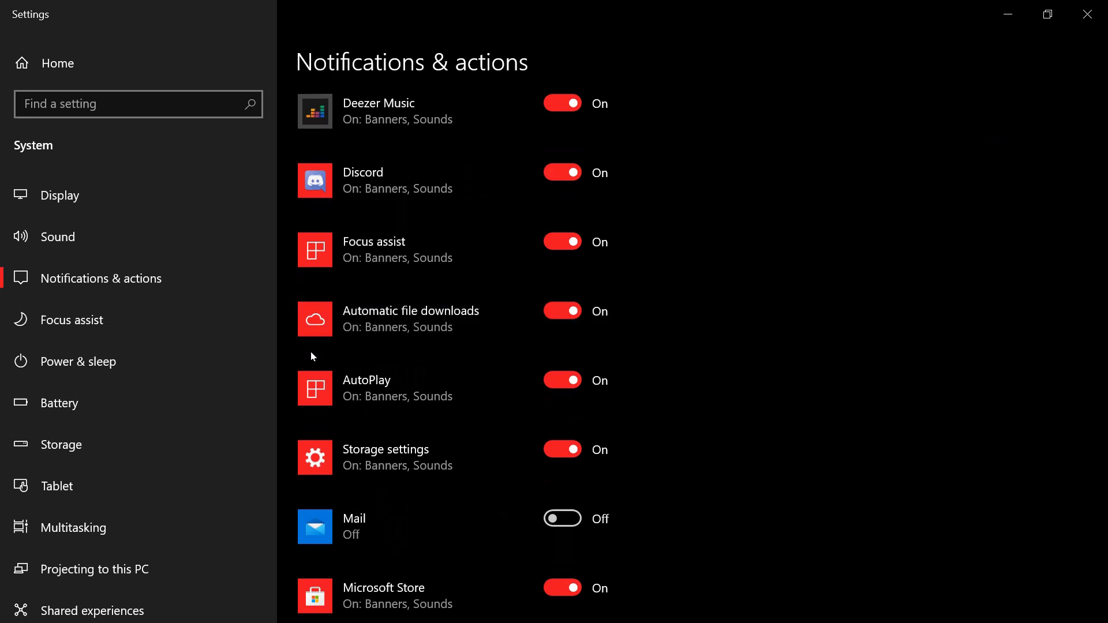
scroll("down", 3)
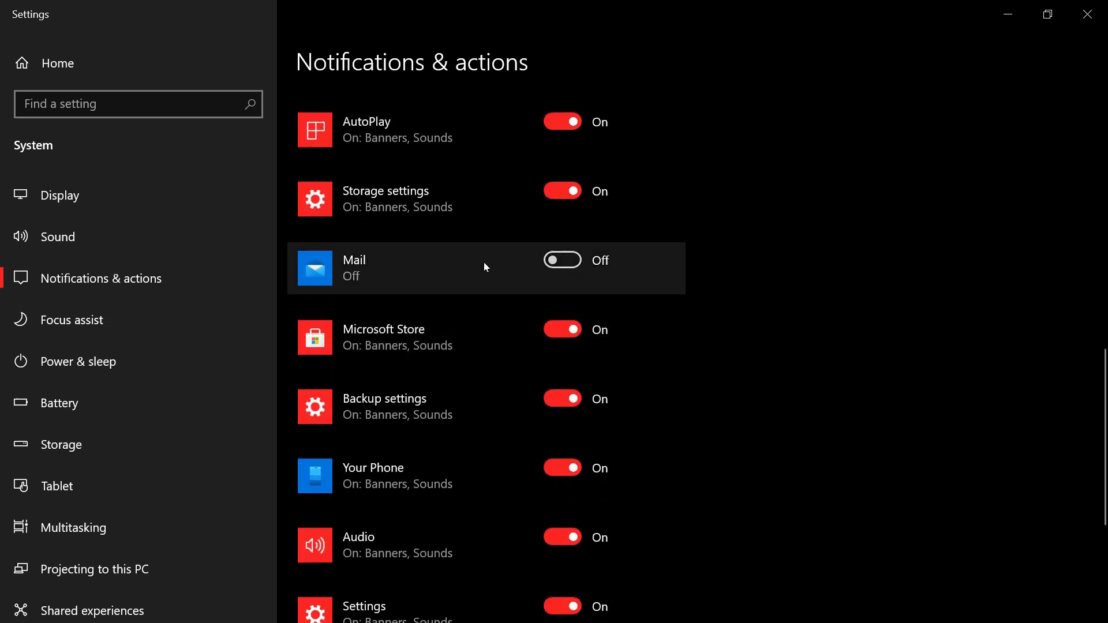
scroll("down", 3)
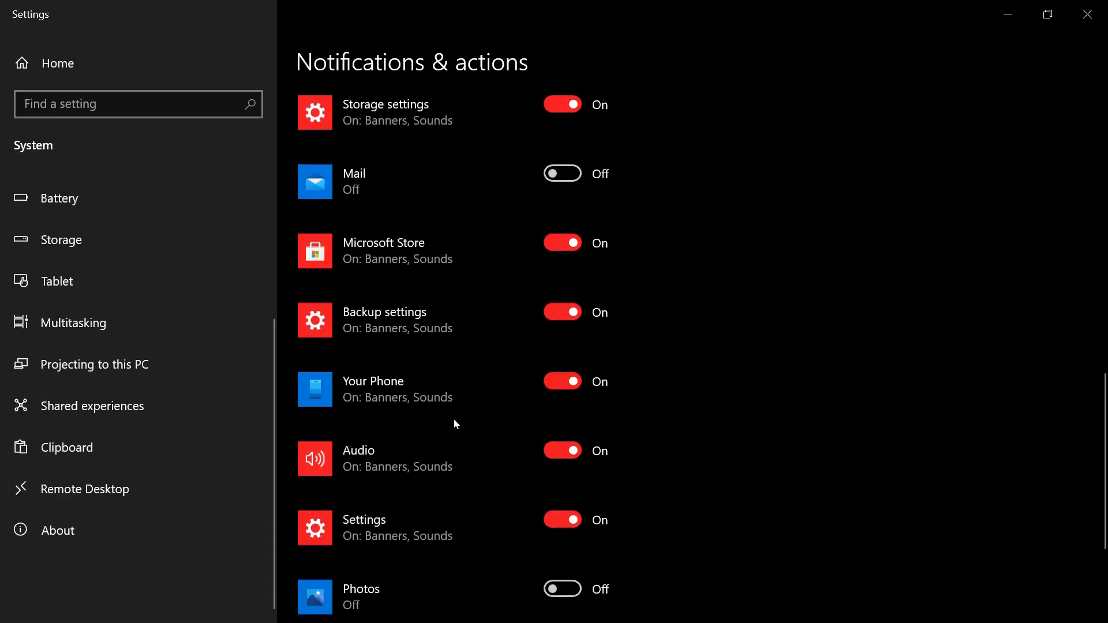
type("privac")
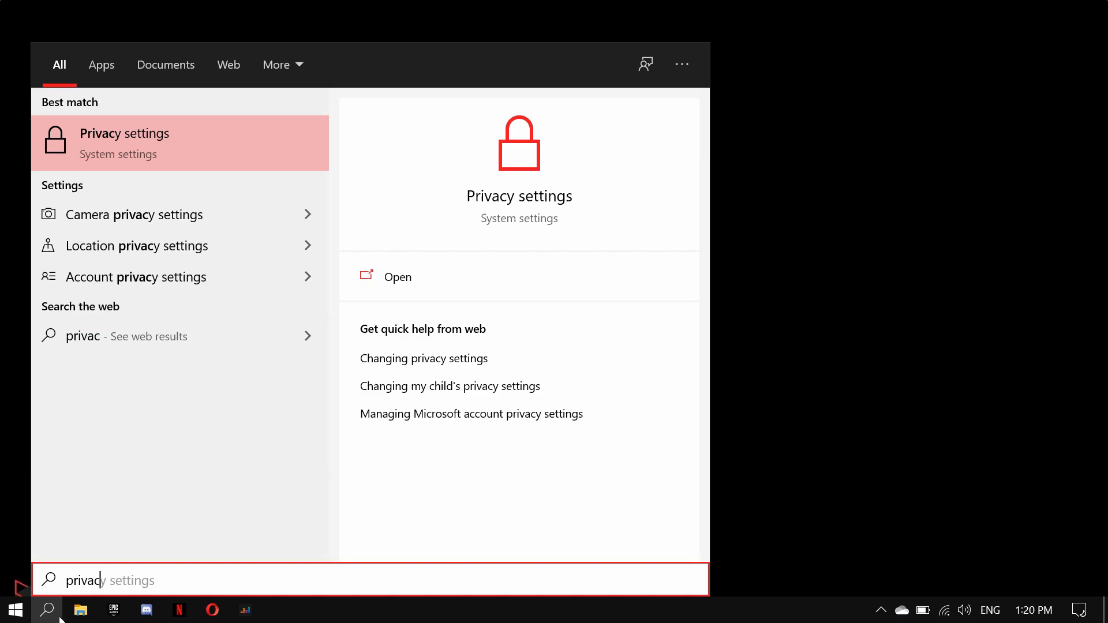
In Privacy > Location, switch off app access to your location.
left_click(396, 276)
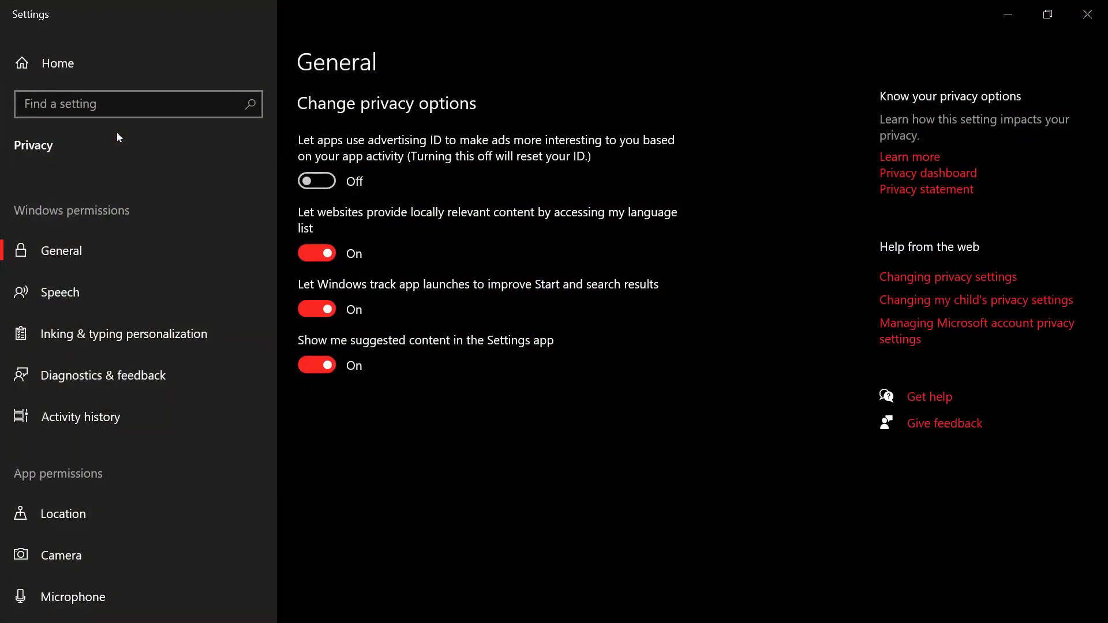
left_click(62, 514)
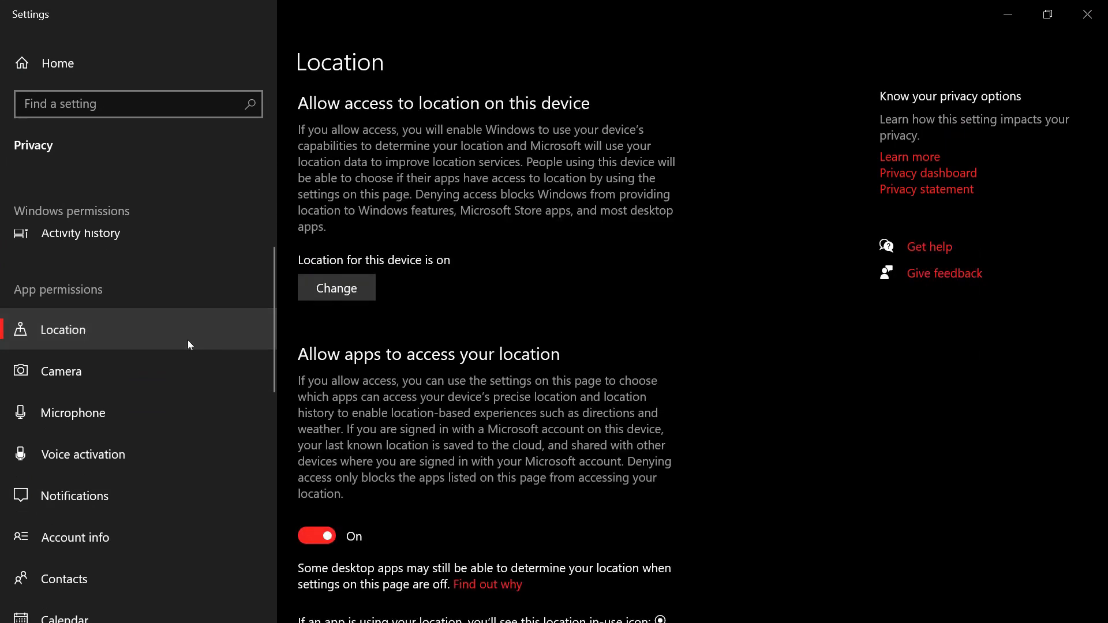
left_click(316, 536)
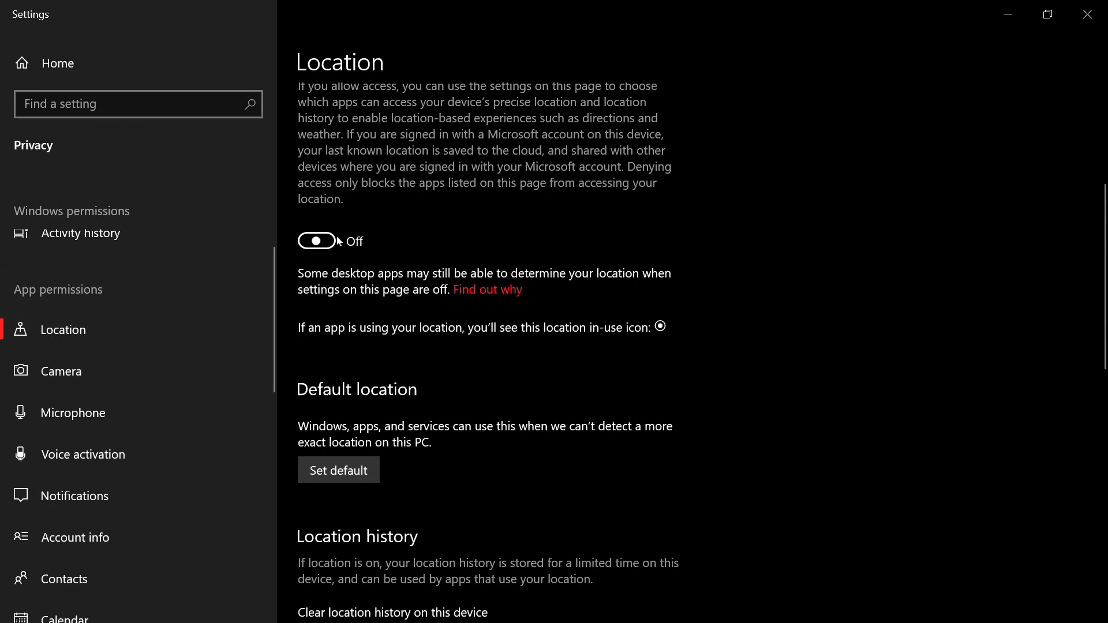
mouse_move(413, 382)
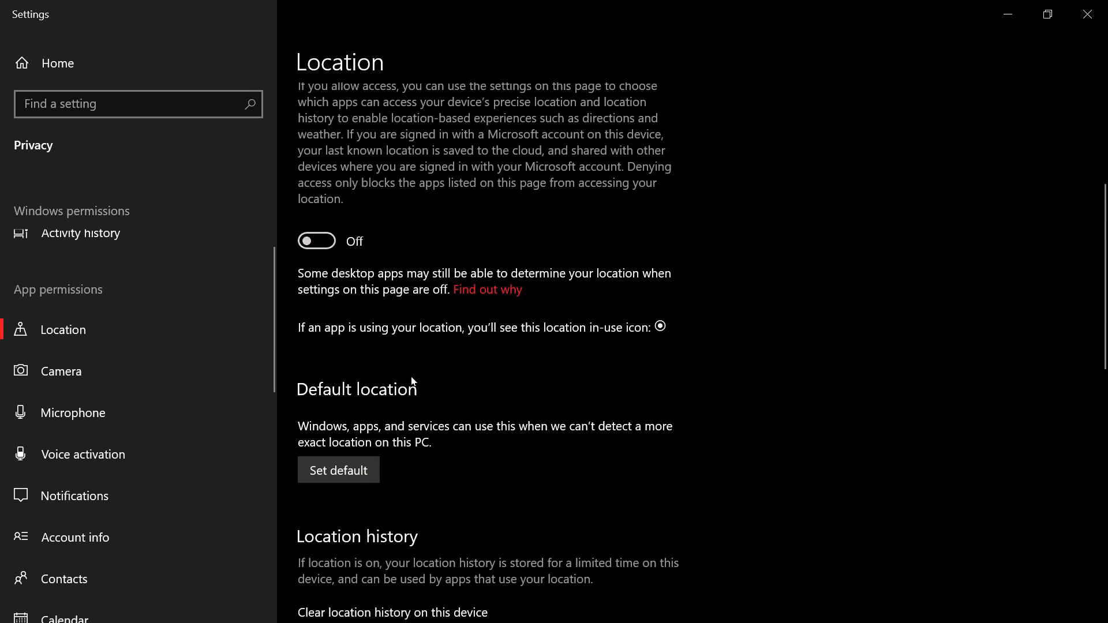
Clear the location history on this device, then go to the Camera permissions.
scroll("down", 3)
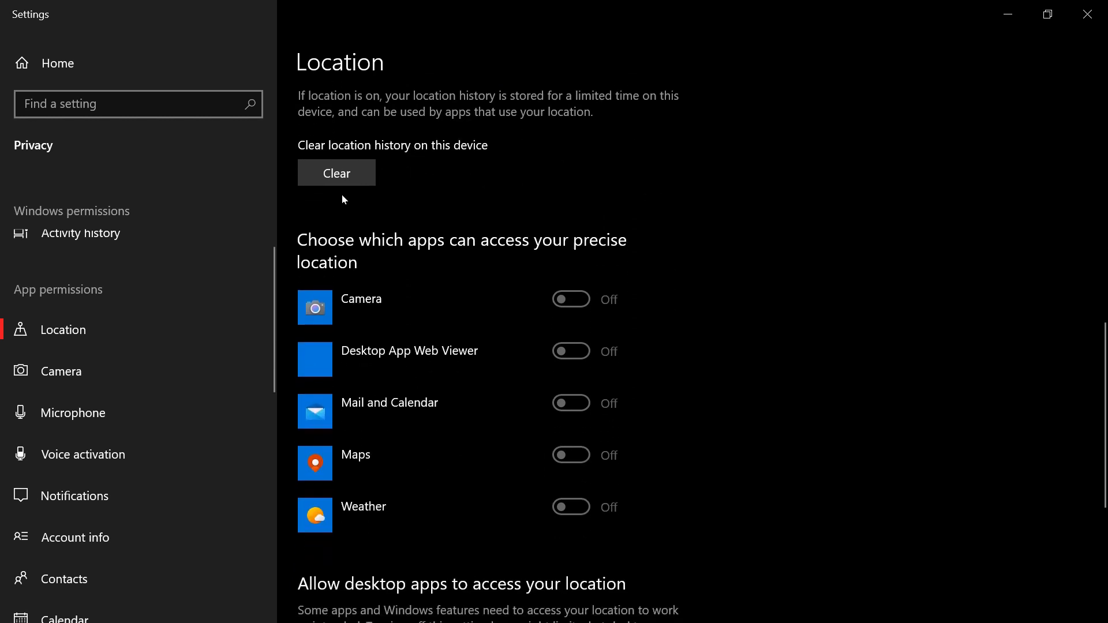
left_click(336, 172)
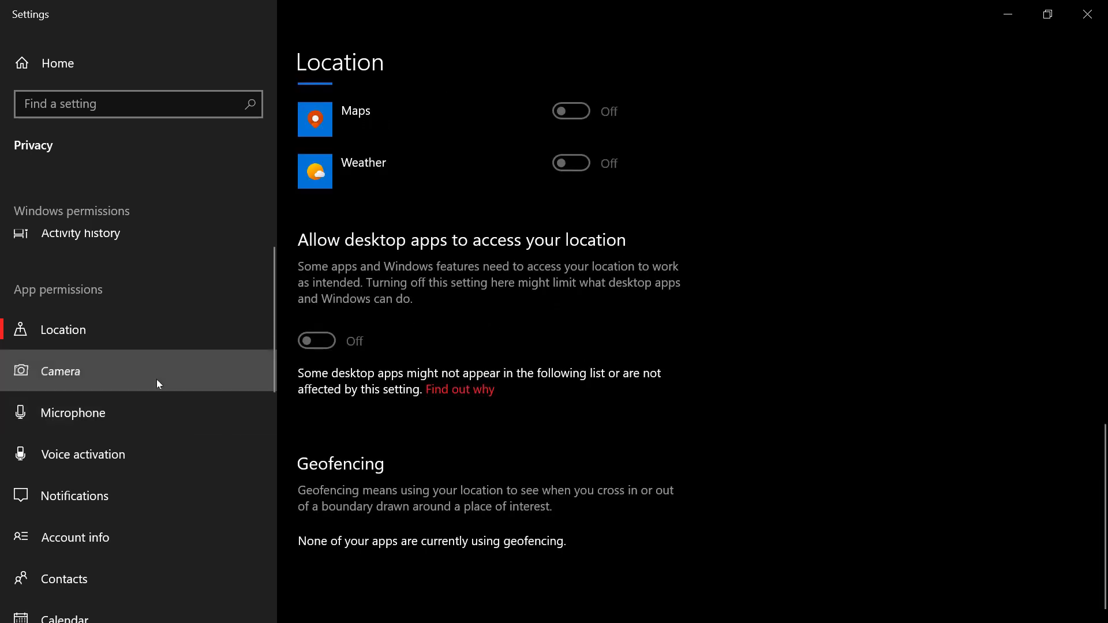
left_click(62, 371)
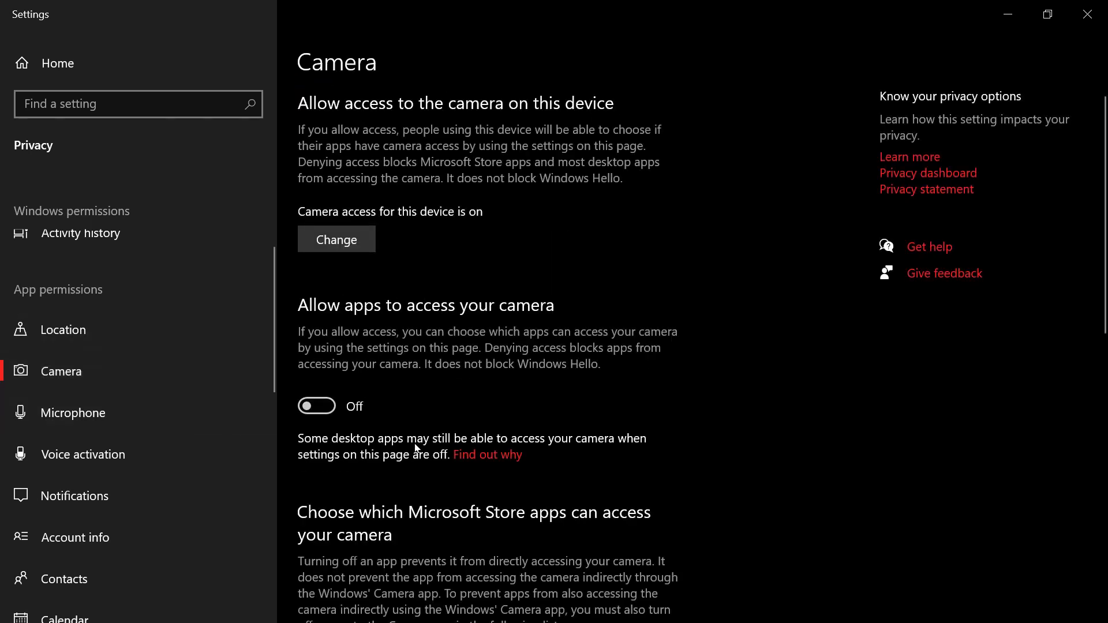
Review camera app access (all off), then the Notifications permissions with app access off.
scroll("down", 3)
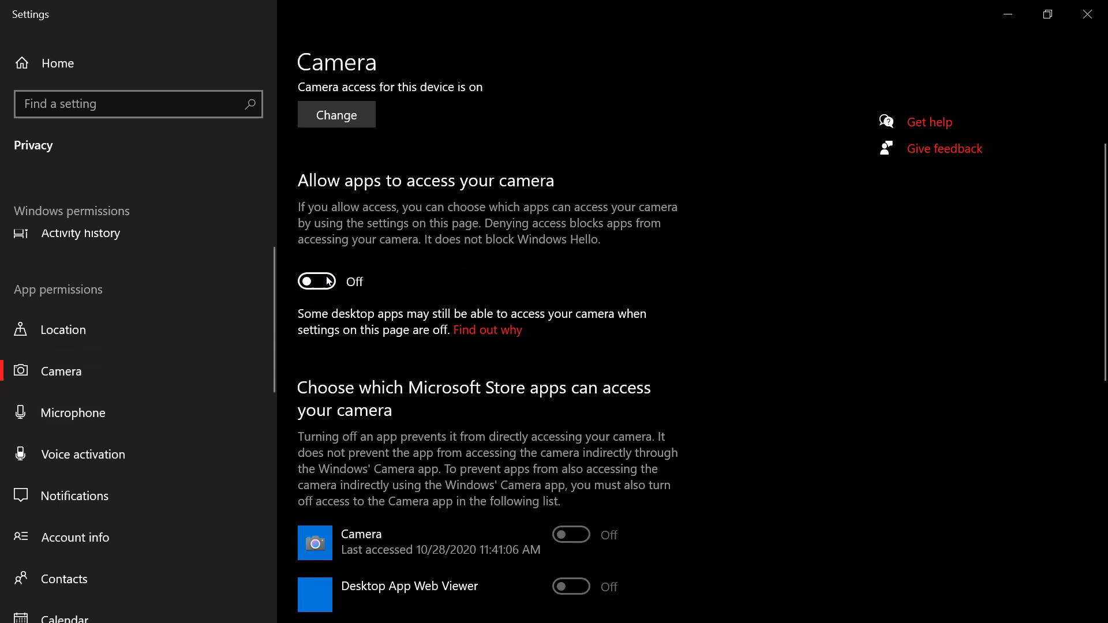
scroll("down", 3)
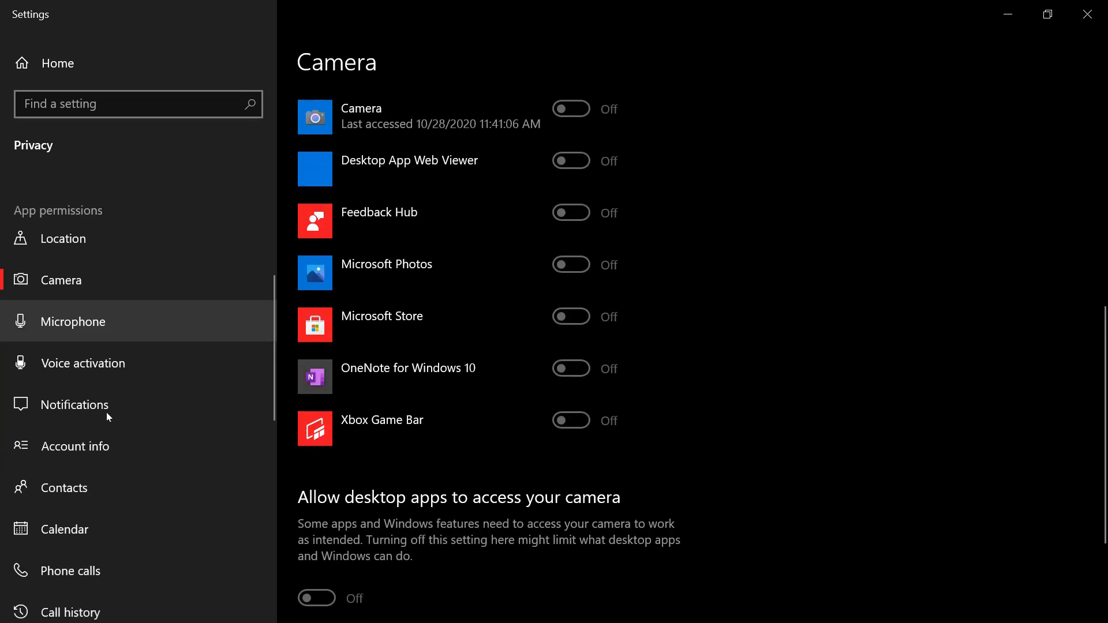
left_click(74, 404)
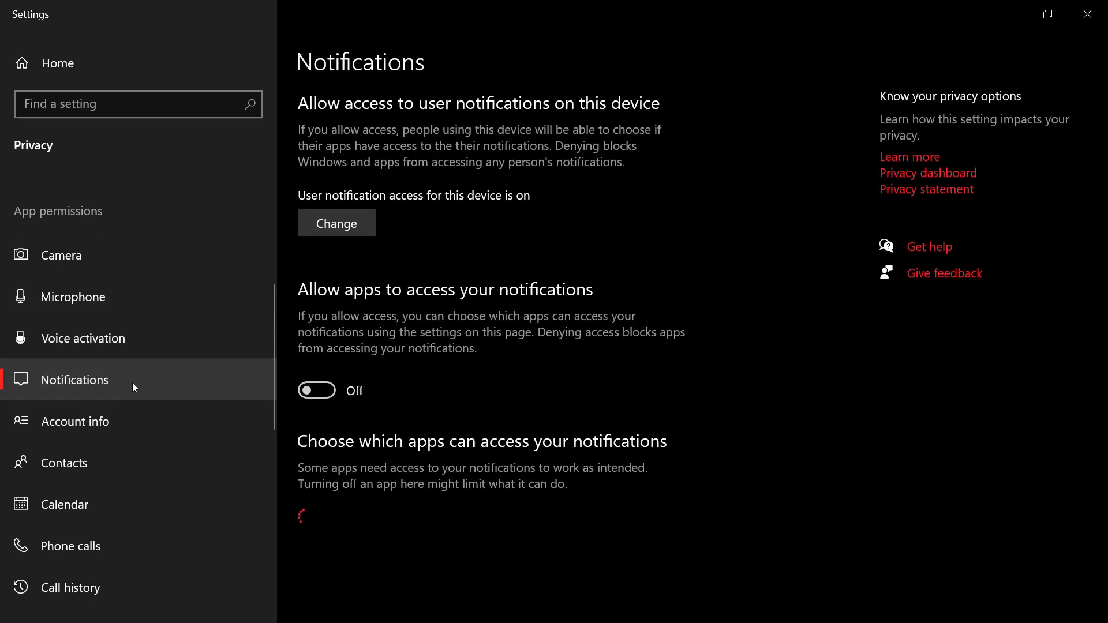
mouse_move(462, 364)
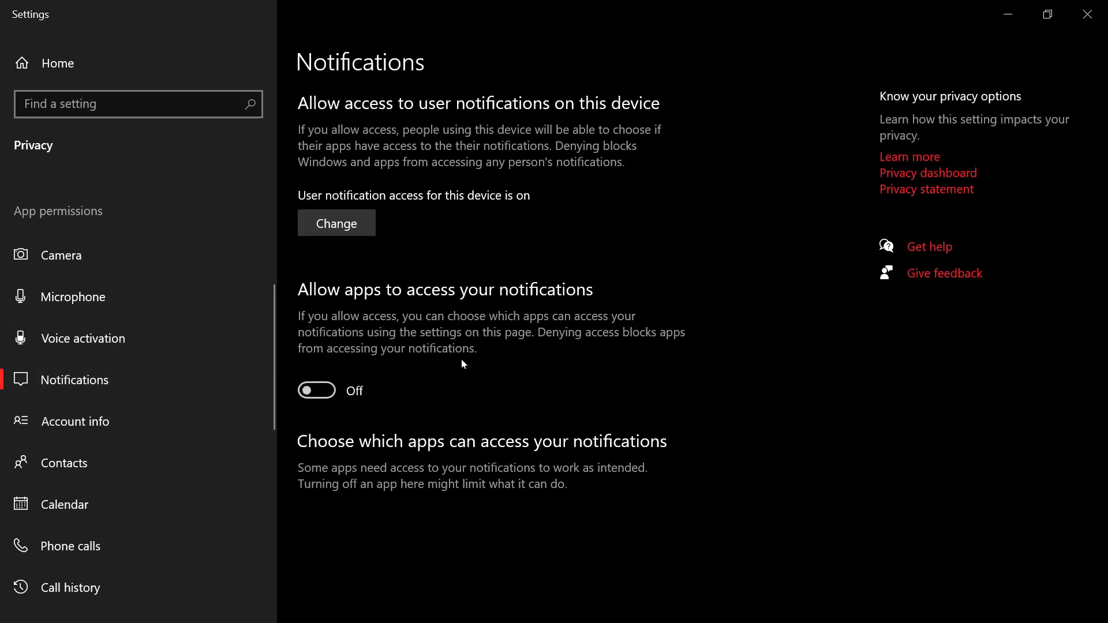
mouse_move(247, 410)
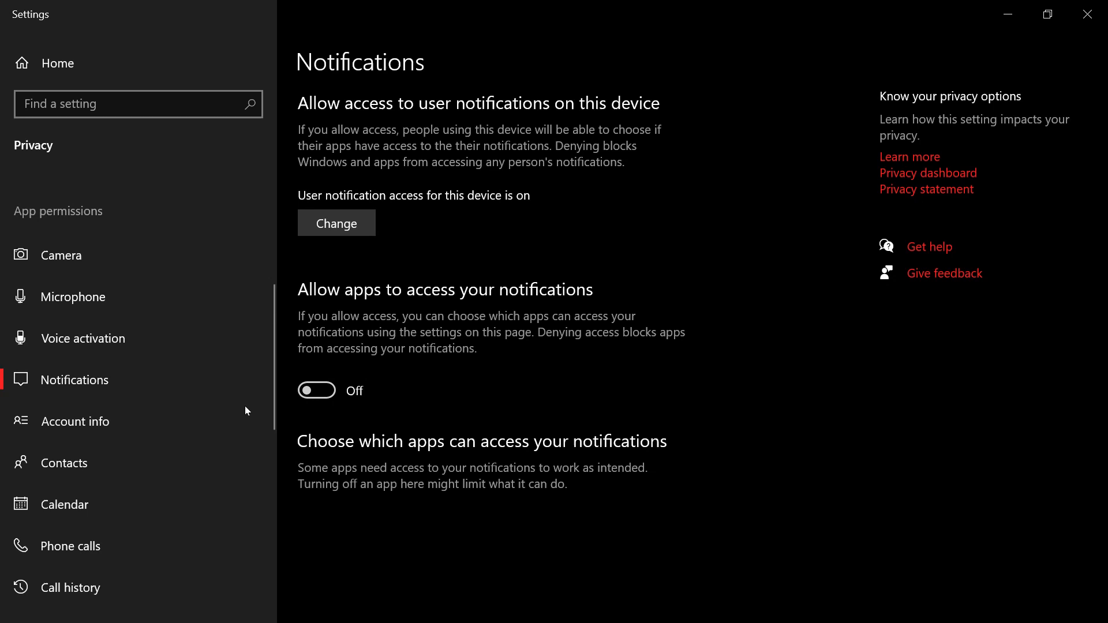
scroll("down", 3)
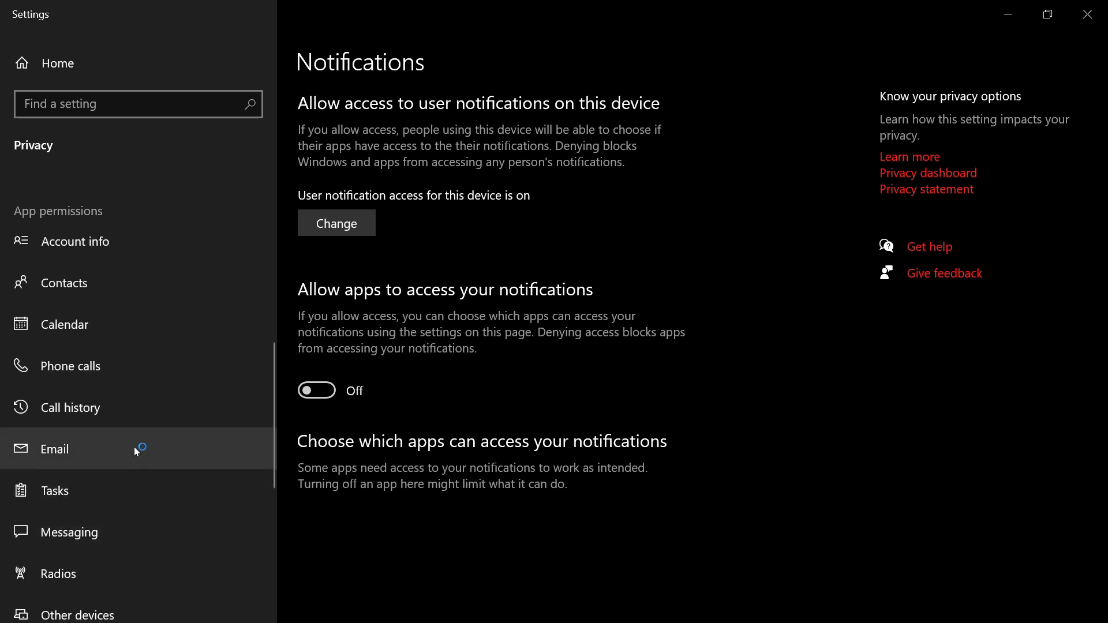
Review the Background apps toggles, many off, then close Settings to the desktop.
left_click(84, 516)
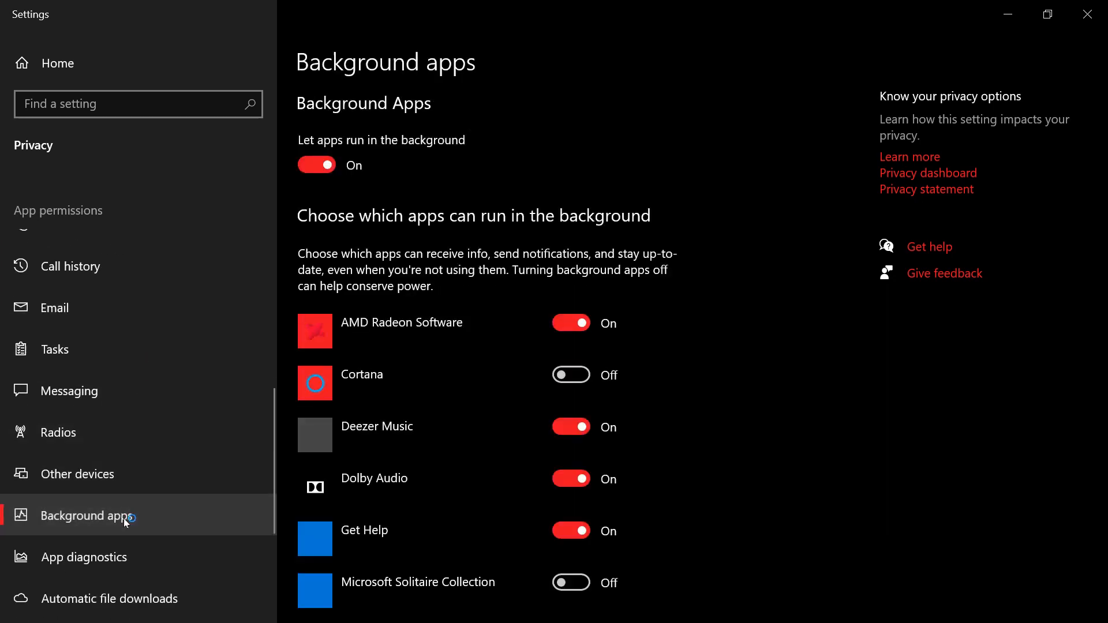
scroll("up", 3)
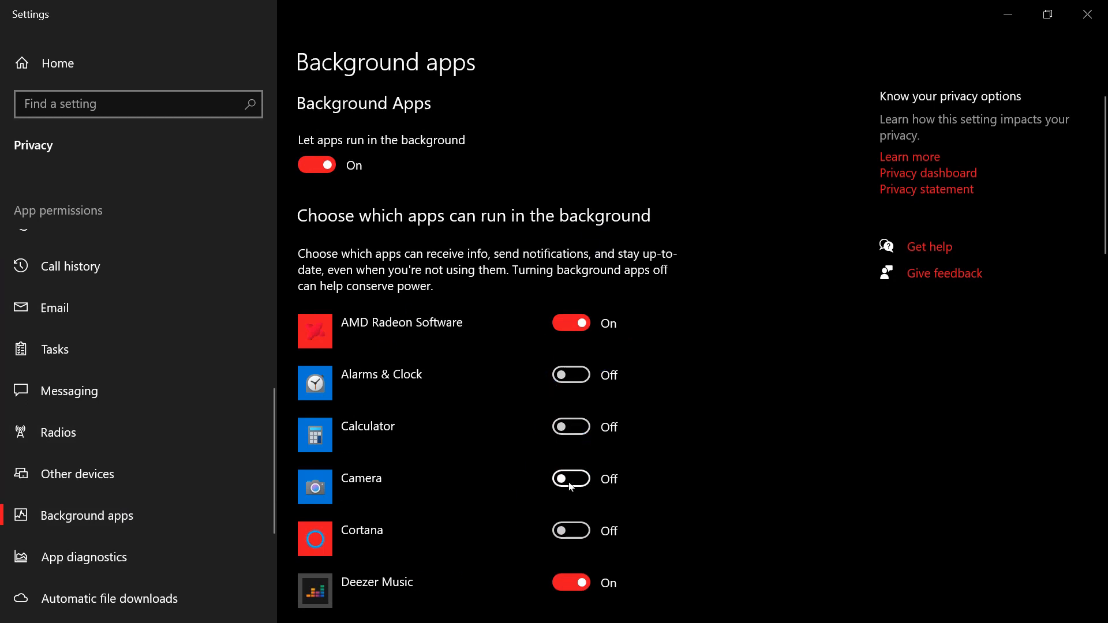
scroll("down", 3)
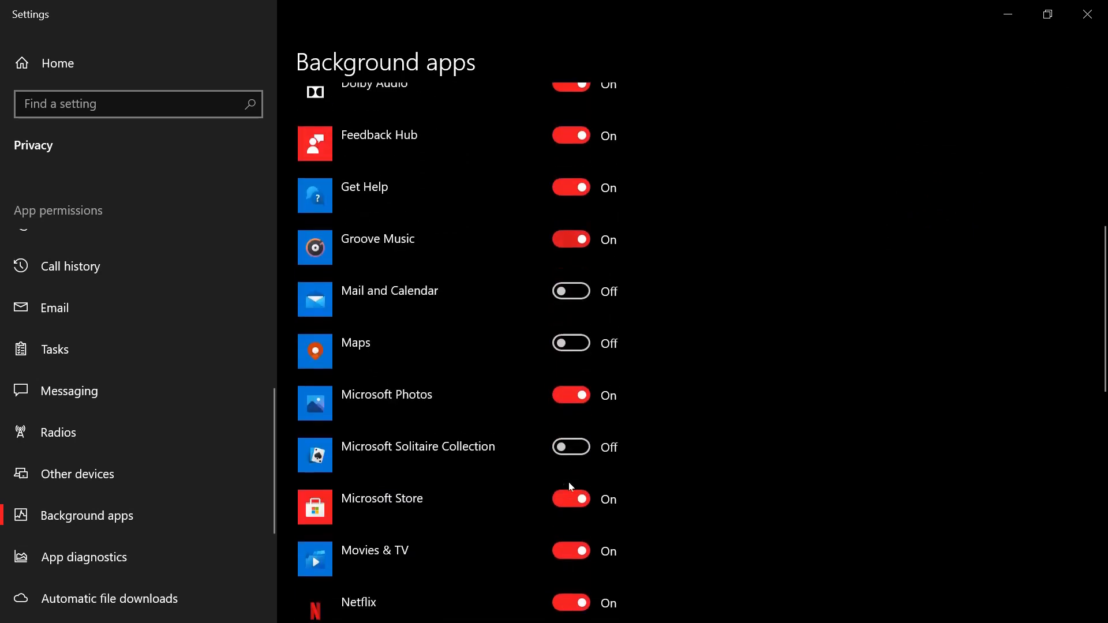
scroll("down", 3)
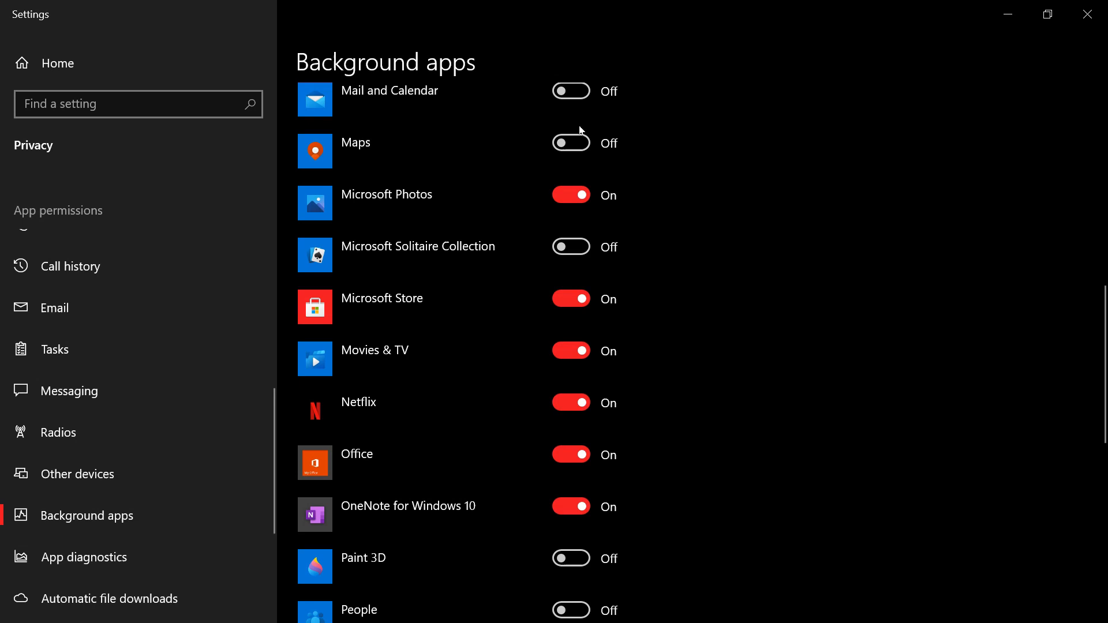
scroll("down", 3)
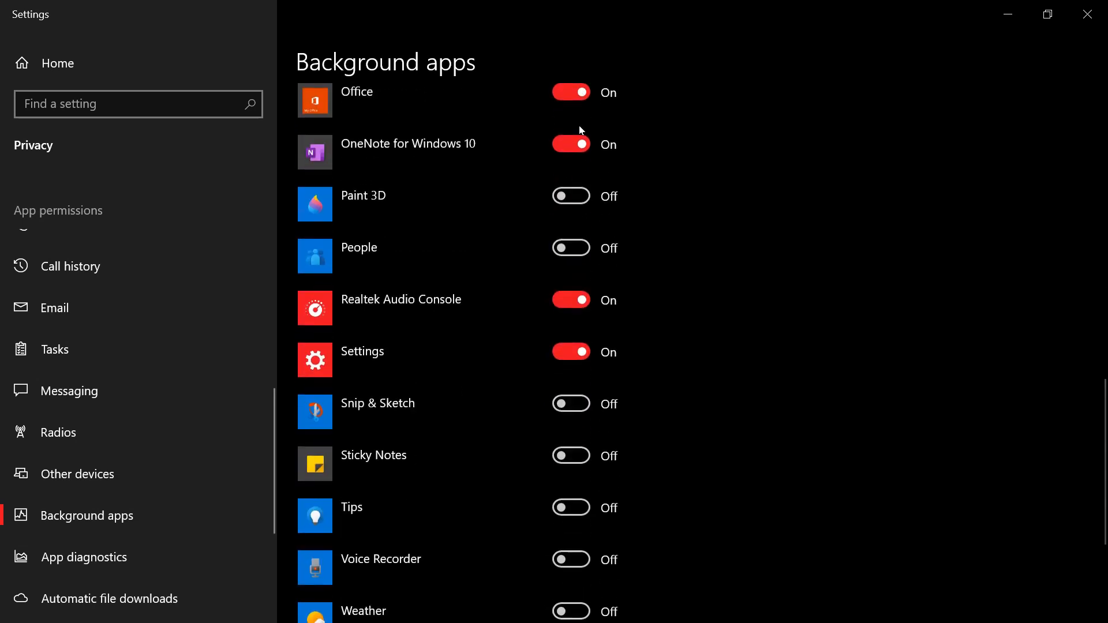
scroll("down", 3)
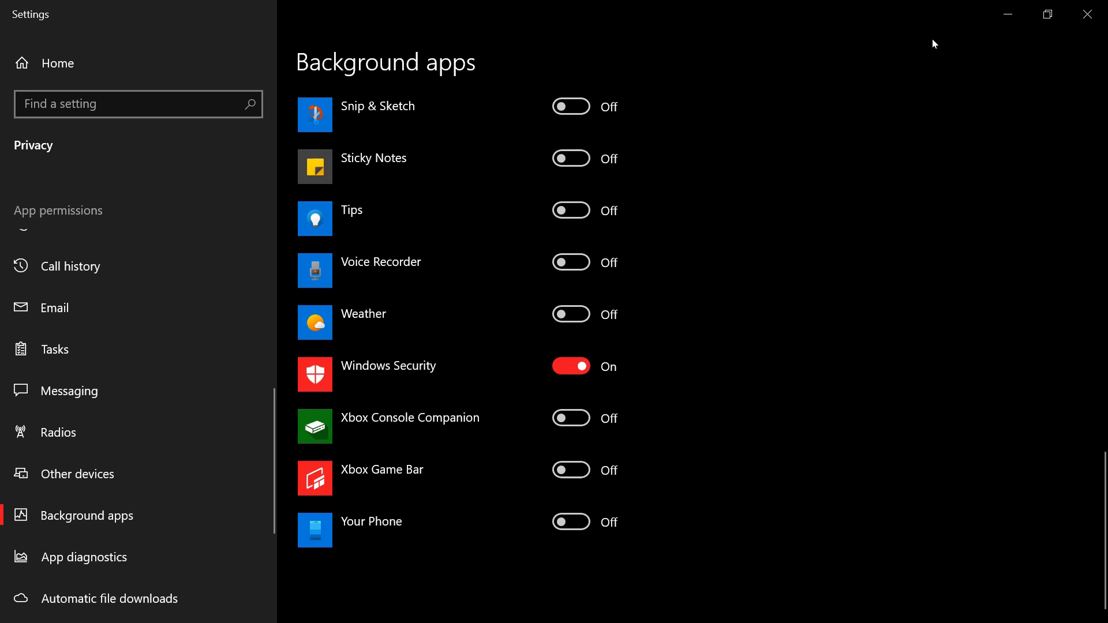
left_click(1087, 14)
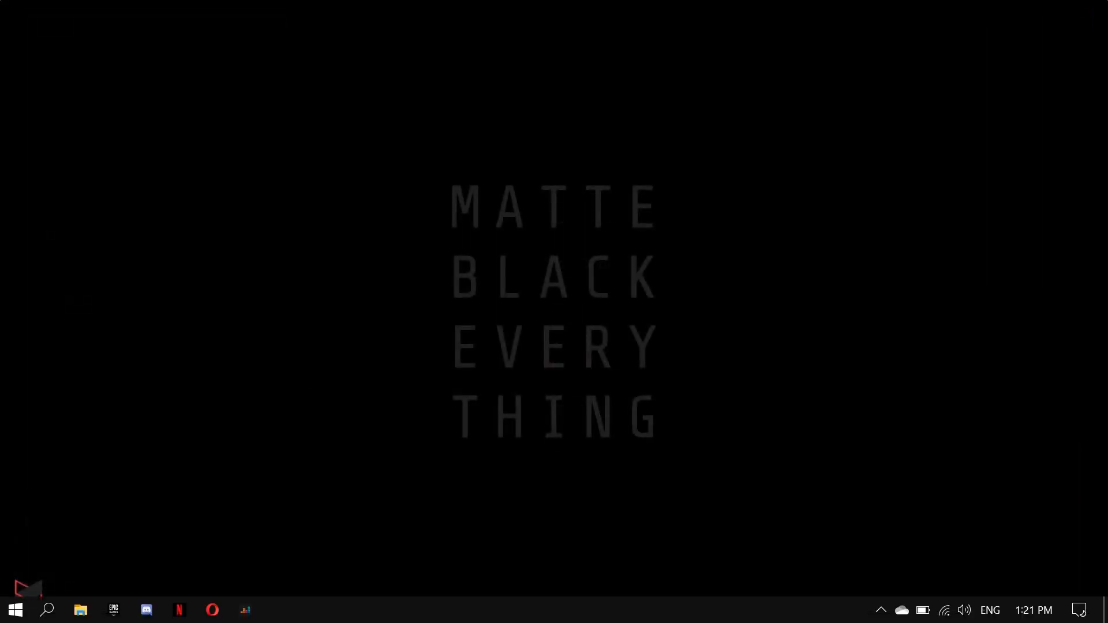
Find the Game Mode settings by searching 'game' from Start.
type("gam")
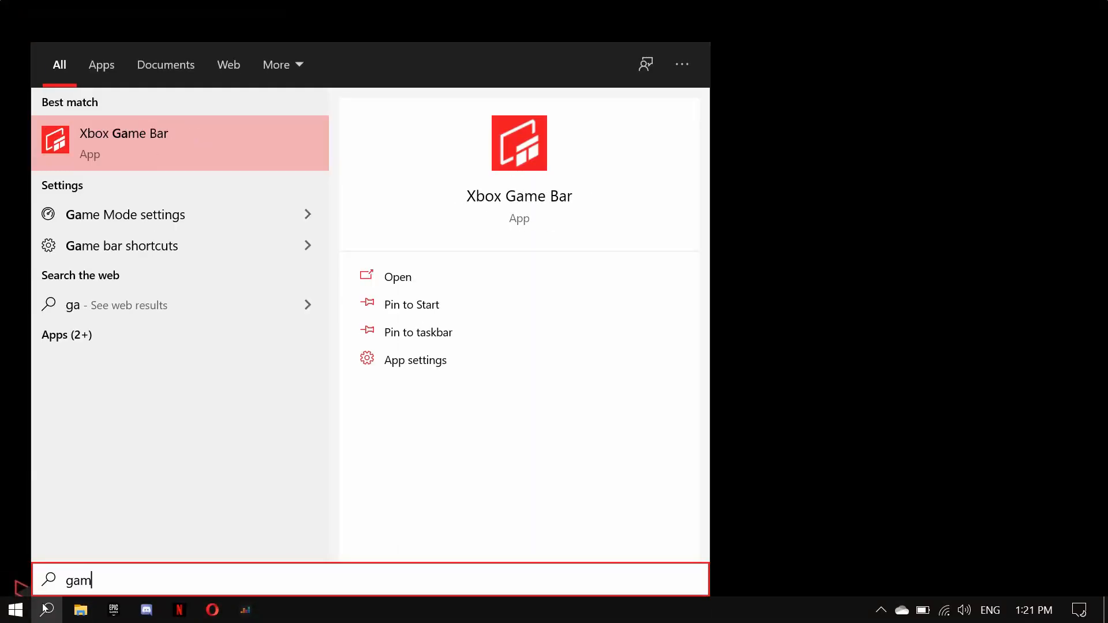
type("e")
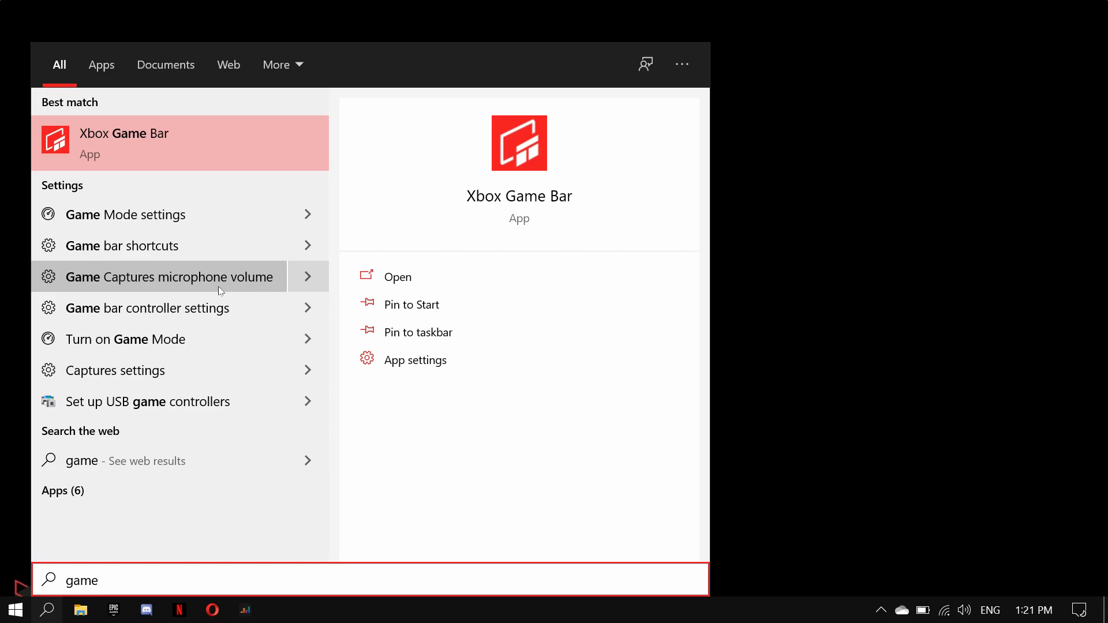
left_click(124, 215)
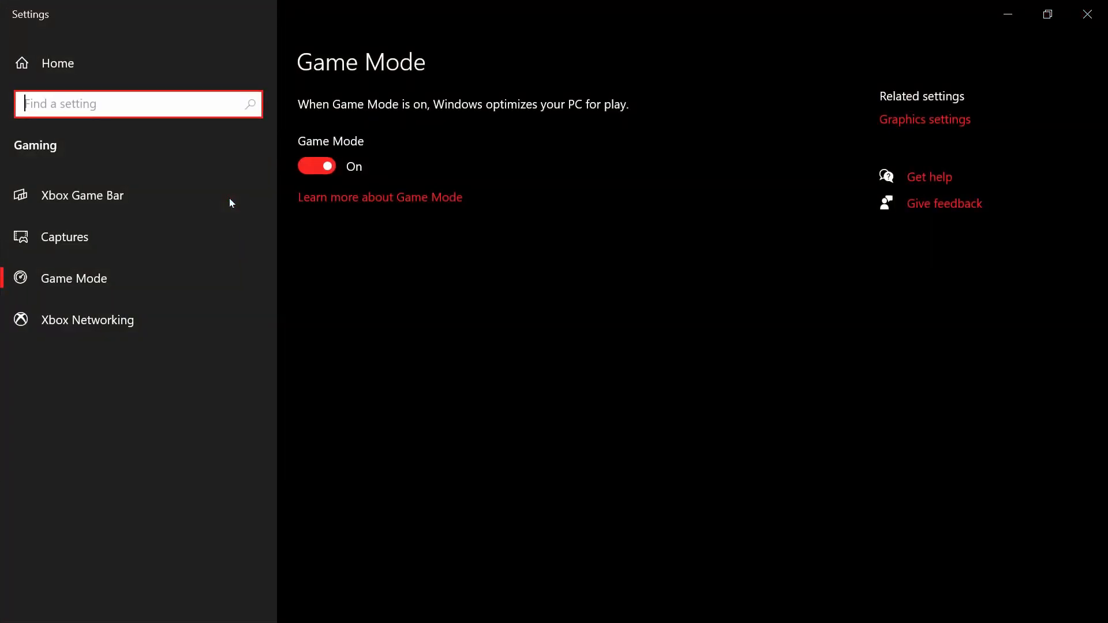
Switch Game Mode off and move to the Xbox Game Bar page.
left_click(317, 166)
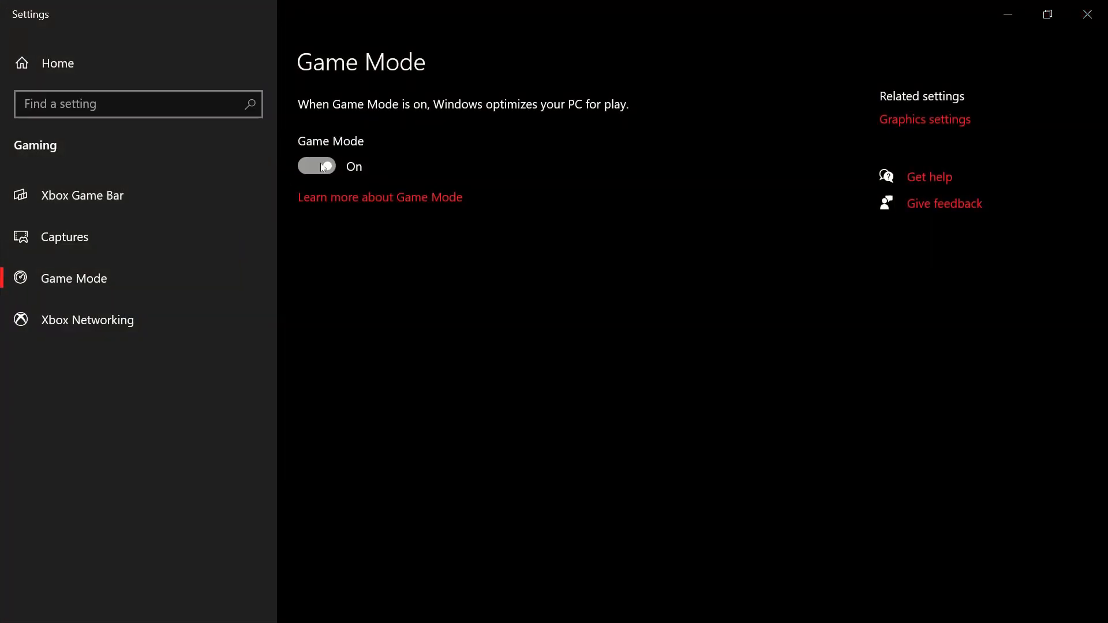
left_click(316, 166)
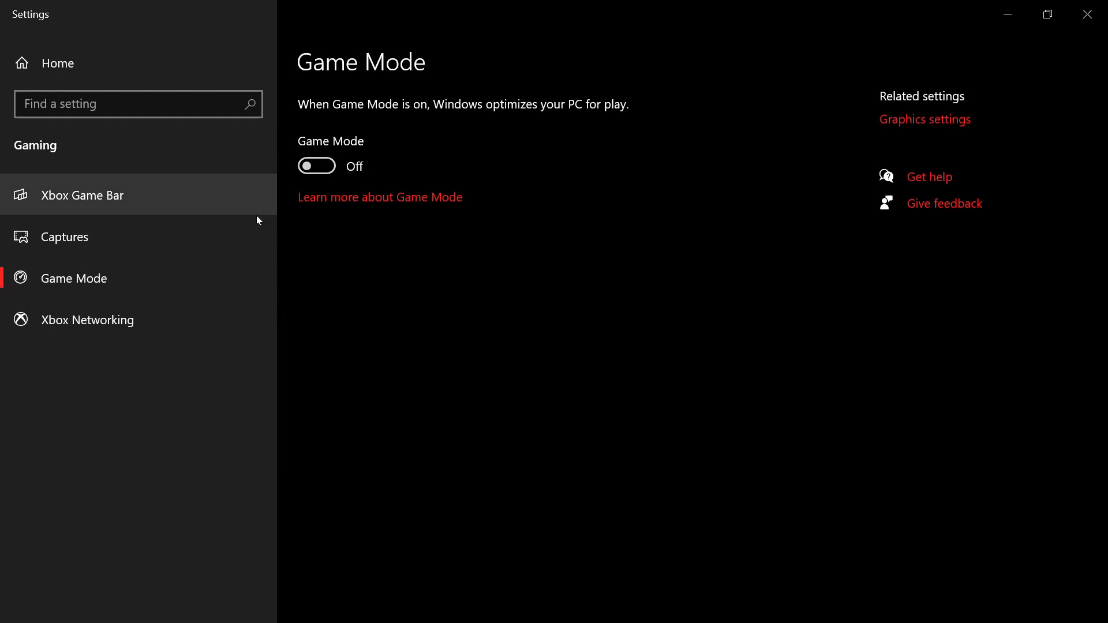
left_click(83, 195)
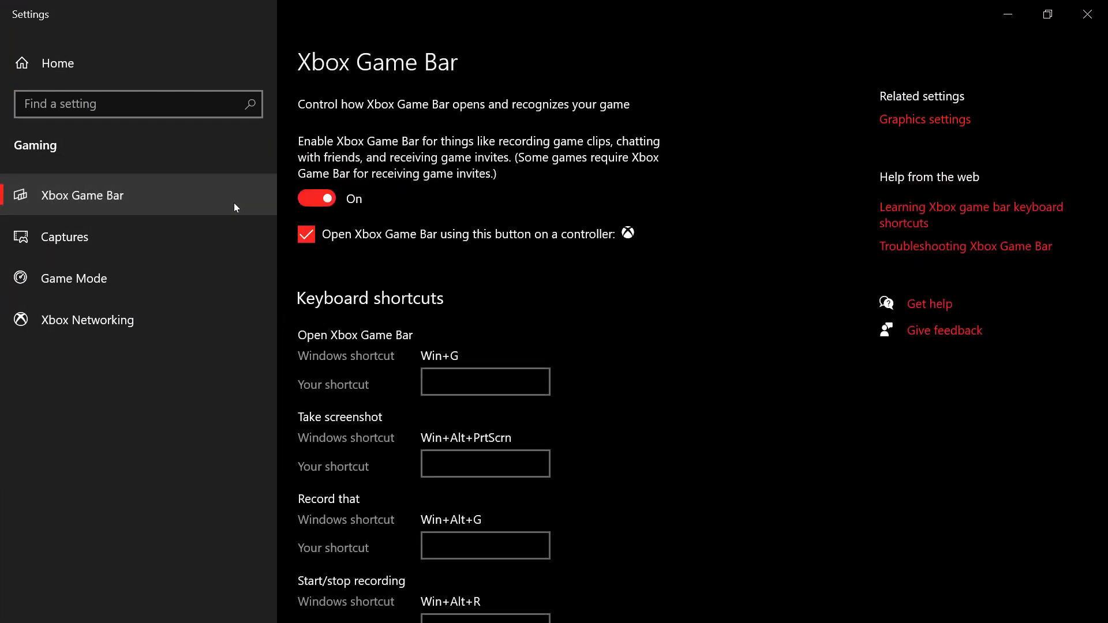
Switch Xbox Game Bar off, then review the Captures page with background recording off.
left_click(317, 197)
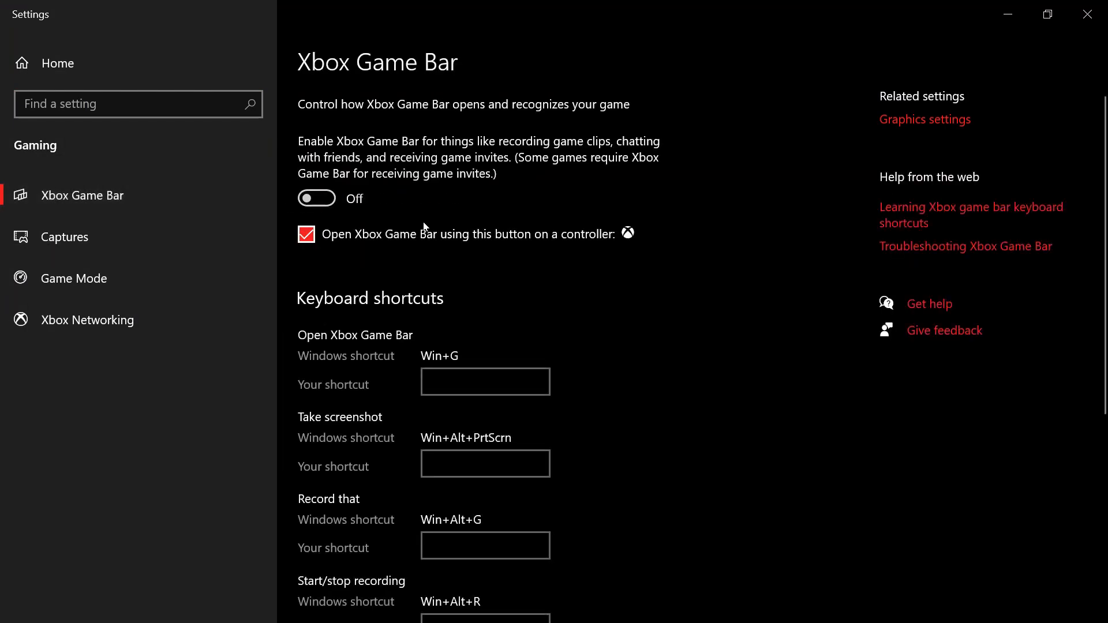
left_click(65, 237)
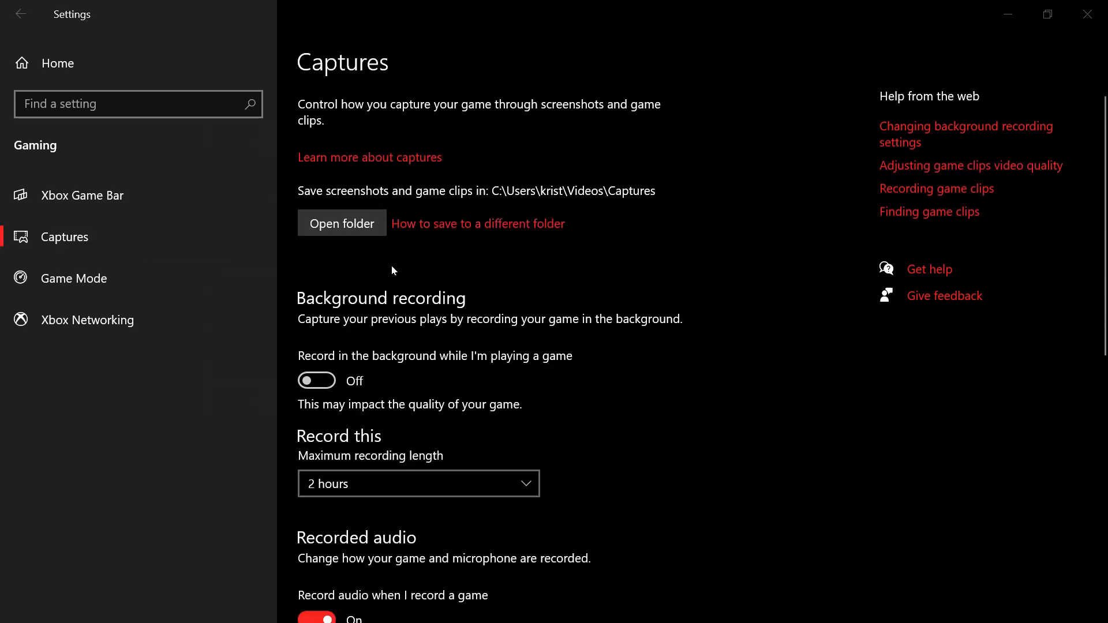
scroll("down", 3)
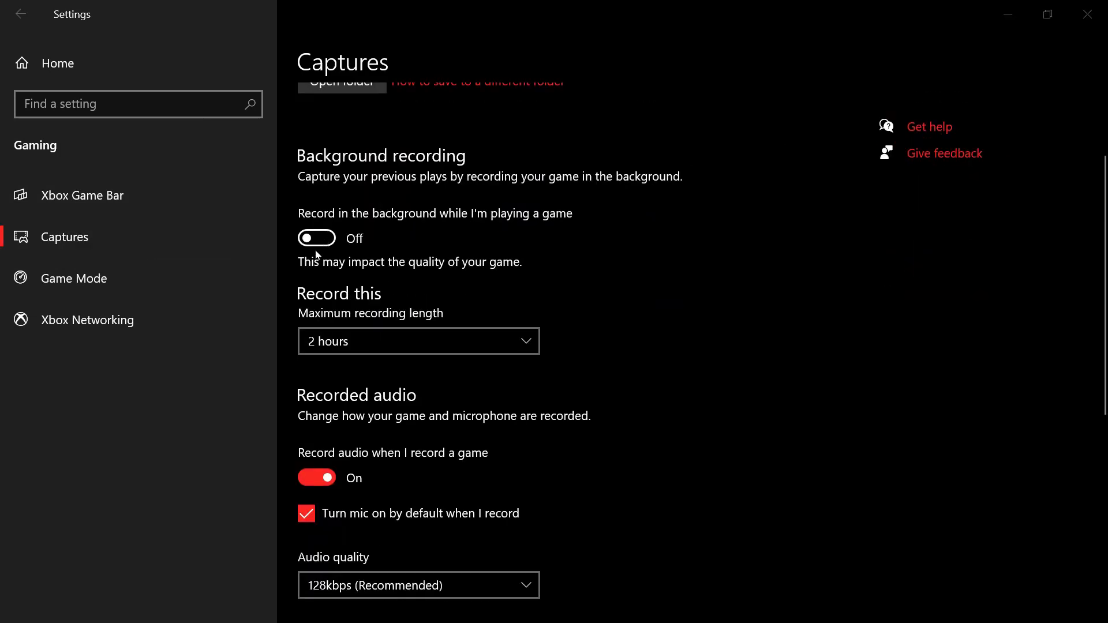
scroll("down", 3)
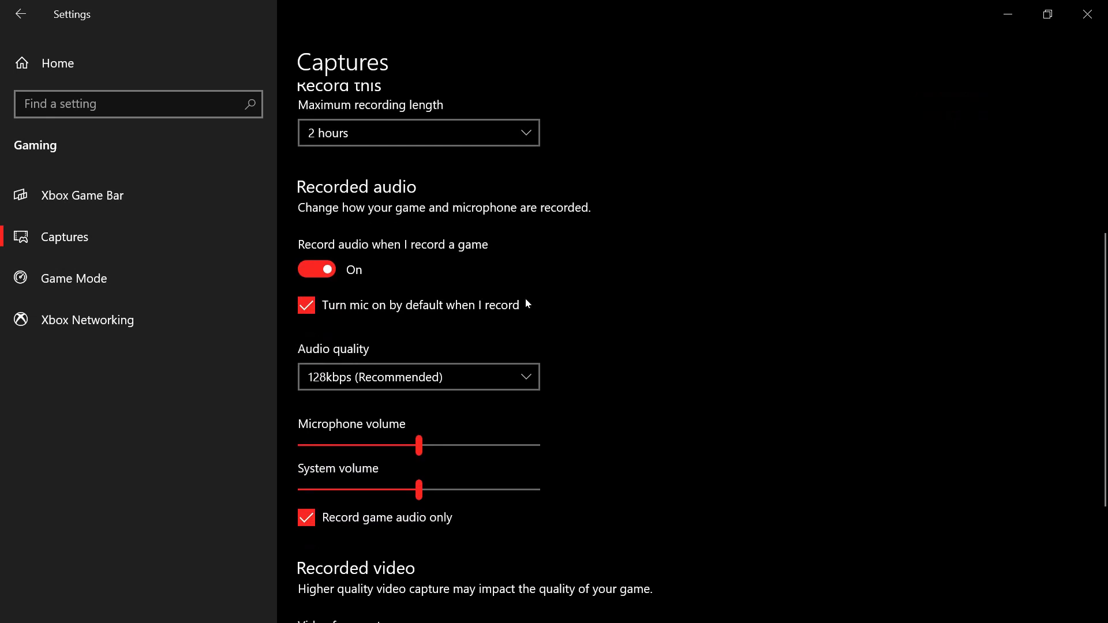